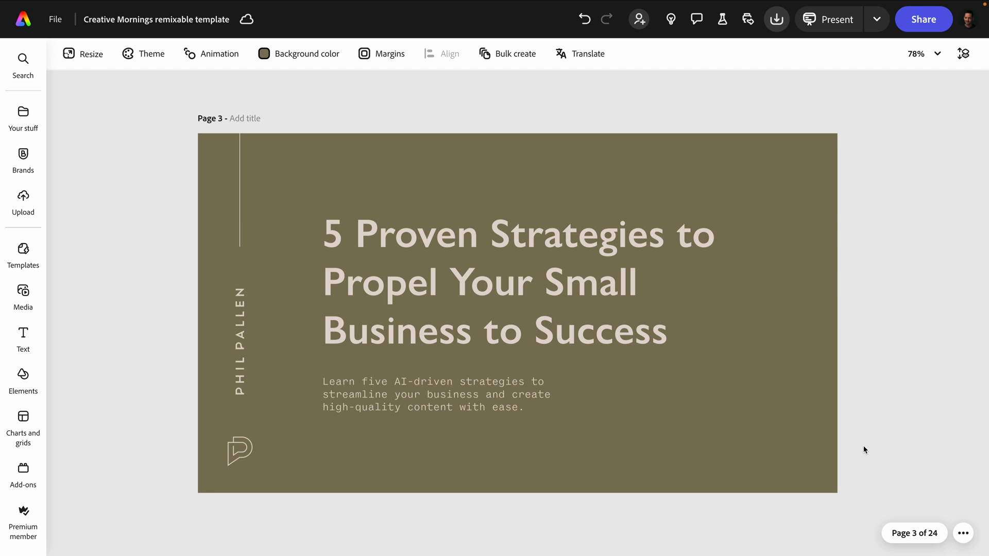
mouse_move(858, 449)
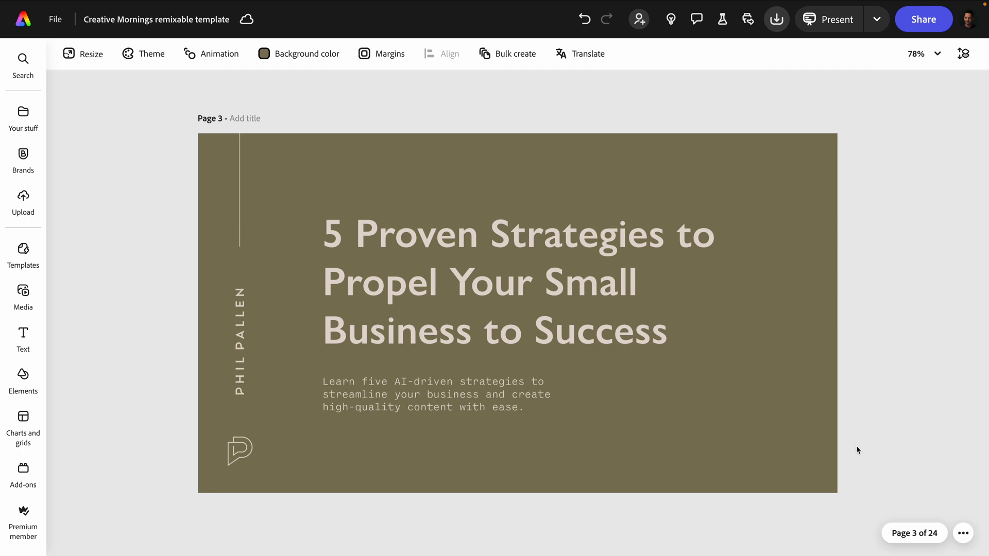
Select page 3's heading and bring up the Animate all presets in Animation
left_click(517, 281)
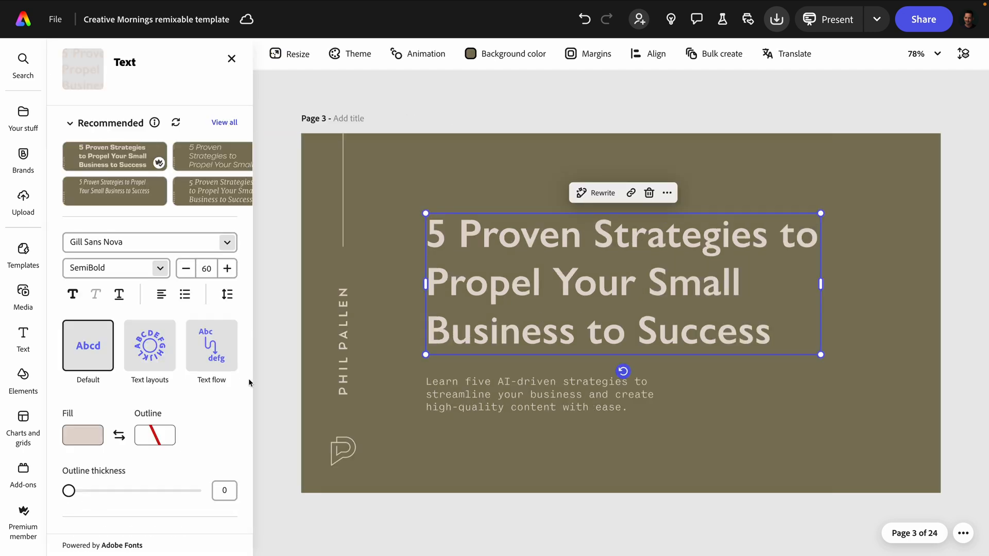
scroll("down", 3)
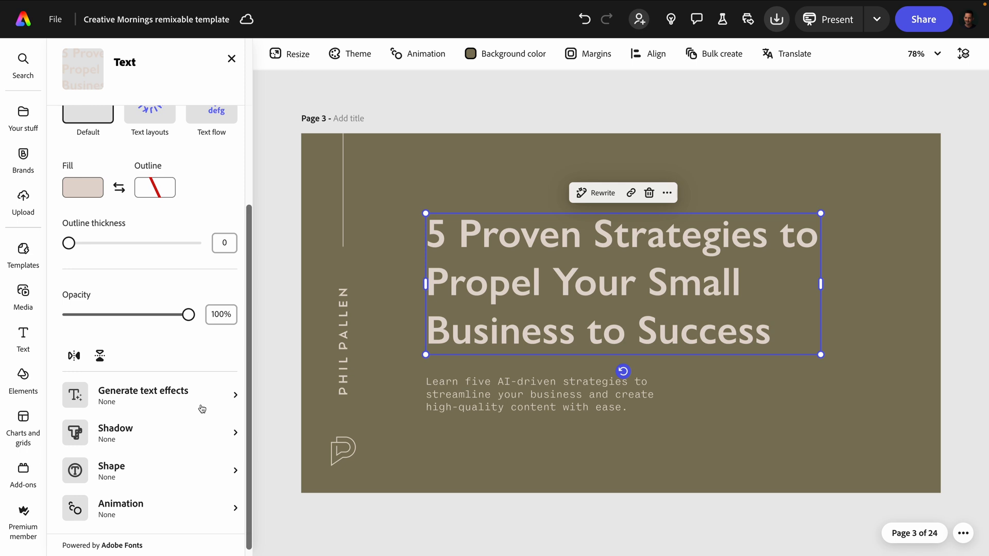
mouse_move(176, 465)
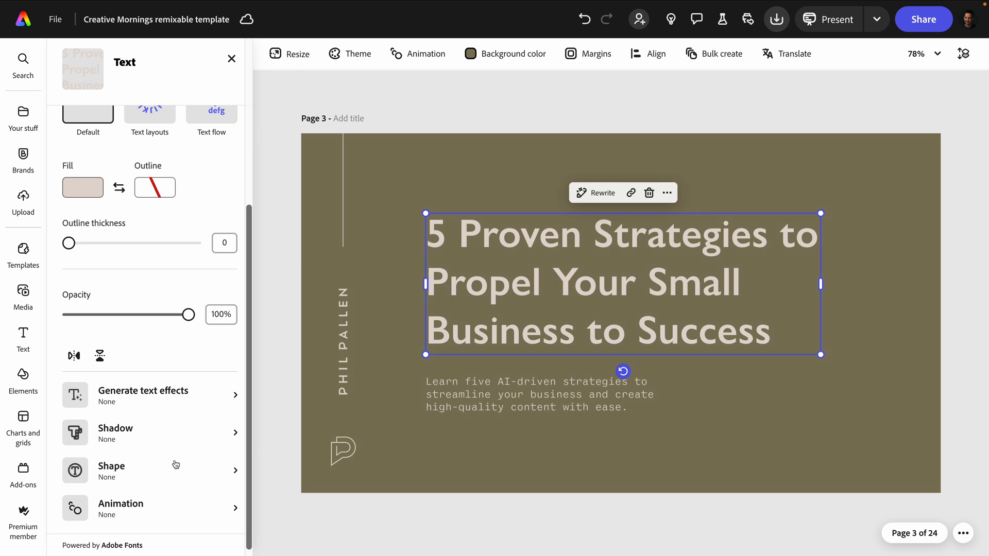
left_click(120, 509)
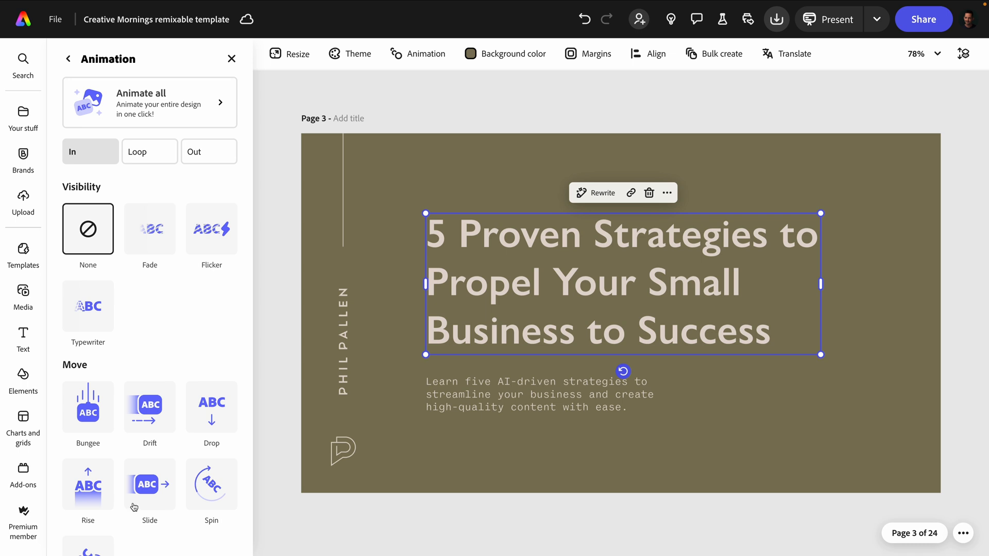
mouse_move(568, 390)
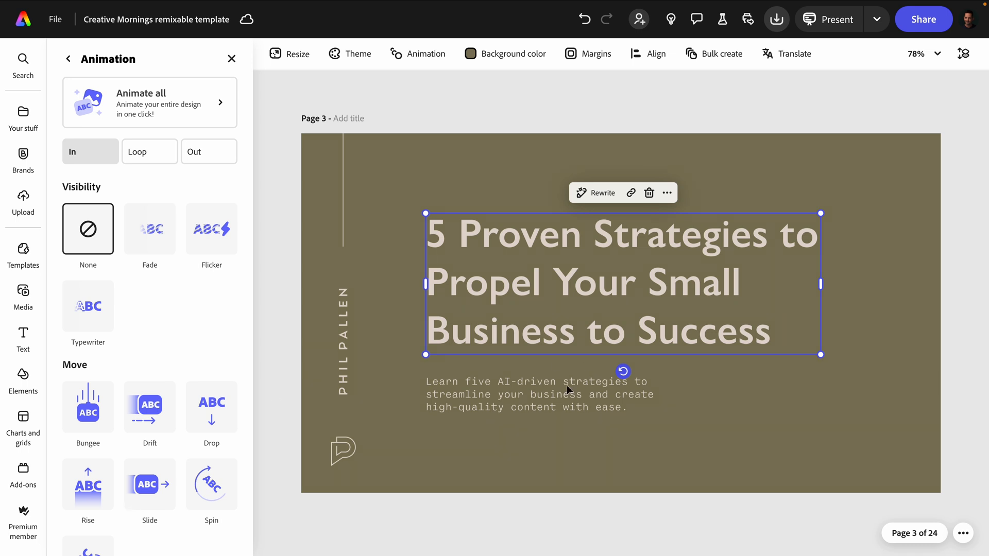
mouse_move(584, 272)
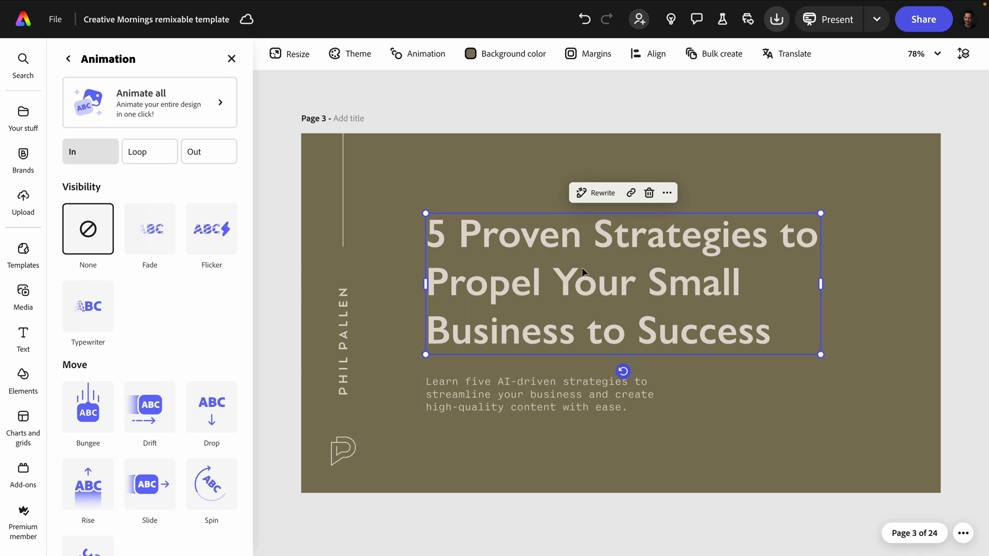
scroll("down", 3)
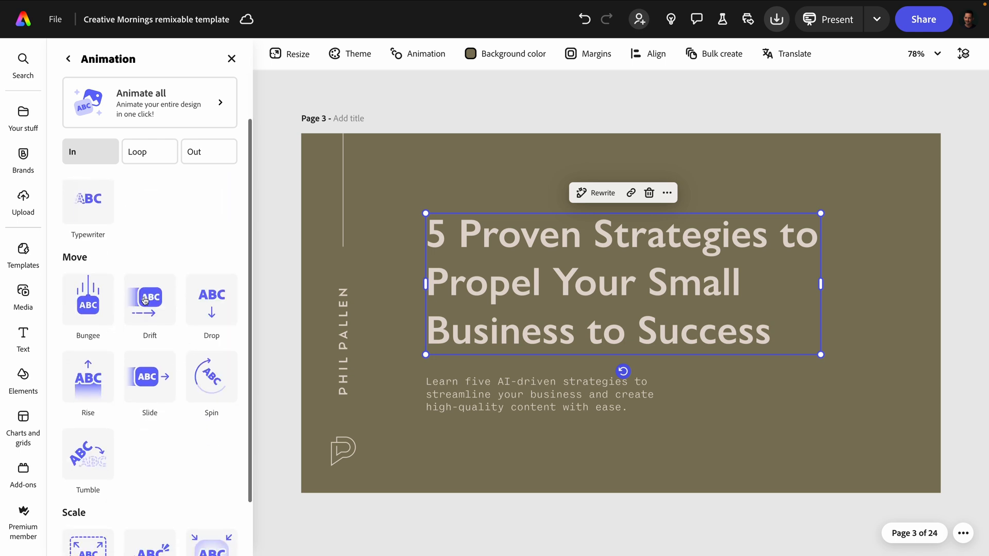
scroll("up", 3)
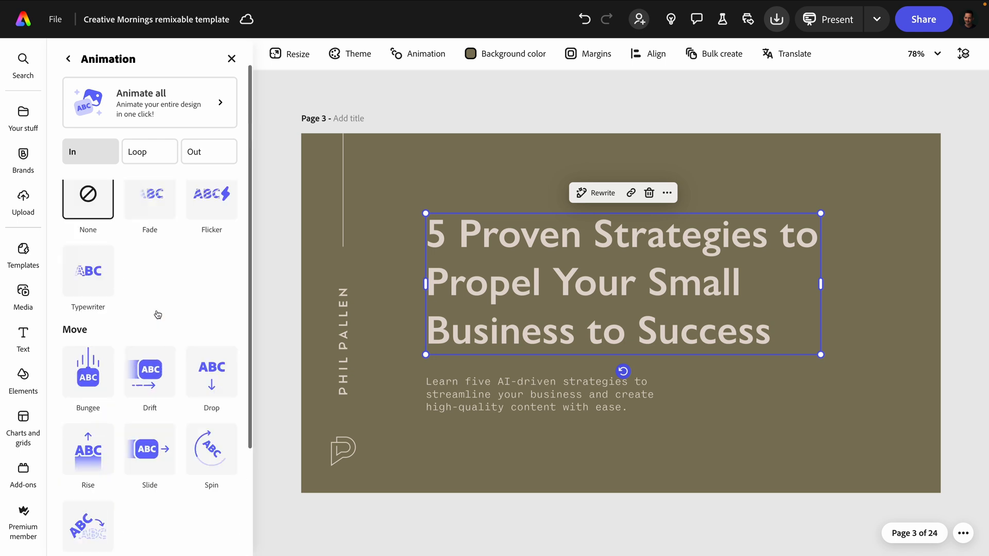
left_click(231, 59)
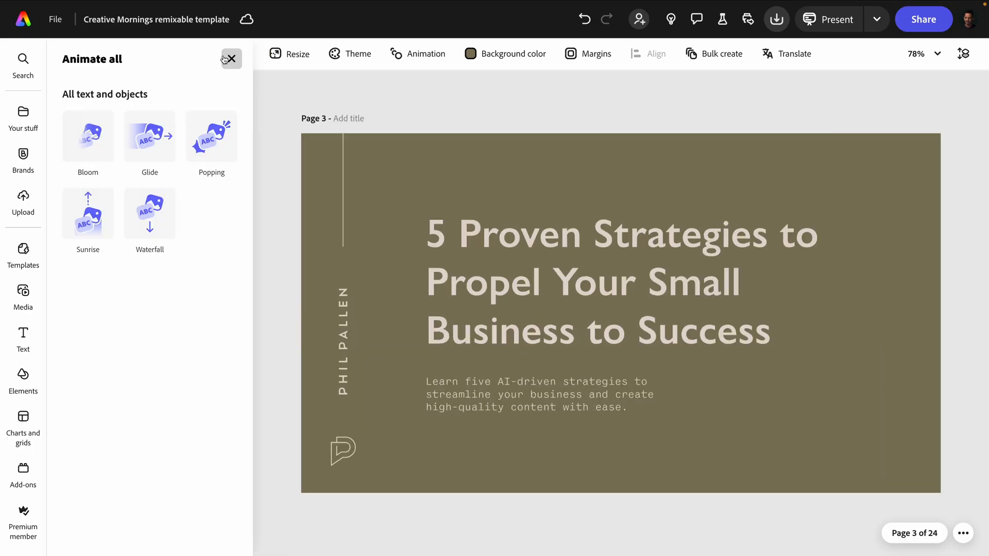
Apply Bloom to all page 3 text and objects, then play and replay the preview
left_click(88, 136)
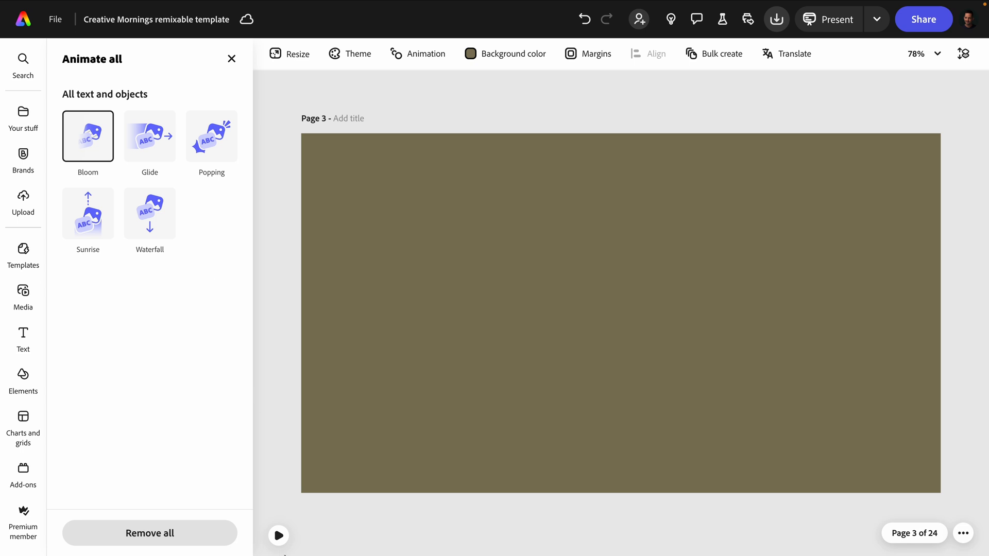
left_click(278, 536)
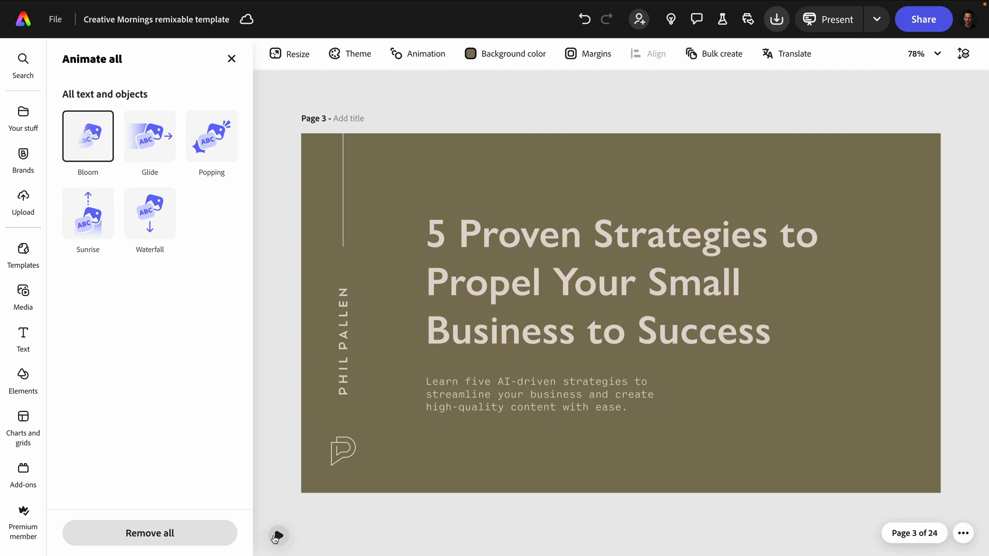
left_click(231, 58)
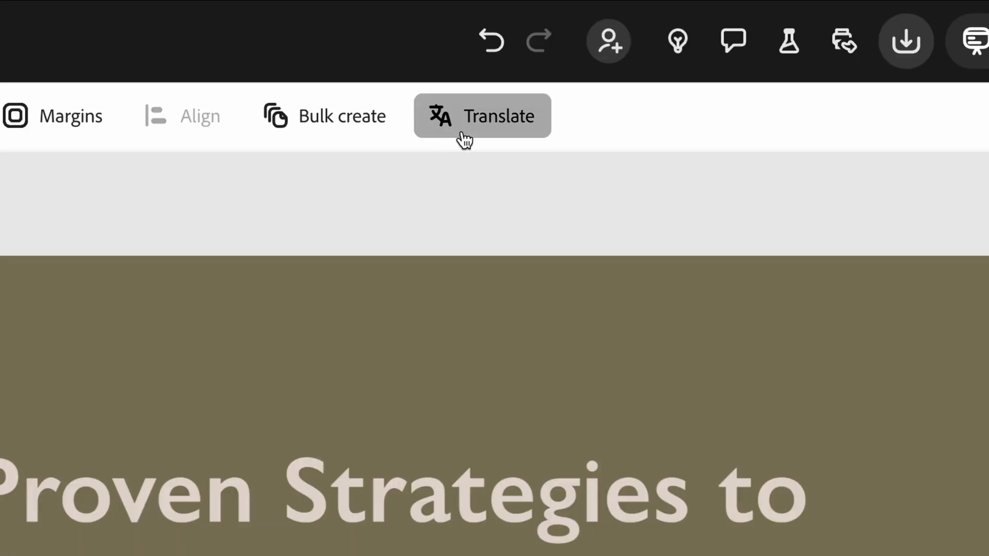
Translate only page 1 into French and German using an Informal tone of voice
left_click(482, 116)
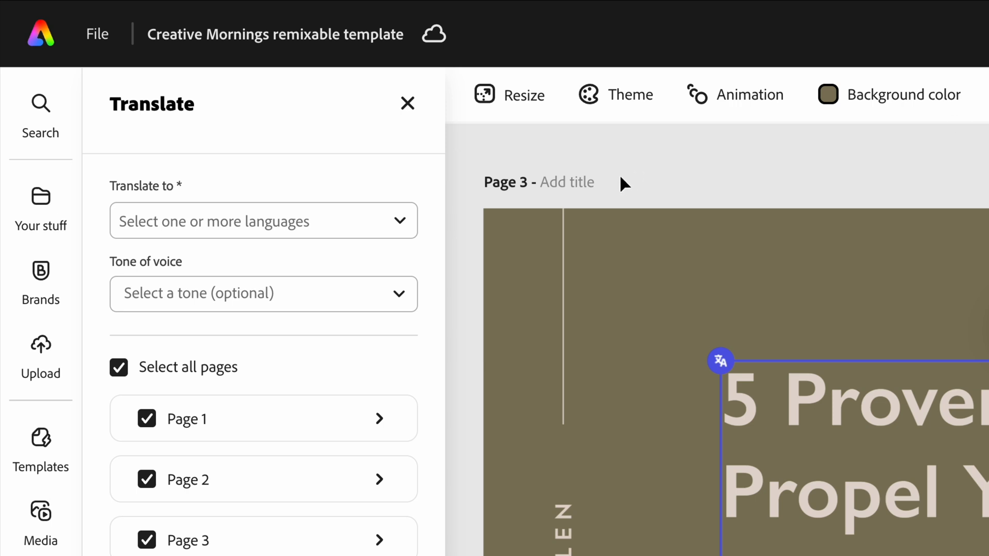
mouse_move(136, 363)
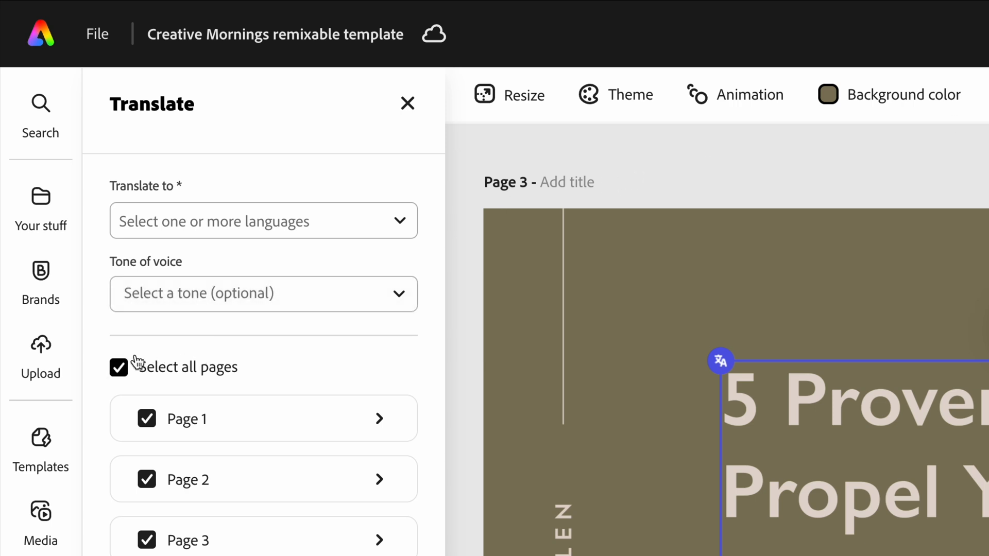
mouse_move(137, 363)
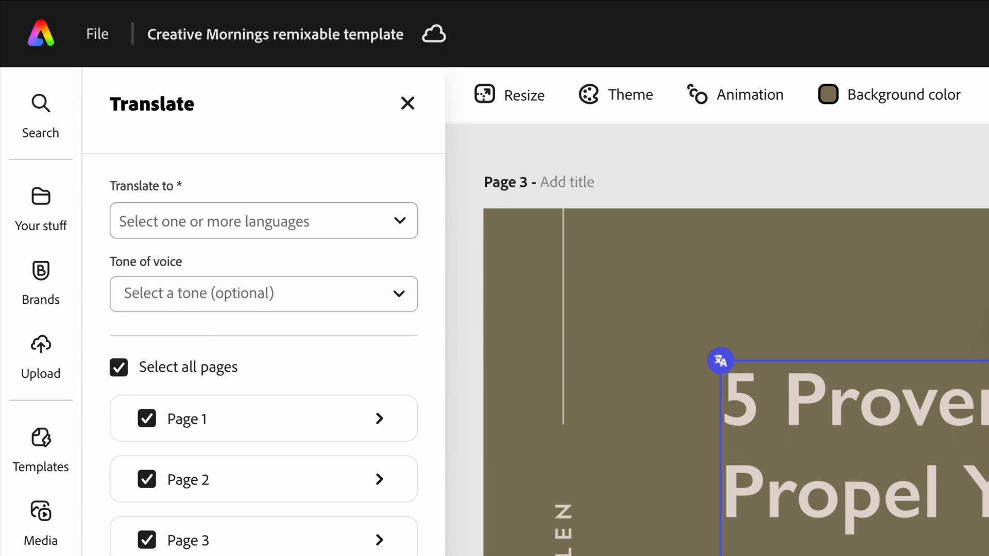
mouse_move(255, 483)
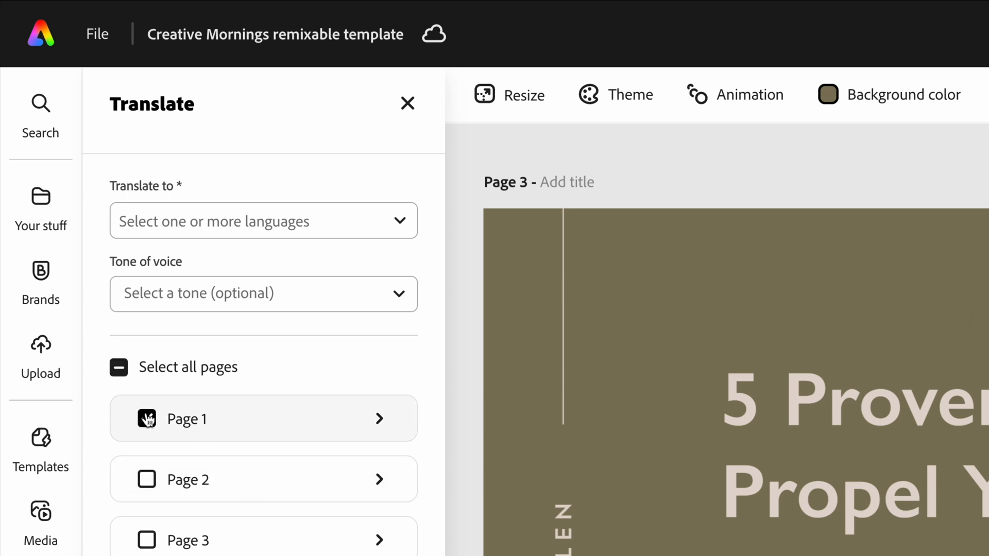
left_click(263, 221)
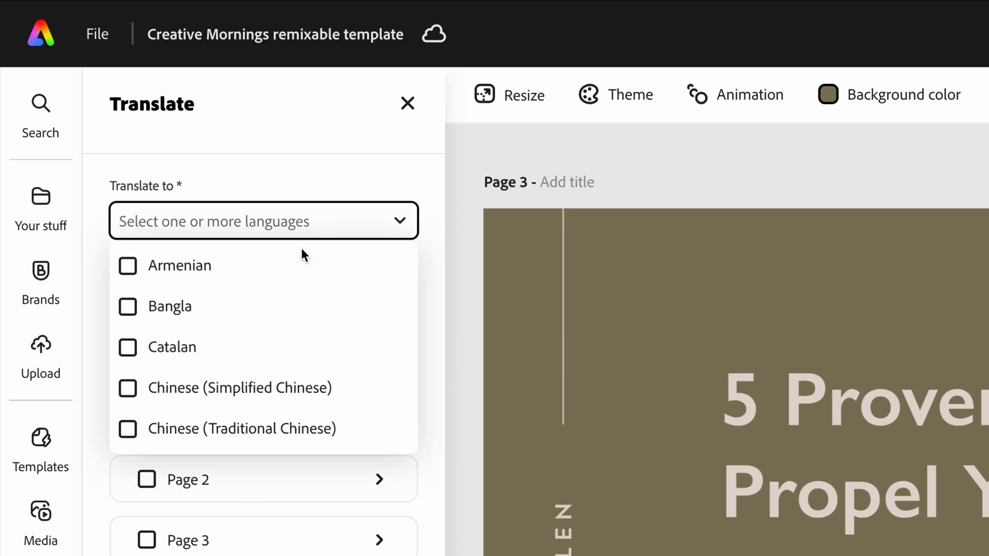
scroll("down", 3)
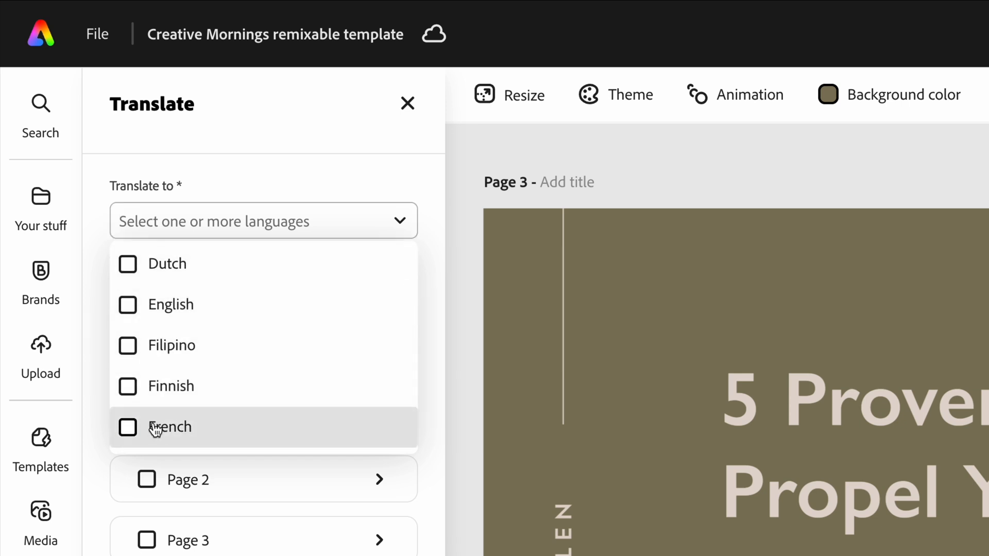
left_click(127, 427)
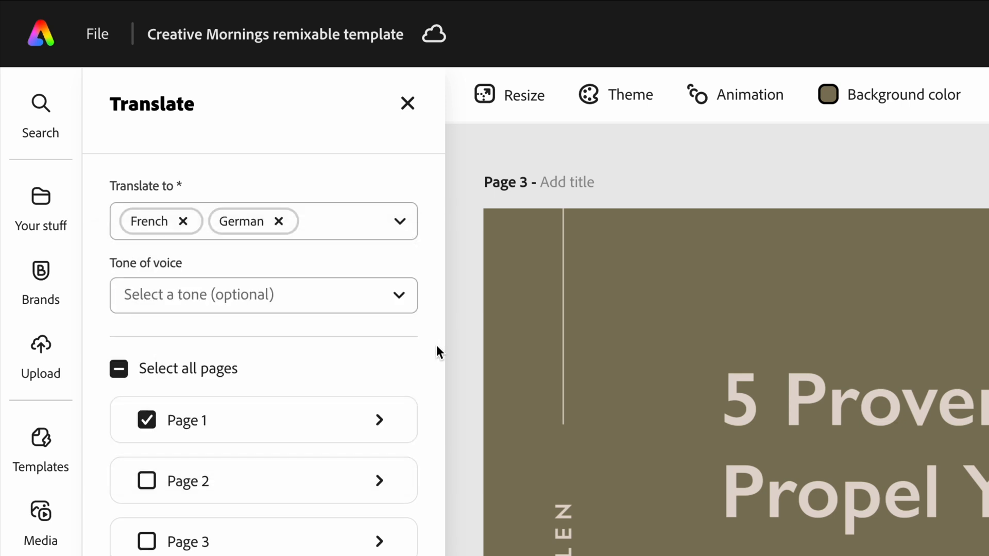
mouse_move(297, 222)
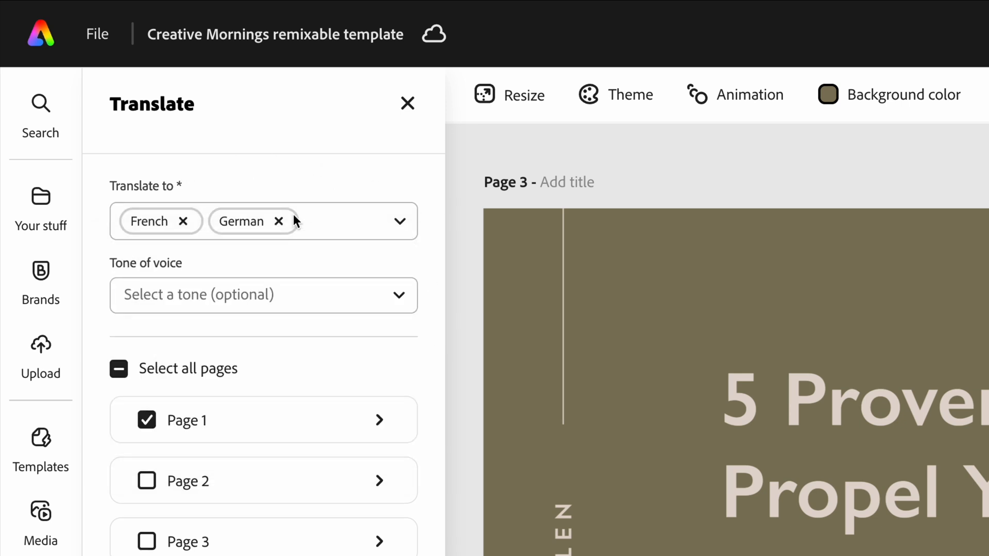
left_click(262, 295)
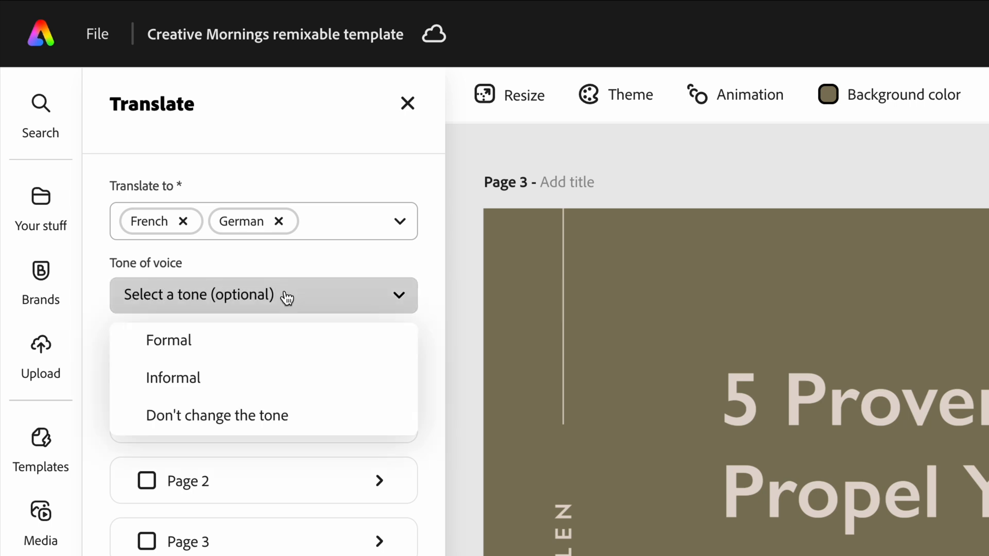
mouse_move(212, 351)
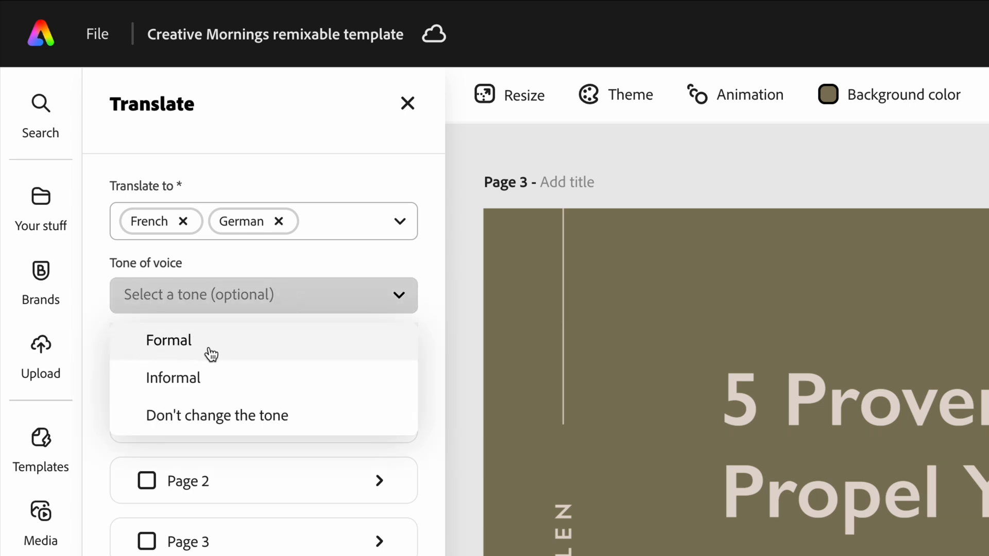
left_click(173, 377)
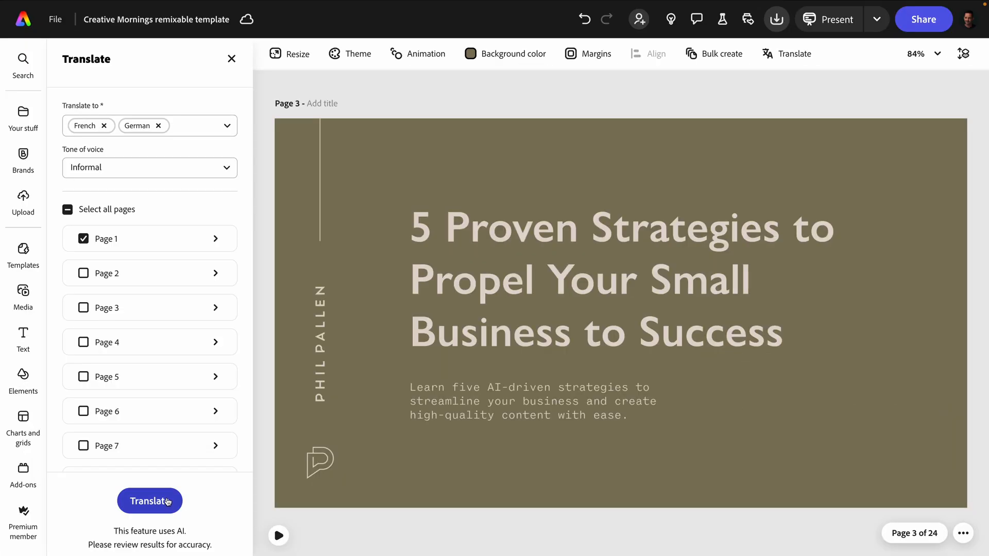
left_click(150, 500)
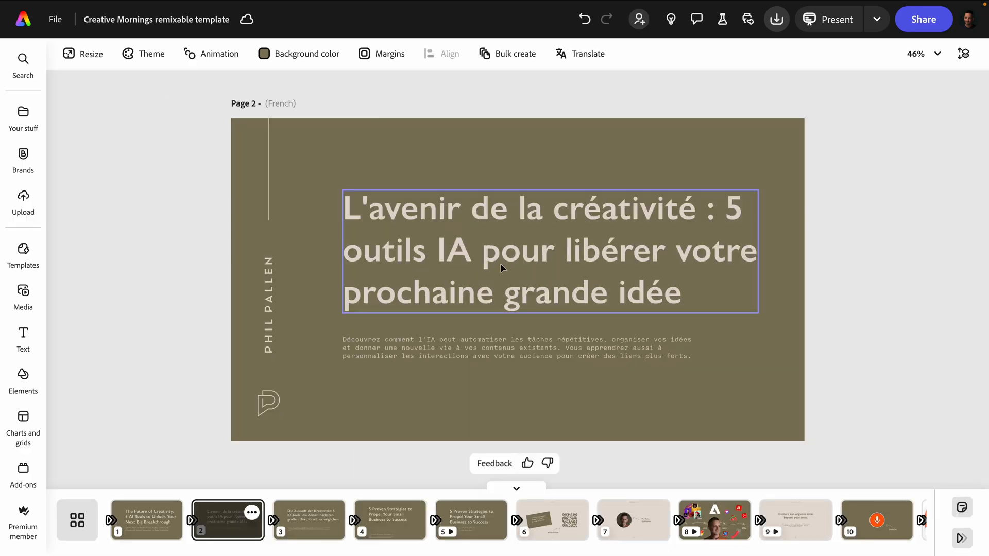
Deselect the French heading, then view the German, French and original English pages
left_click(816, 338)
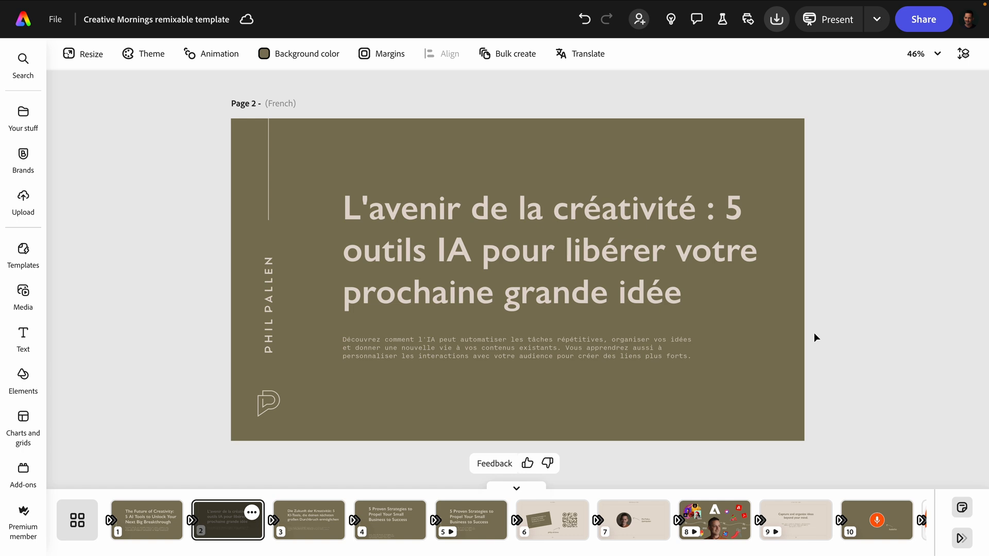
left_click(308, 519)
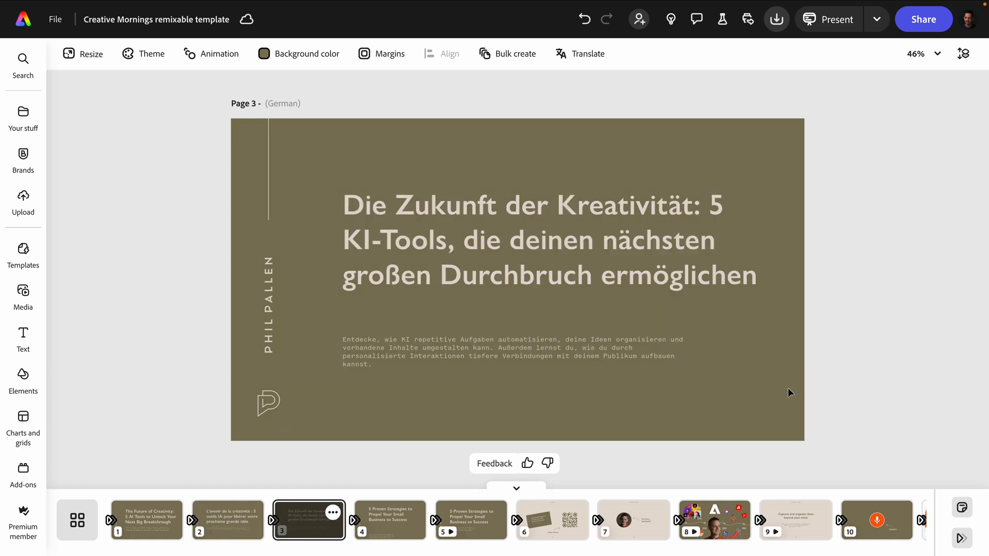
mouse_move(828, 391)
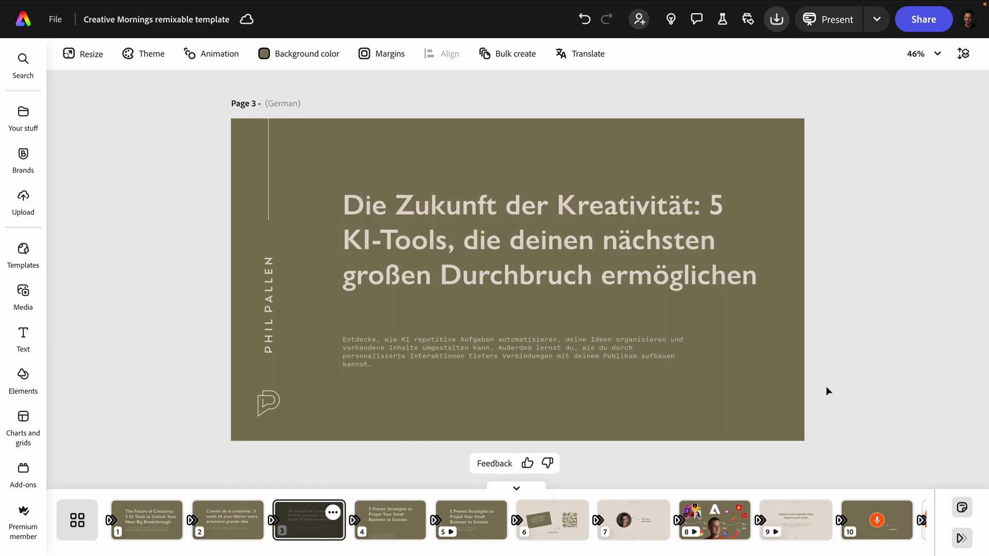
mouse_move(820, 390)
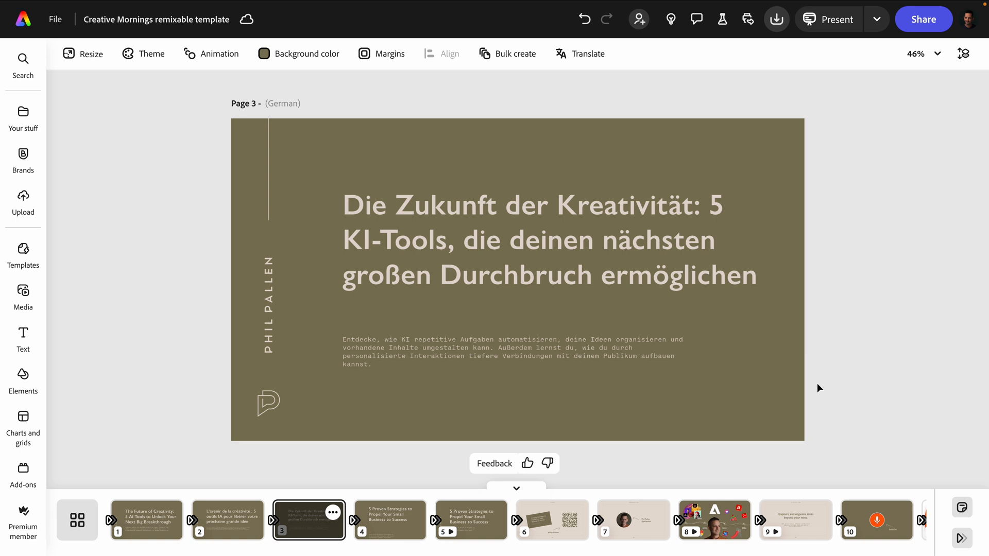
mouse_move(815, 380)
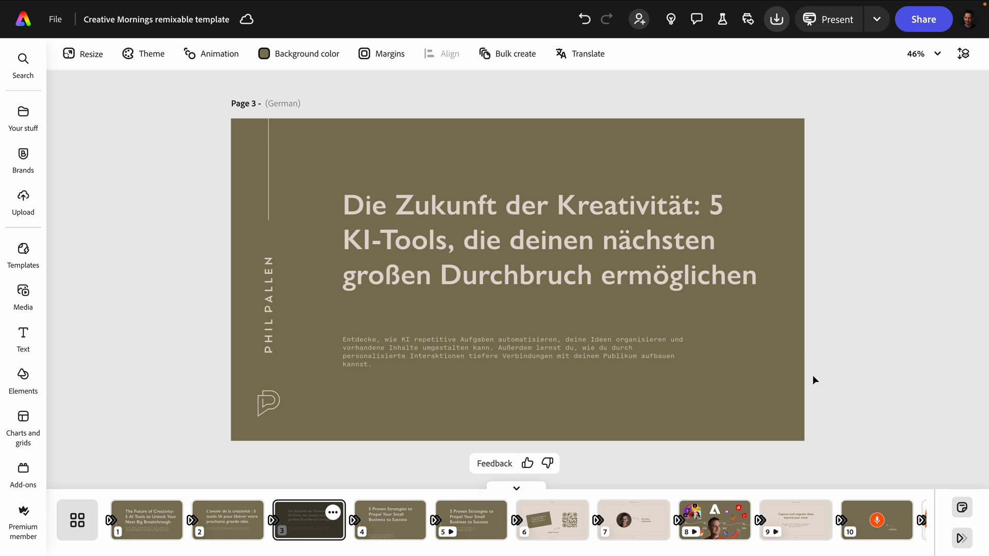
left_click(227, 520)
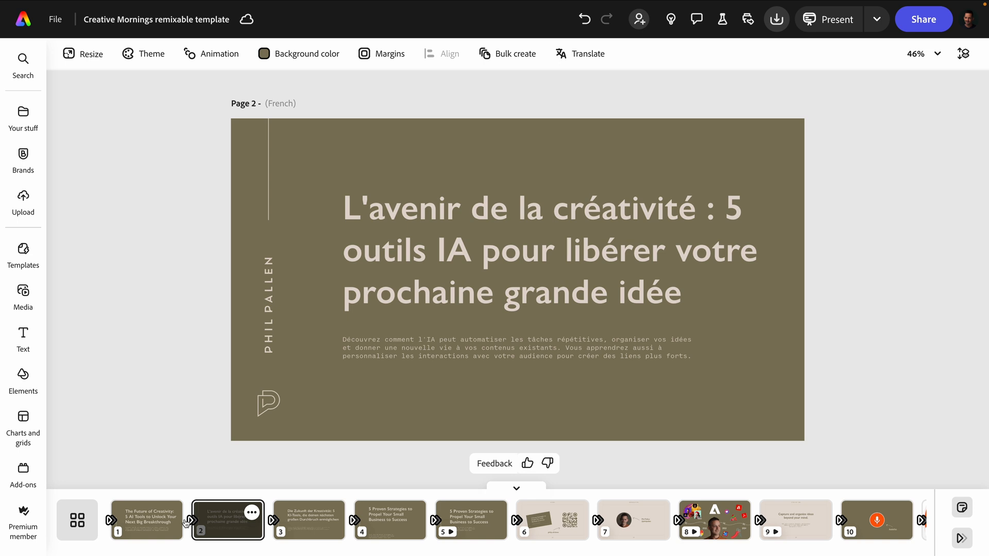
left_click(146, 519)
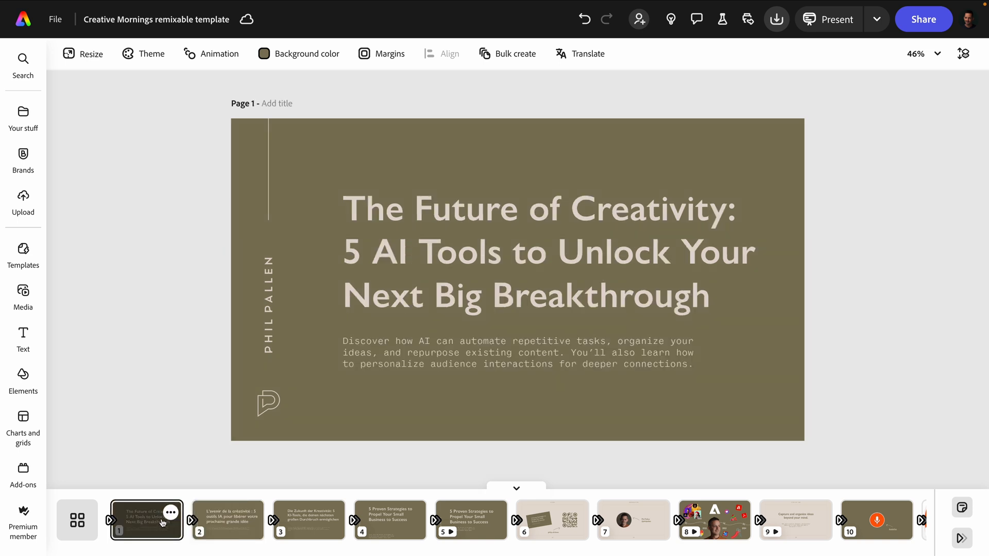
mouse_move(641, 486)
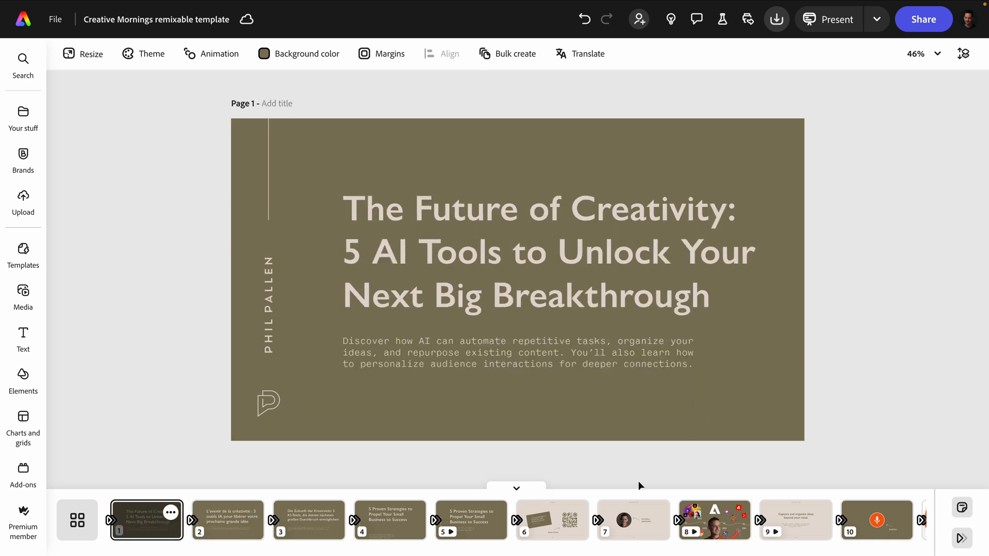
mouse_move(832, 379)
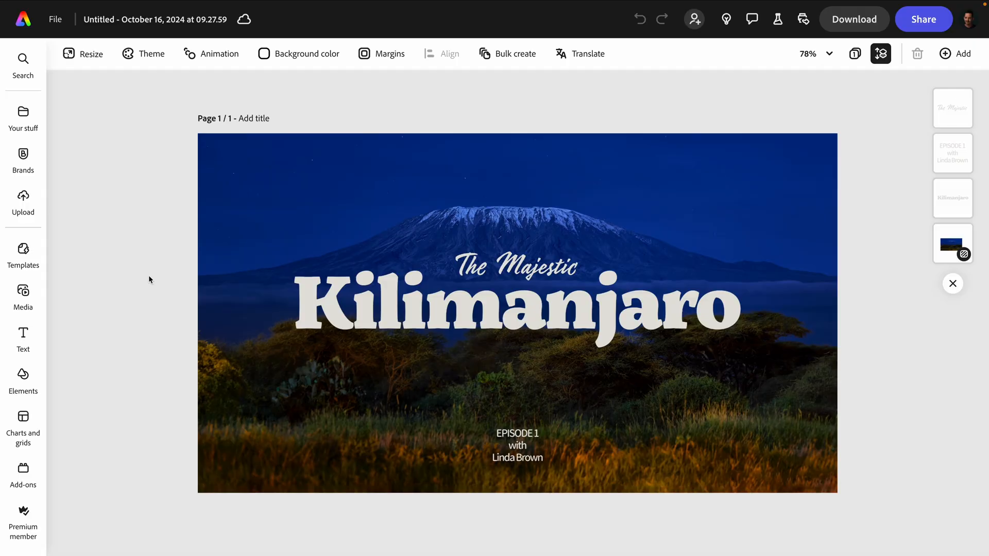
mouse_move(146, 278)
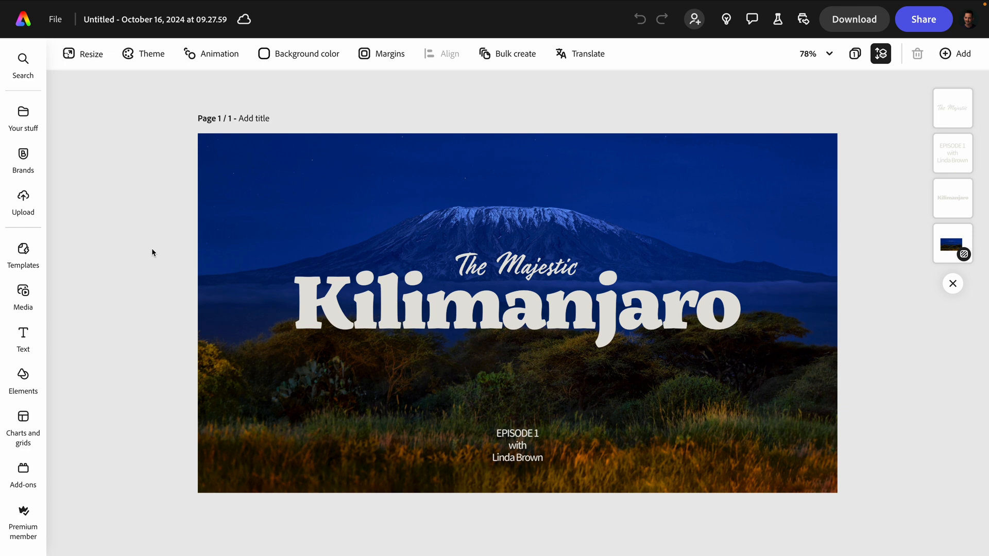
Resize to an expanded Instagram square post and keep the third generated variation
left_click(82, 54)
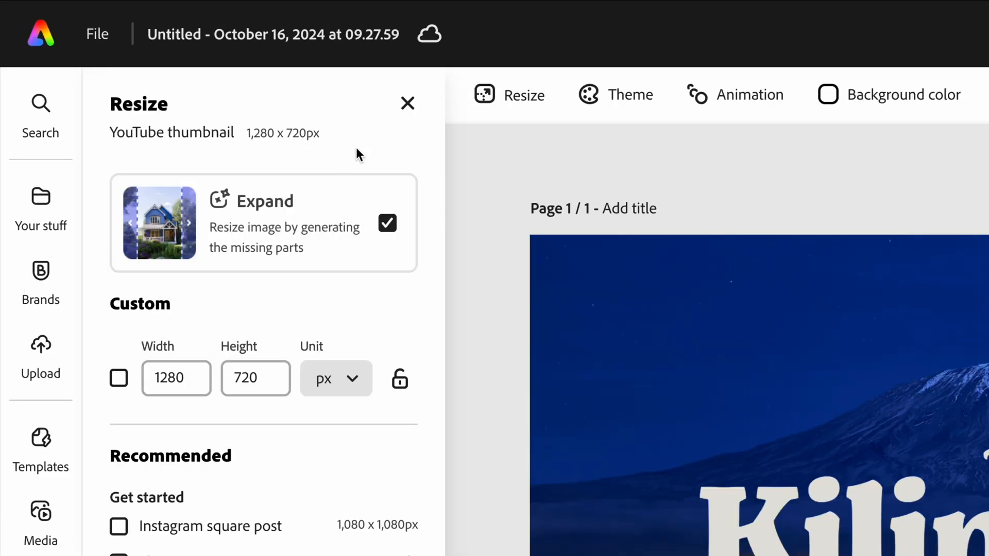
mouse_move(233, 268)
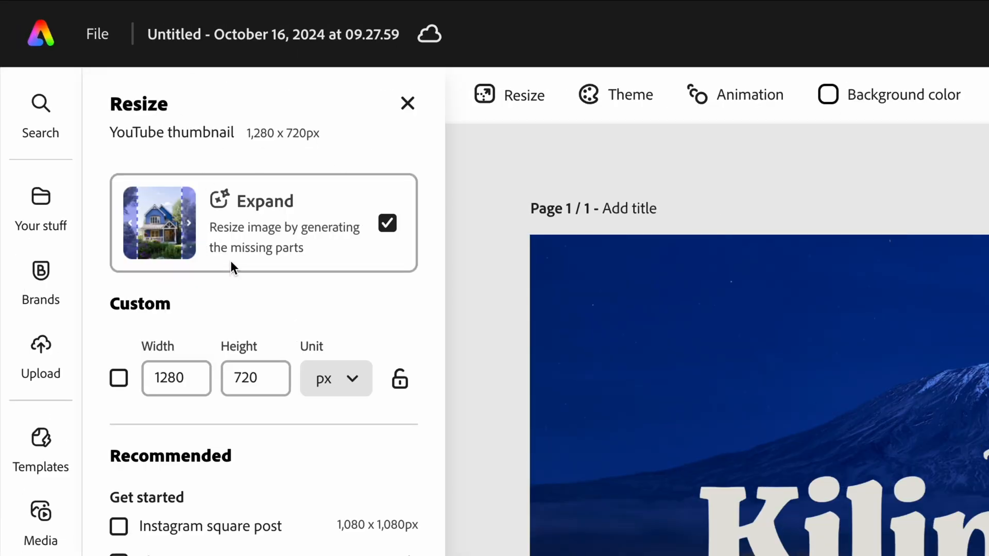
mouse_move(264, 284)
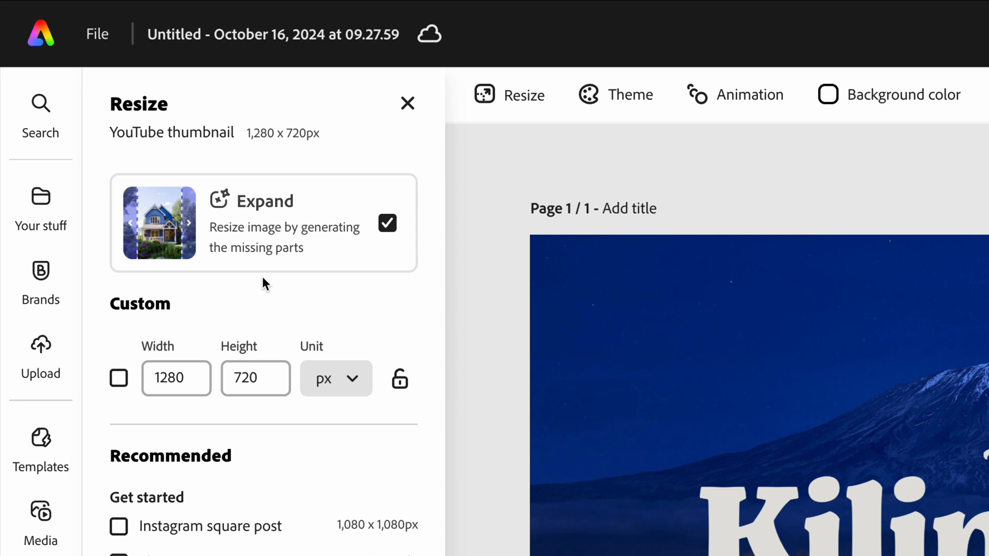
mouse_move(256, 288)
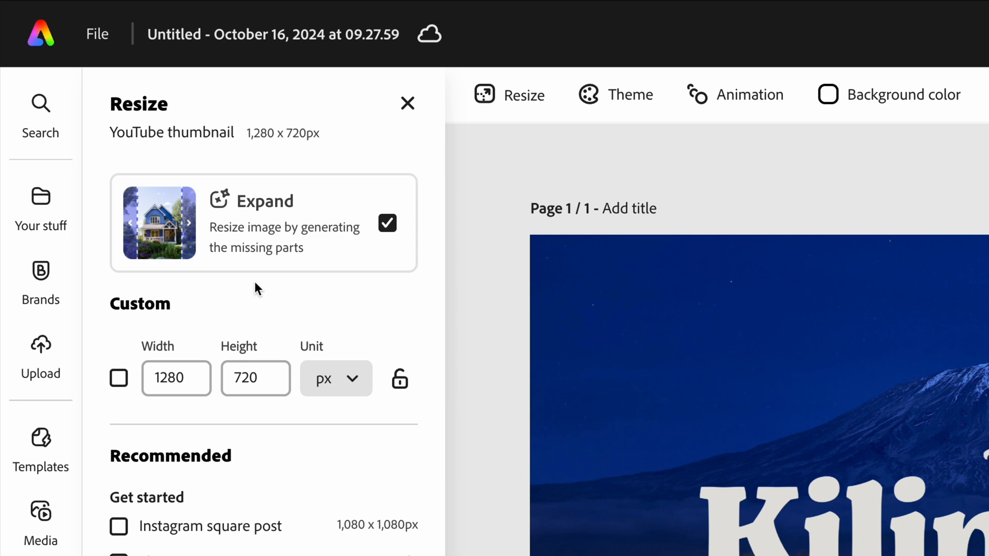
mouse_move(271, 287)
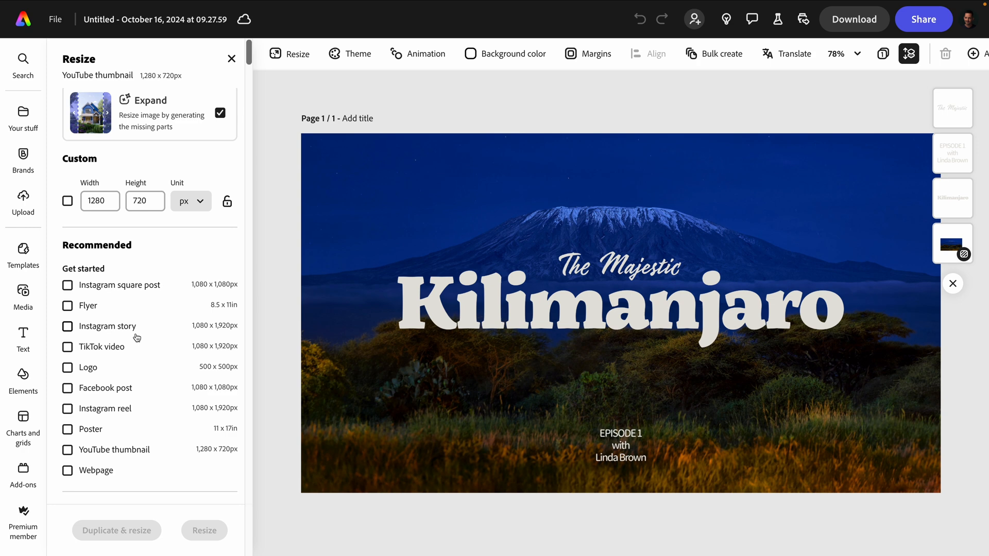
left_click(67, 285)
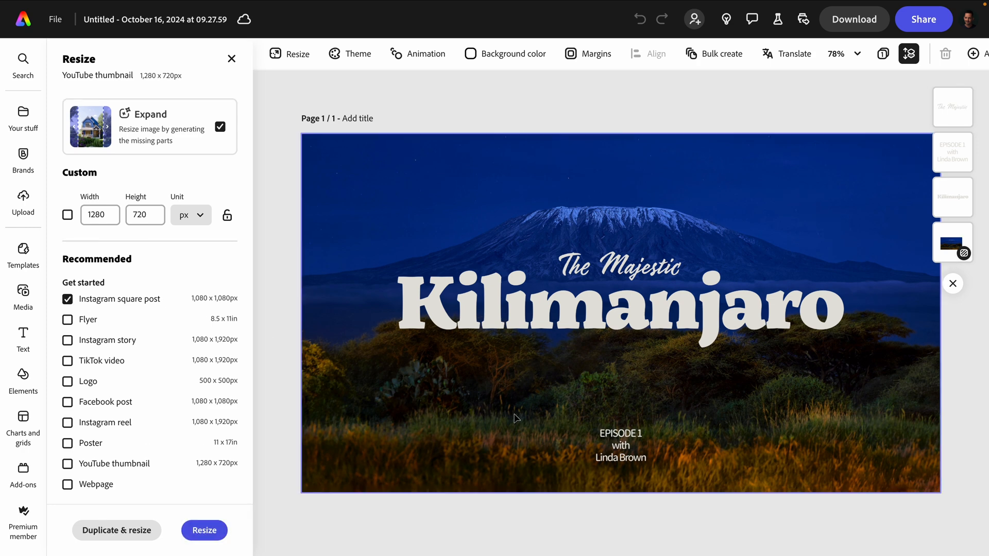
left_click(67, 298)
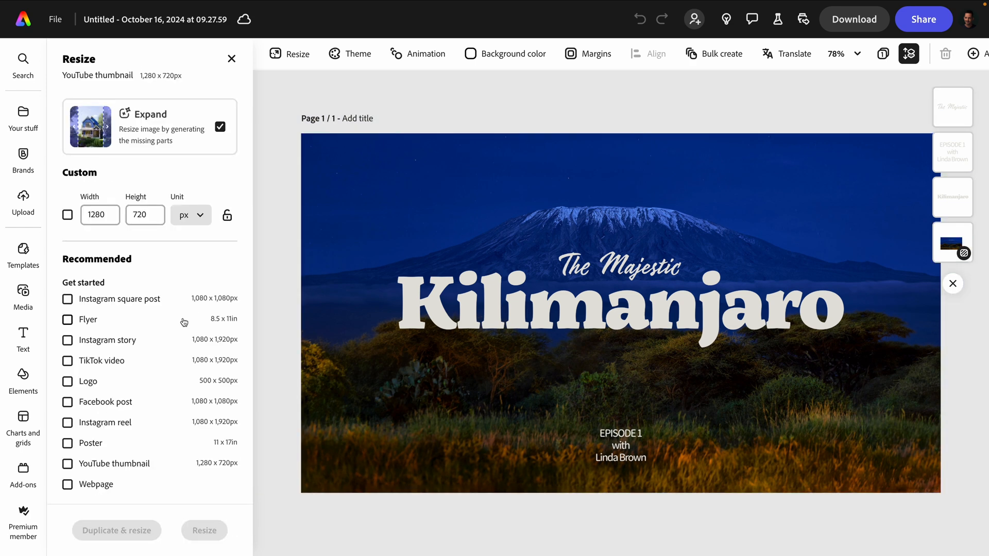
left_click(68, 298)
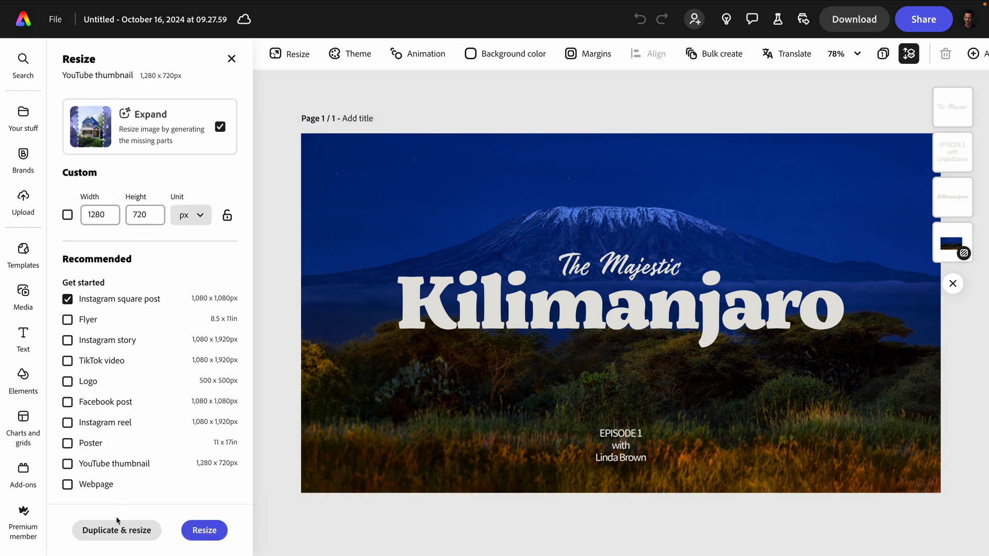
left_click(204, 530)
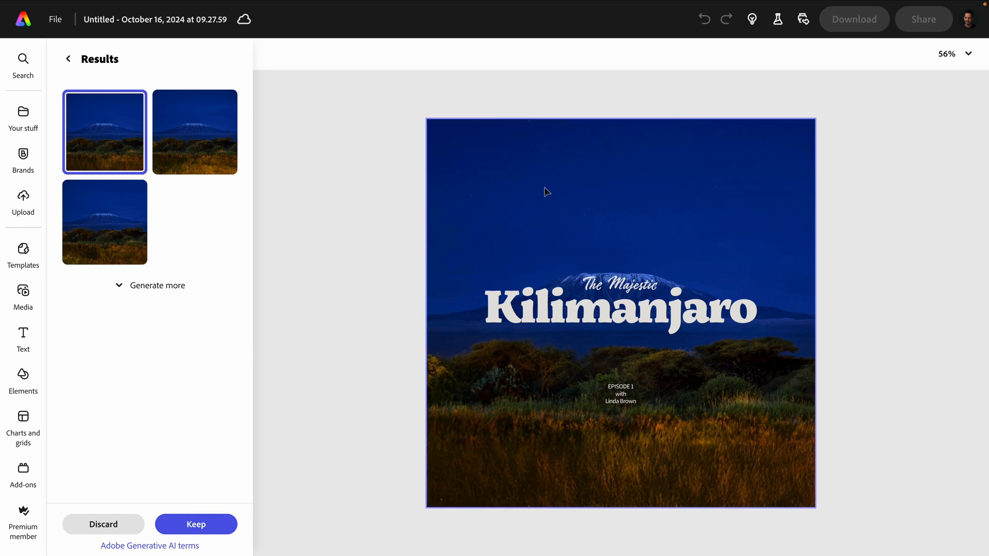
mouse_move(581, 248)
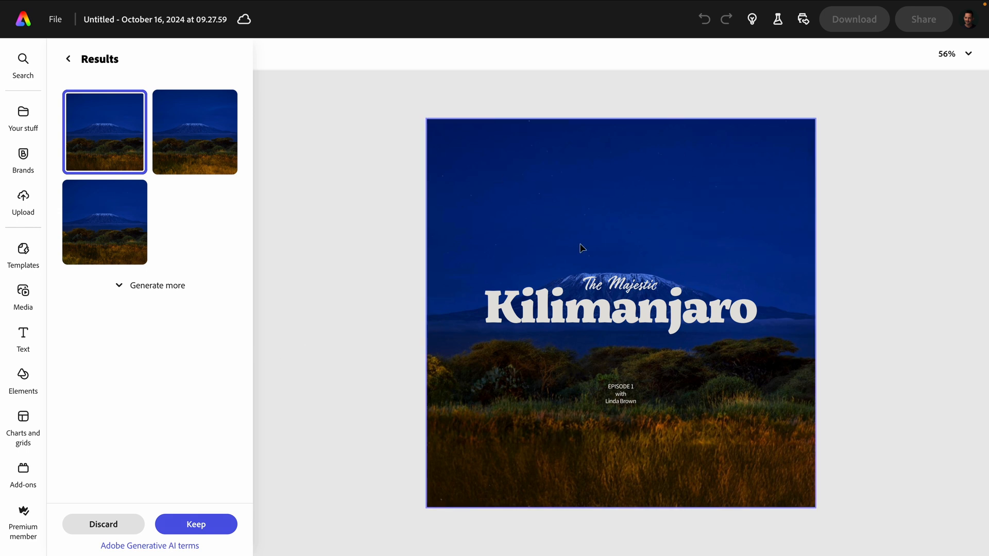
mouse_move(545, 188)
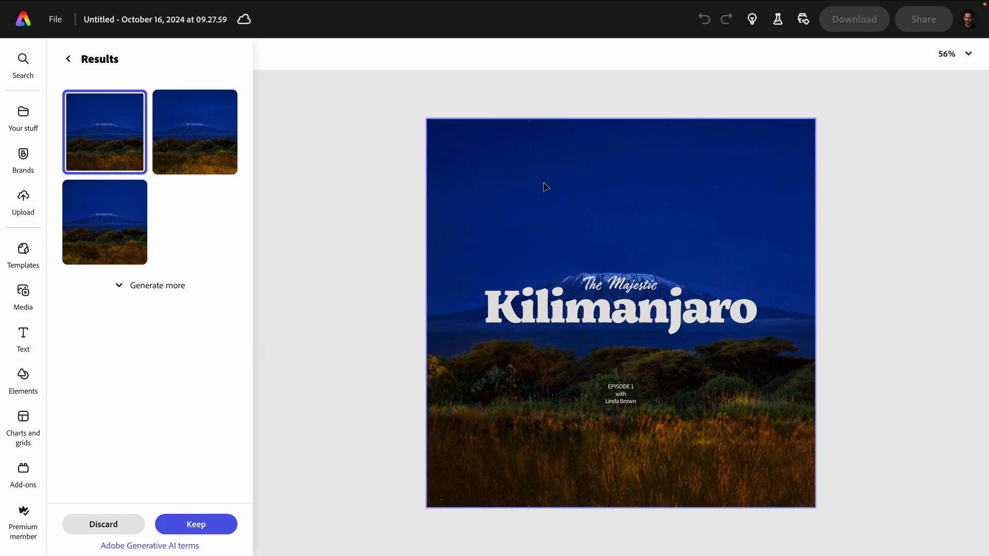
left_click(105, 222)
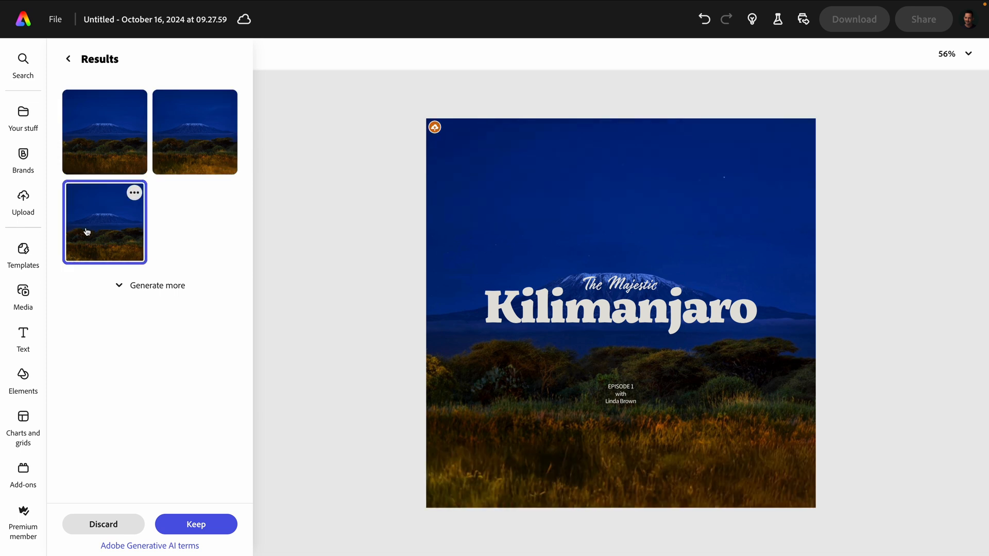
left_click(105, 132)
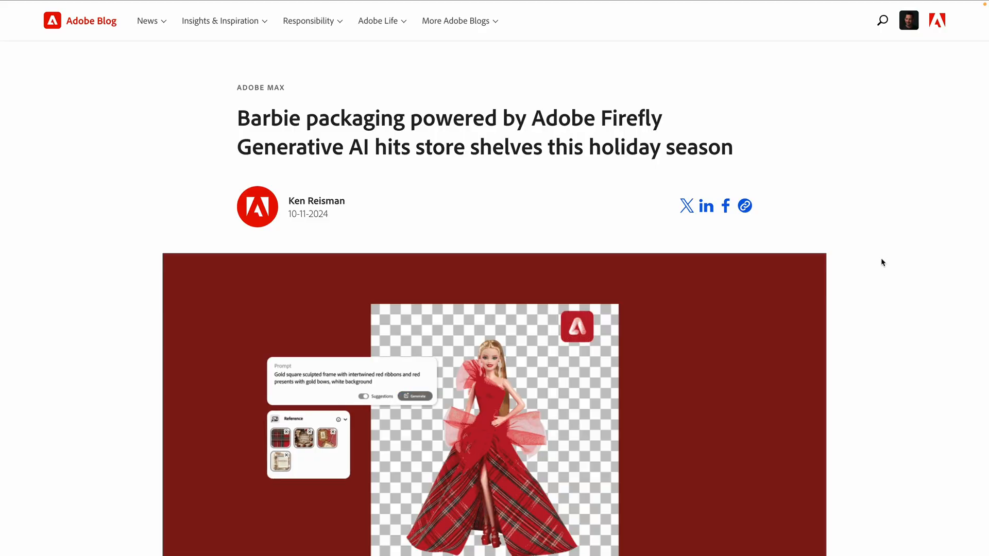
Scroll through the Adobe Blog article on Firefly-powered Barbie packaging
scroll("down", 3)
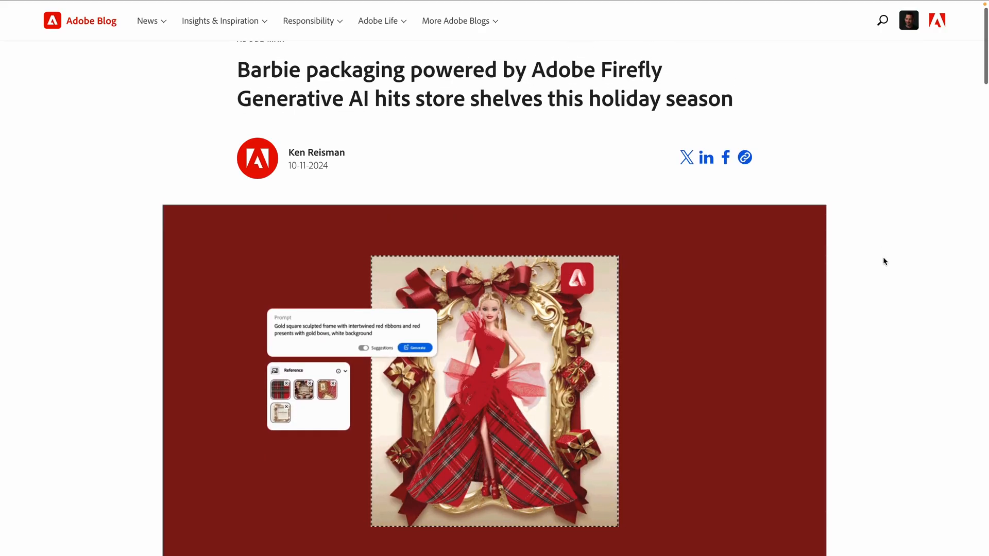
scroll("down", 3)
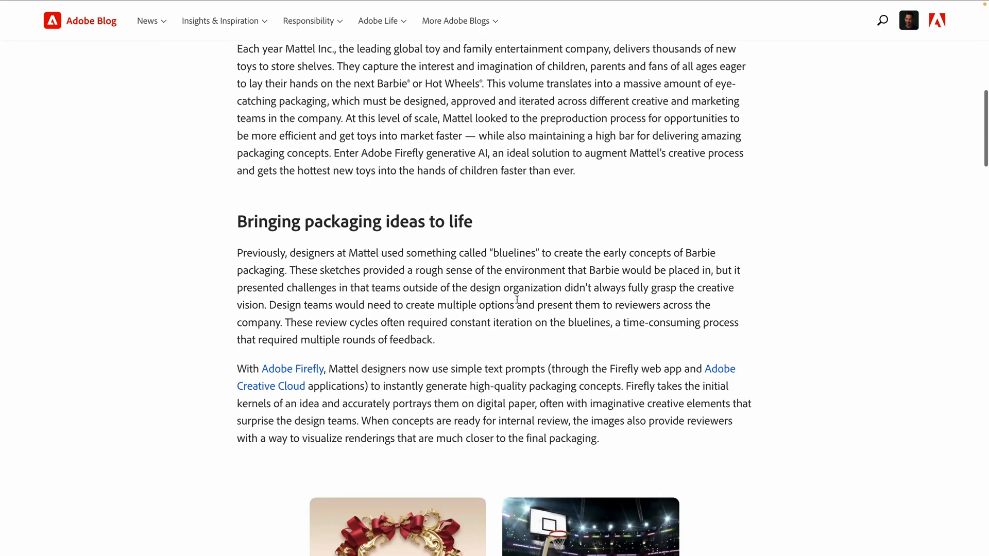
scroll("down", 3)
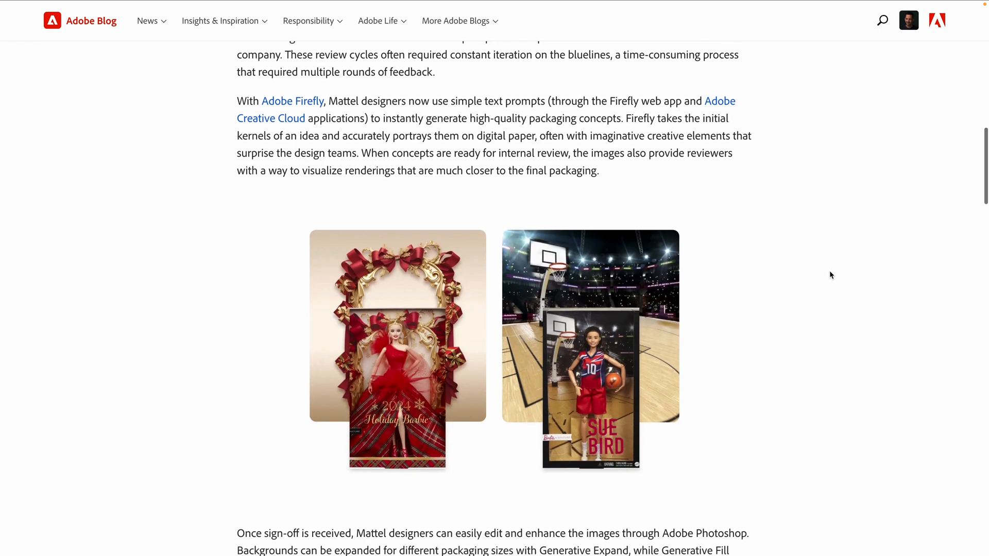
scroll("down", 3)
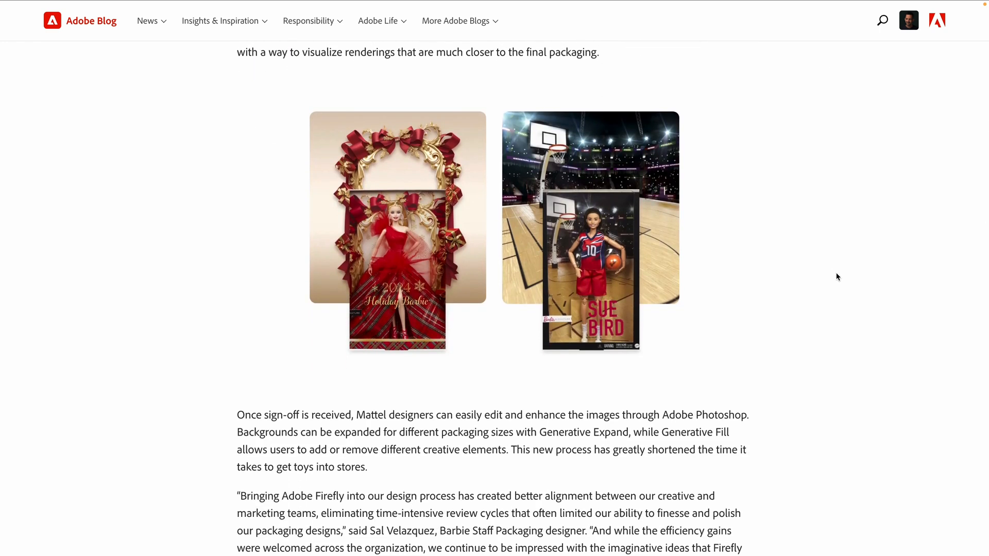
scroll("down", 3)
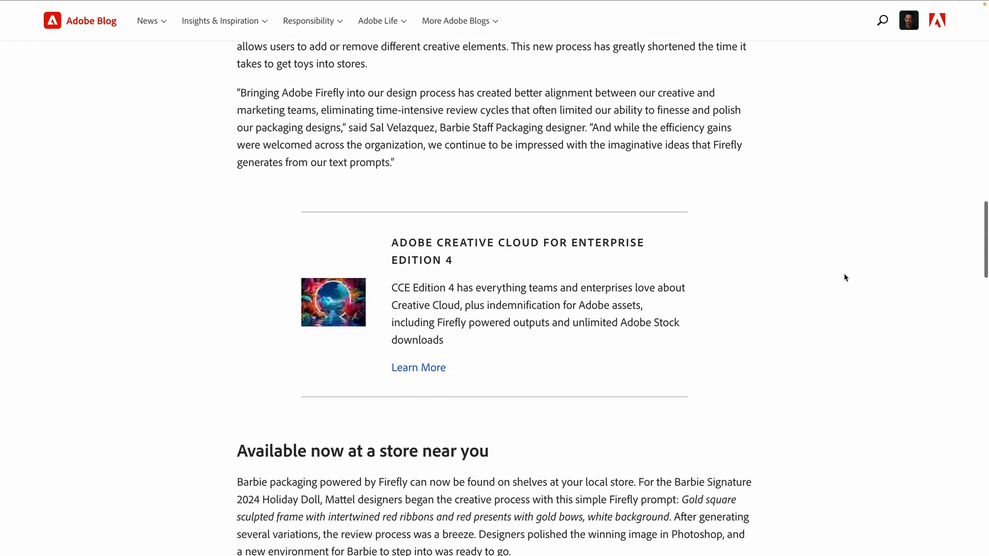
scroll("down", 3)
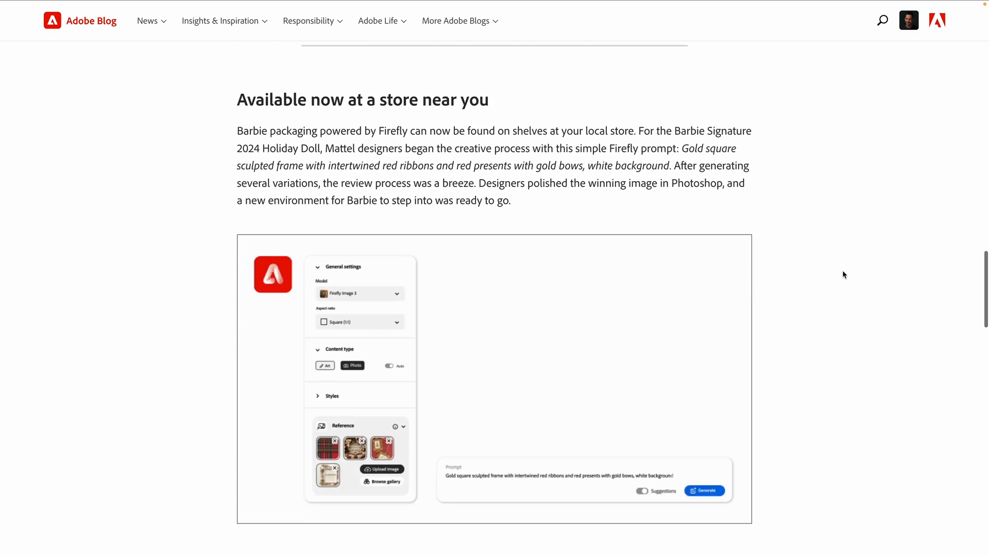
scroll("down", 3)
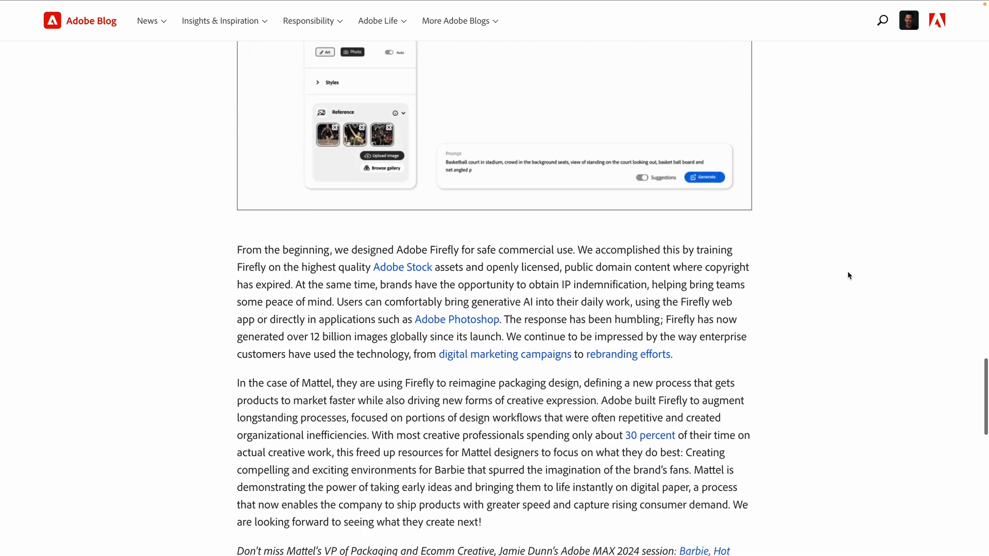
scroll("up", 3)
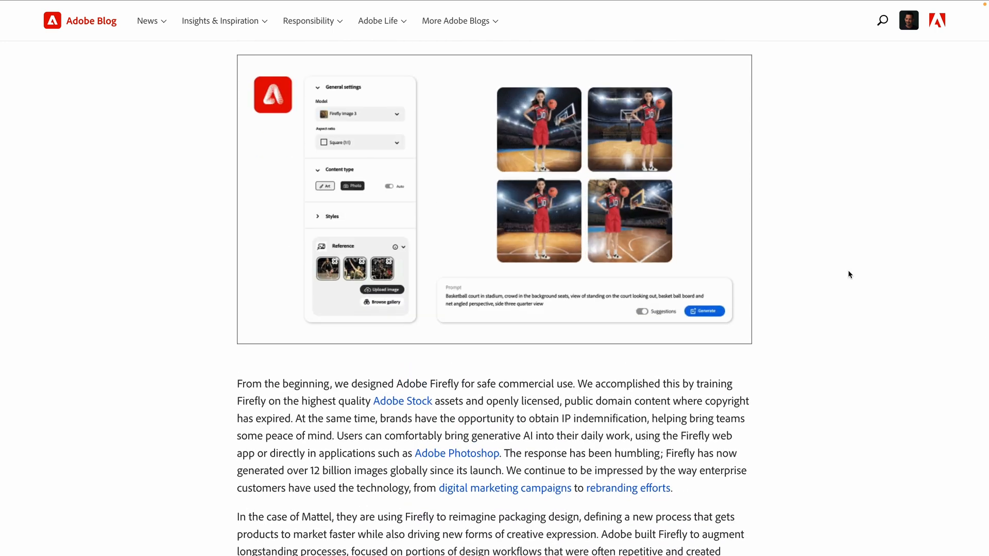
scroll("down", 3)
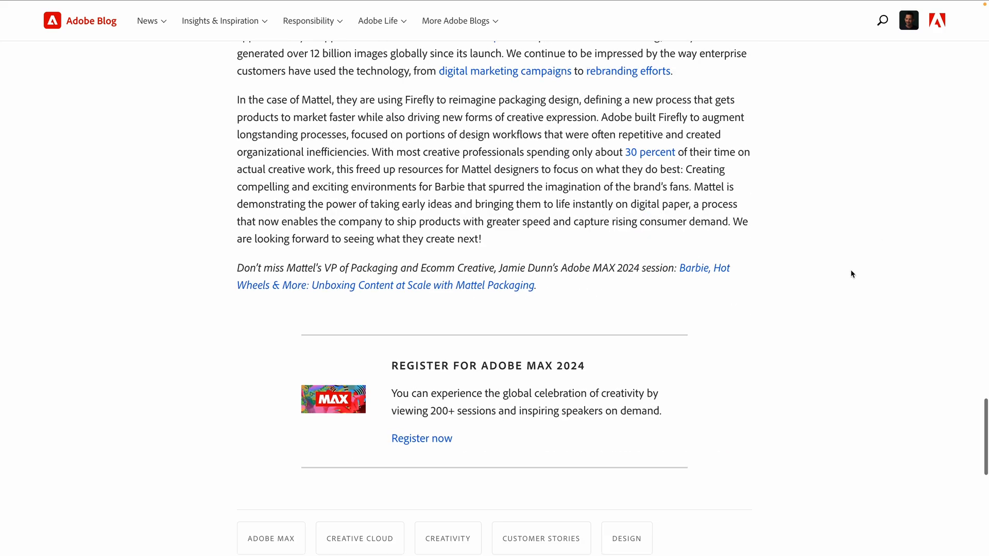
scroll("up", 3)
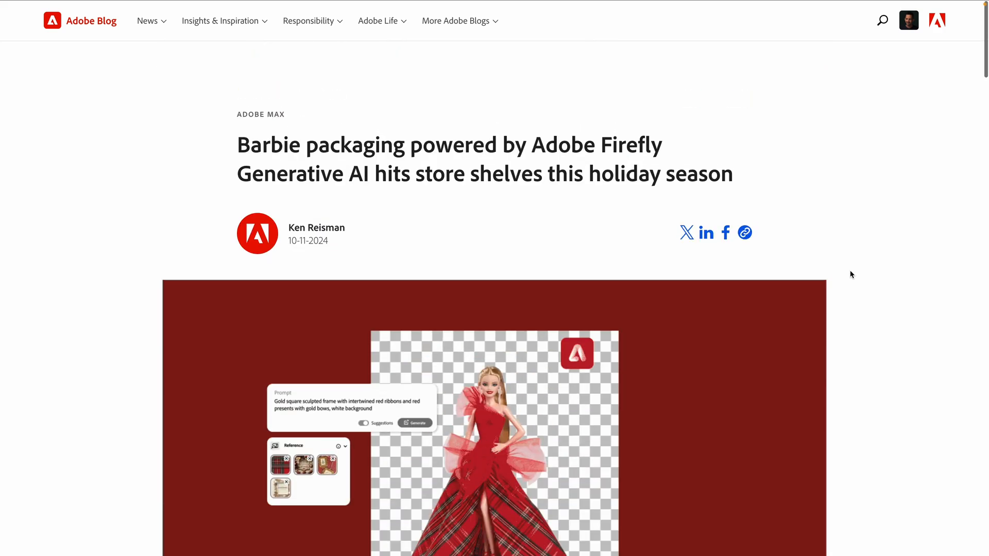
scroll("down", 3)
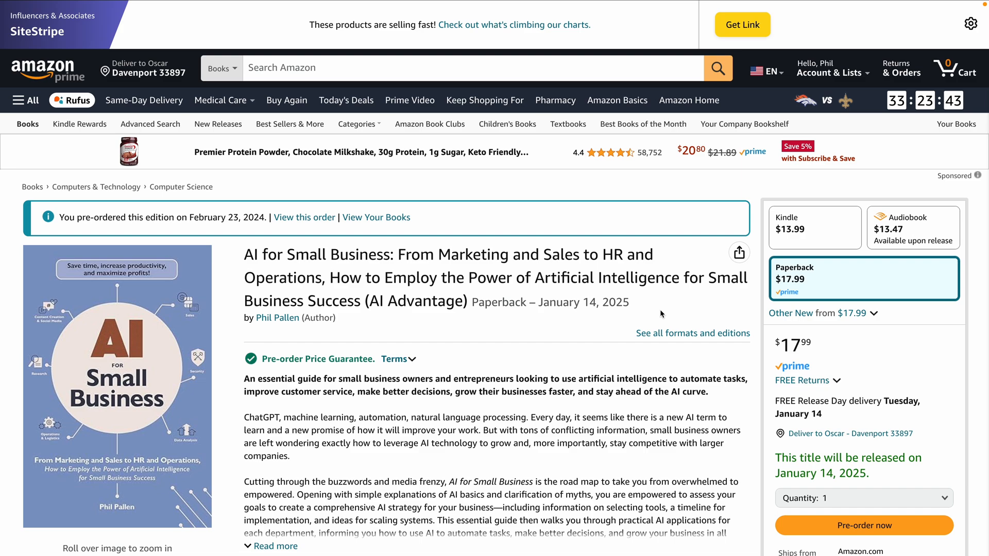
Scroll the 'AI for Small Business' listing to the related AI books and back
scroll("down", 3)
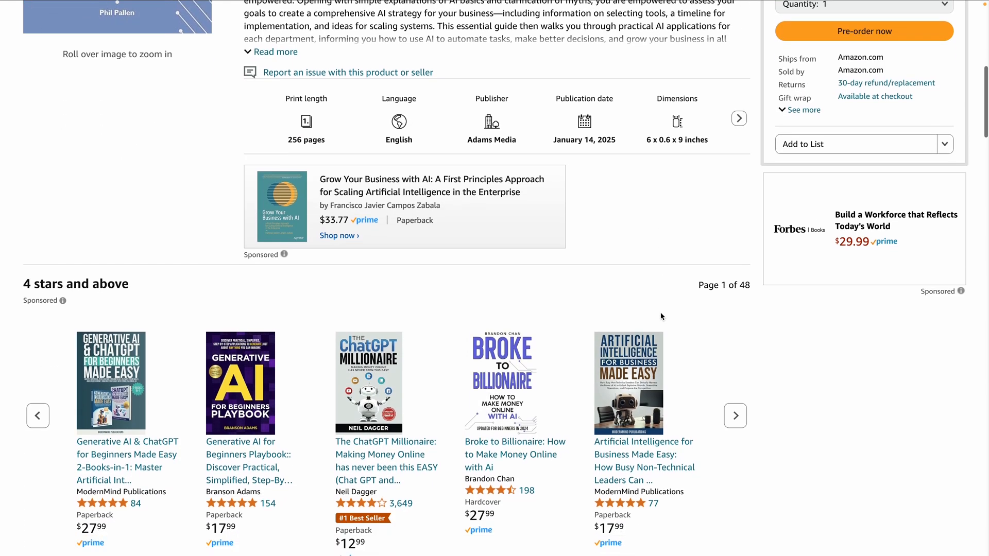
scroll("up", 3)
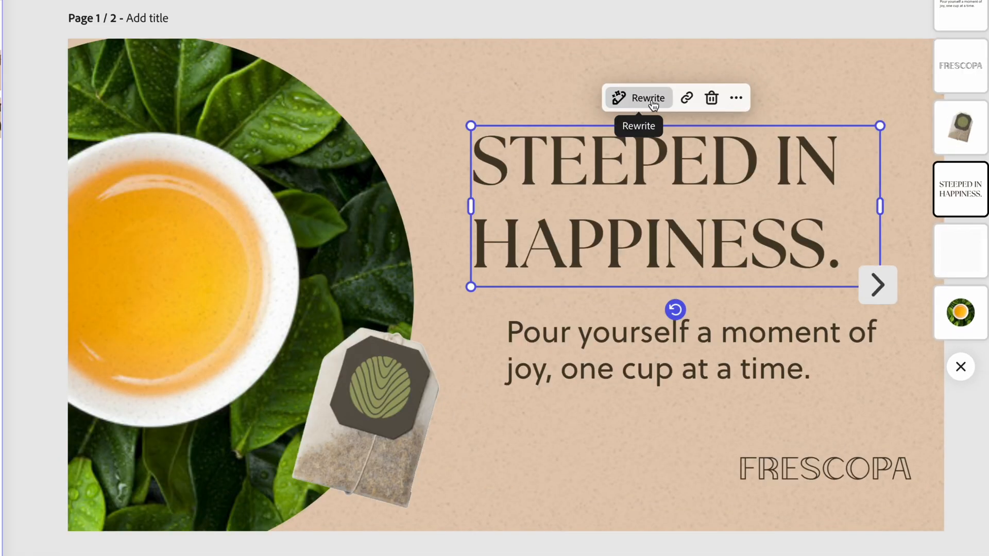
Generate Inspirational rewrites of the 'STEEPED IN HAPPINESS.' heading
left_click(638, 98)
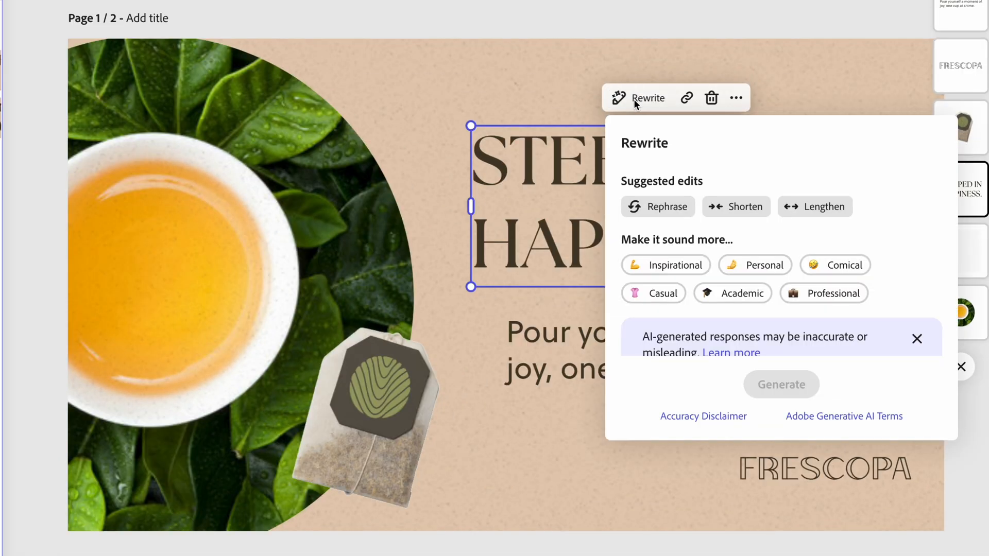
mouse_move(658, 207)
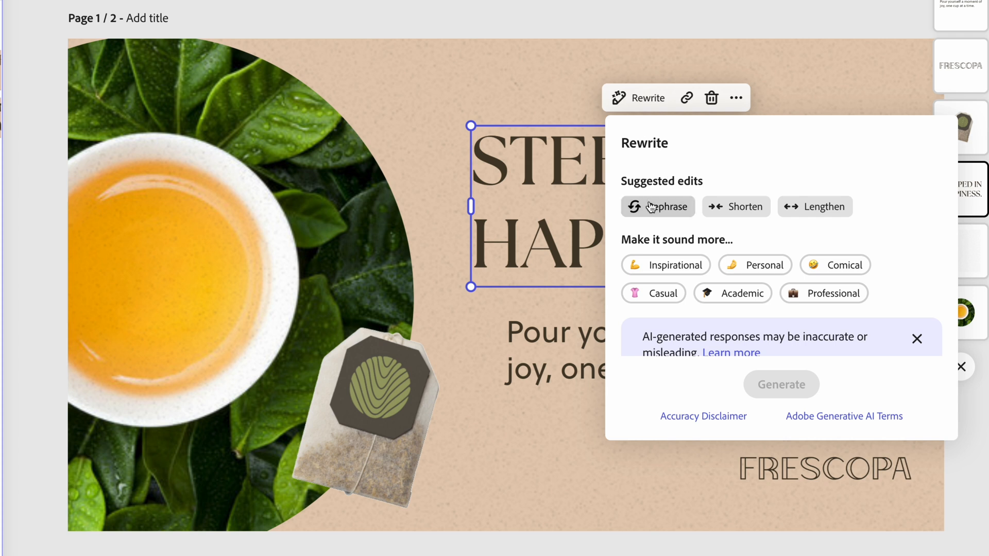
mouse_move(814, 212)
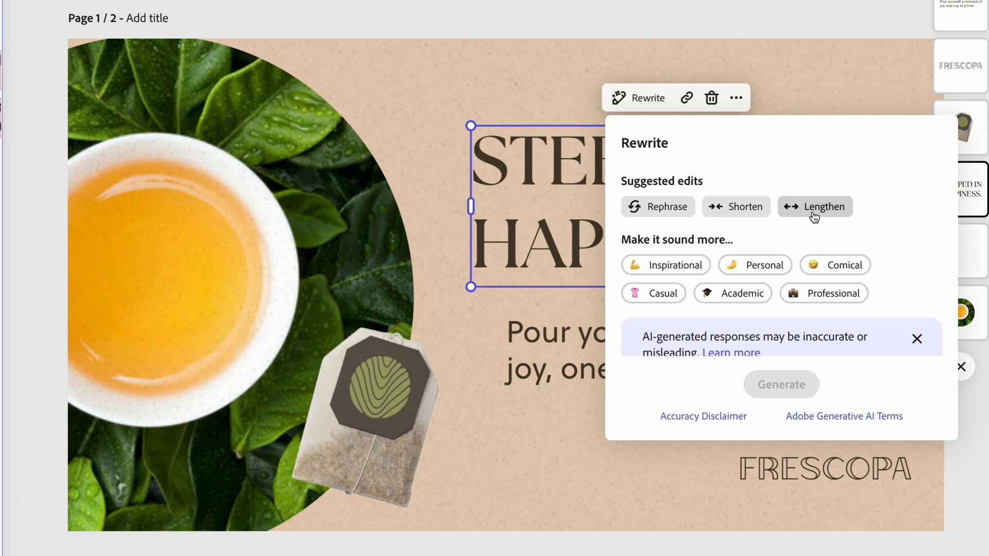
mouse_move(794, 245)
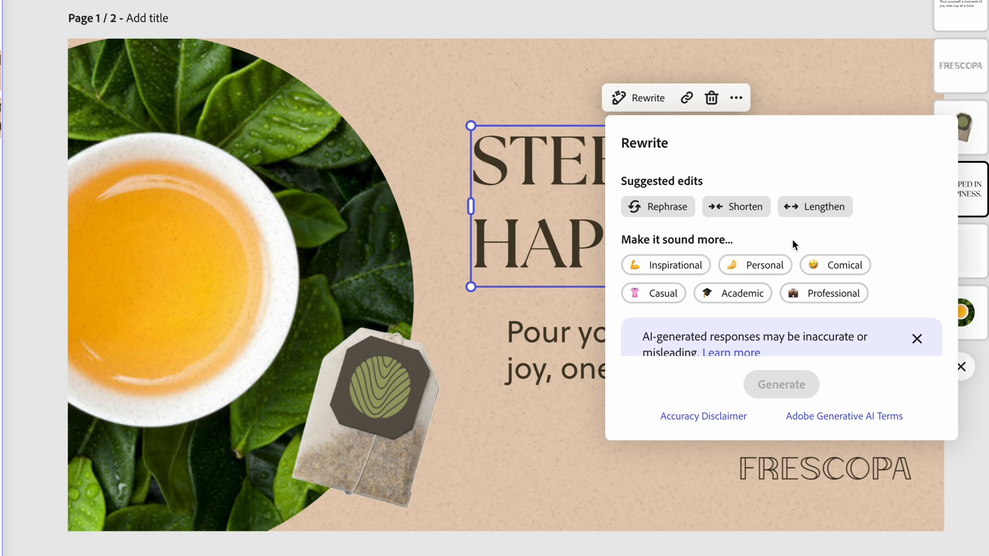
mouse_move(637, 239)
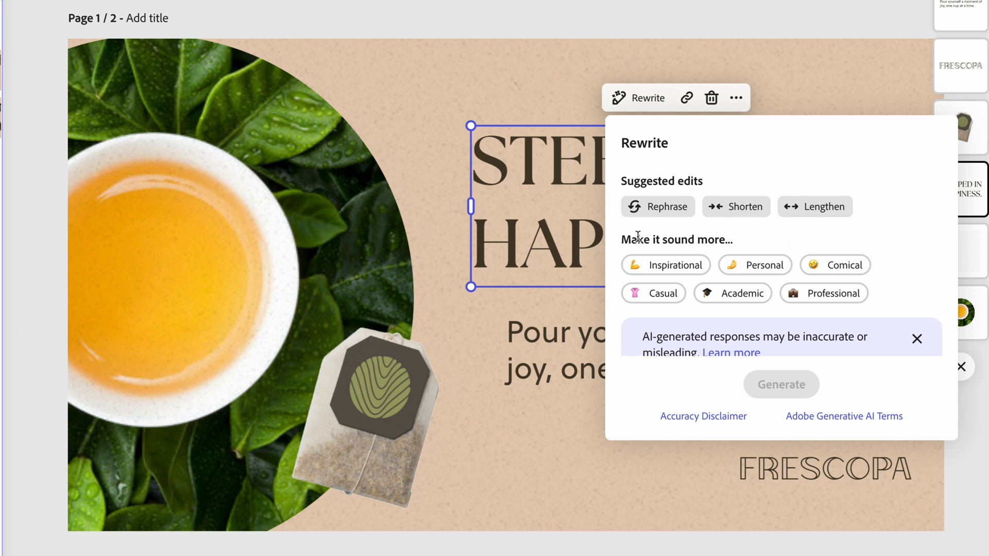
mouse_move(757, 242)
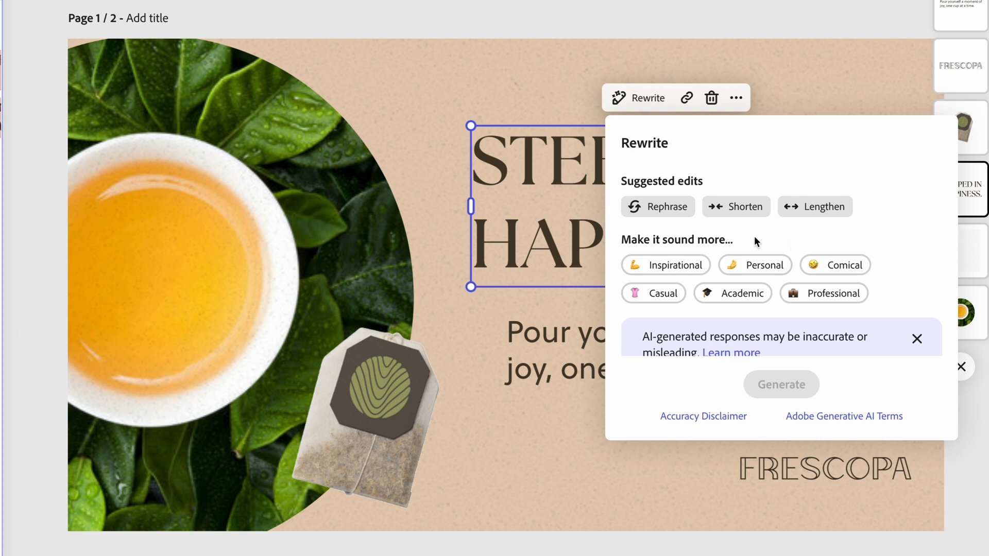
mouse_move(672, 243)
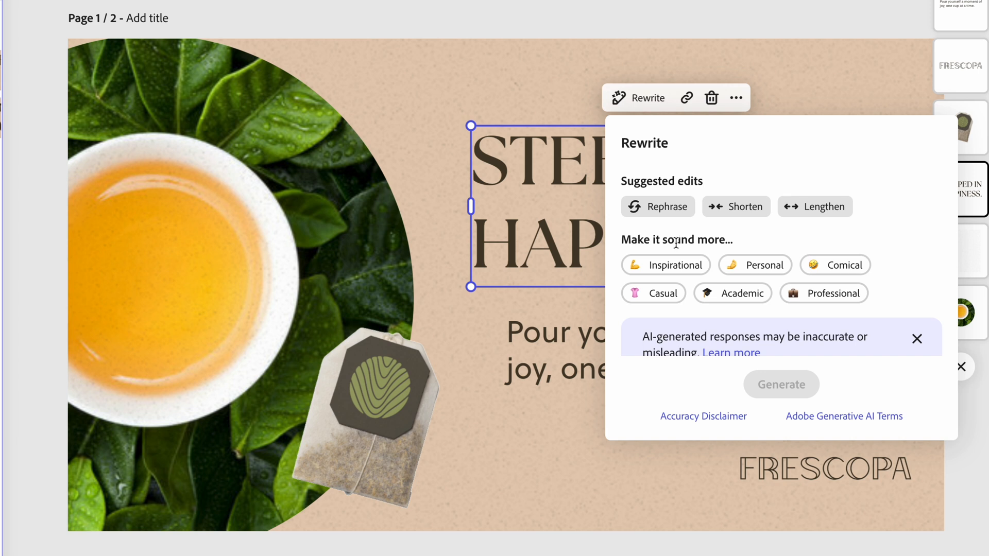
mouse_move(666, 264)
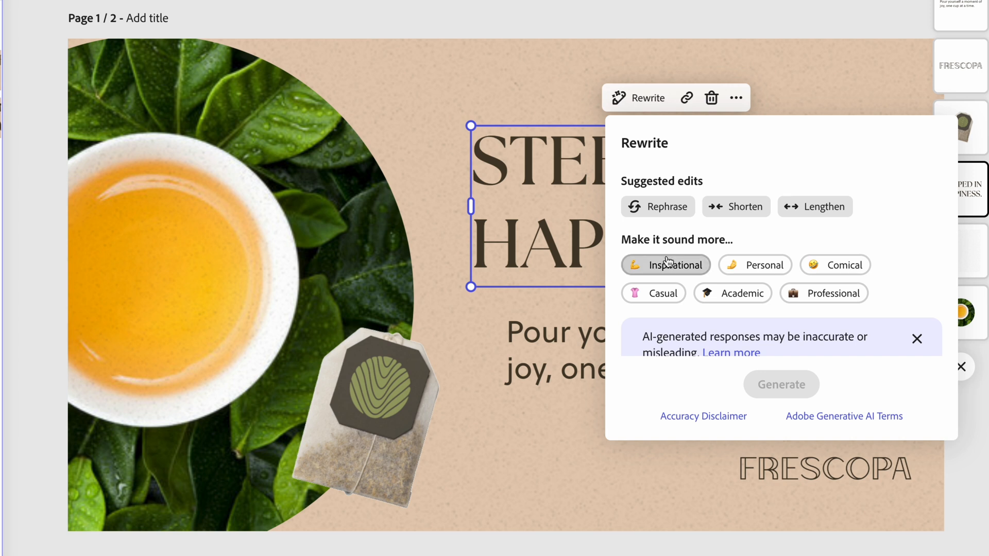
mouse_move(666, 265)
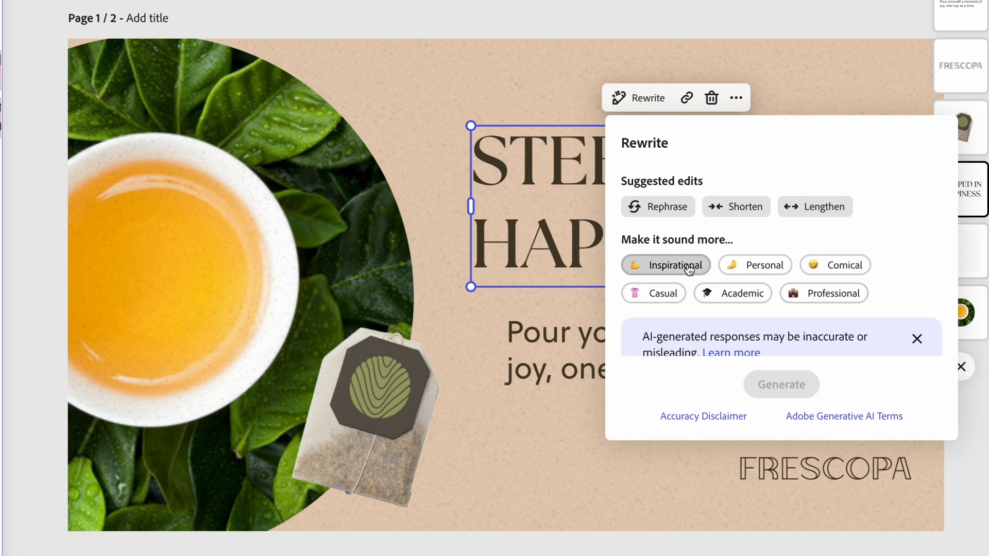
left_click(666, 265)
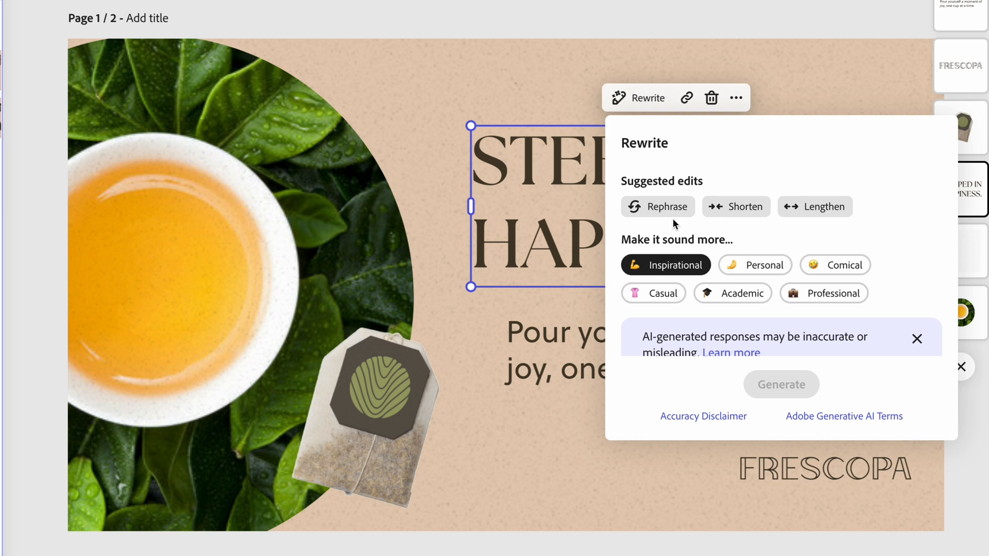
left_click(781, 384)
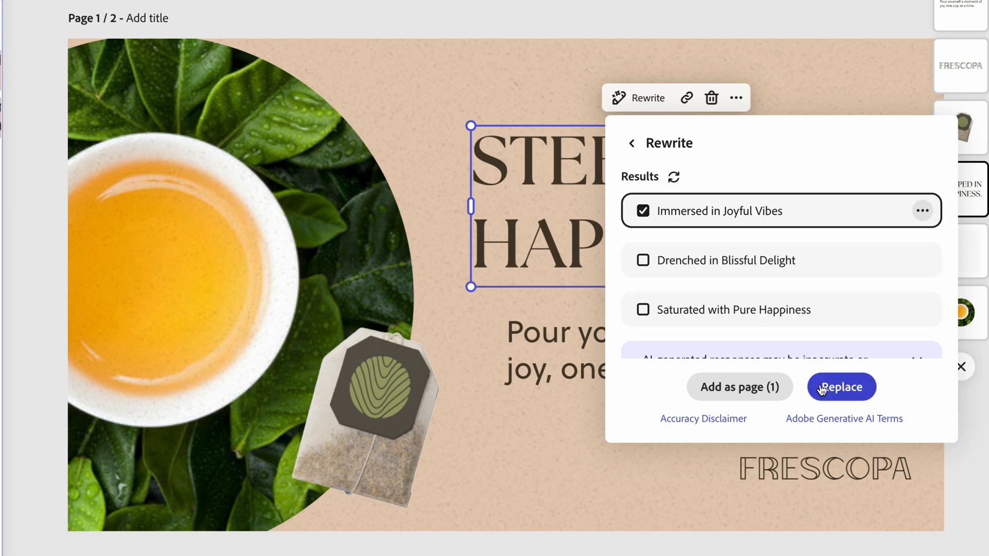
Replace 'STEEPED IN HAPPINESS.' with the rewrite 'Immersed in Joyful Vibes'
left_click(841, 387)
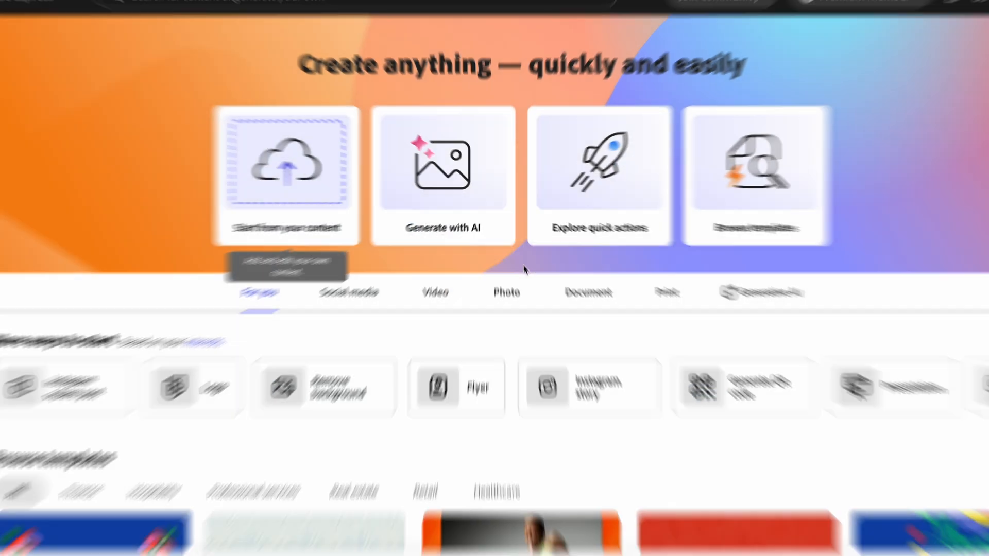
Import the InDesign business cards file and open 'SOR - Business Cards - R1'
left_click(287, 175)
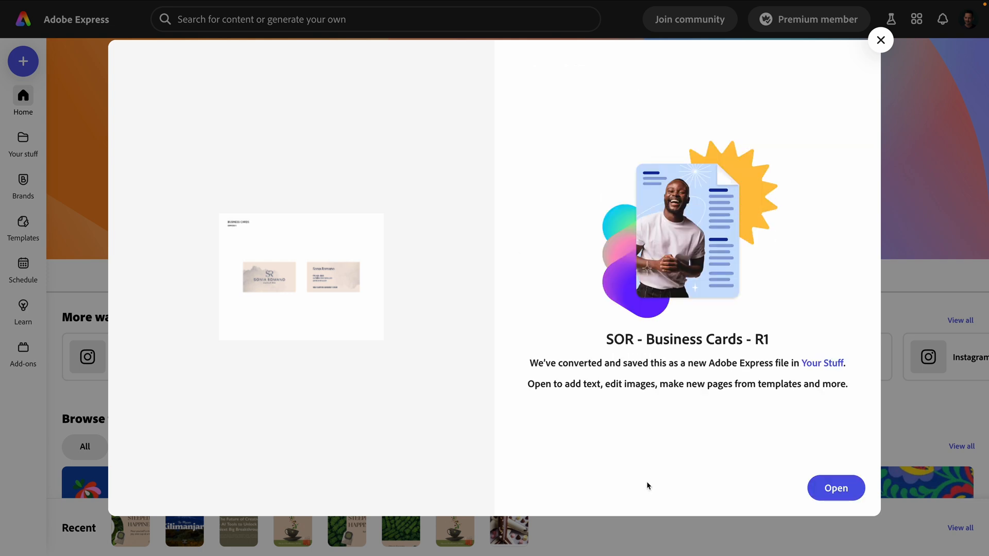
left_click(835, 487)
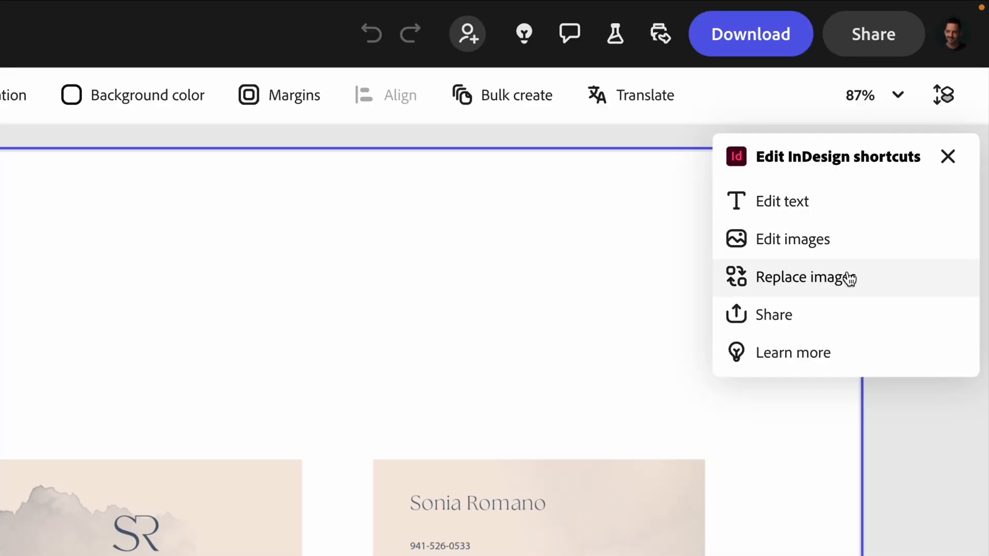
mouse_move(776, 377)
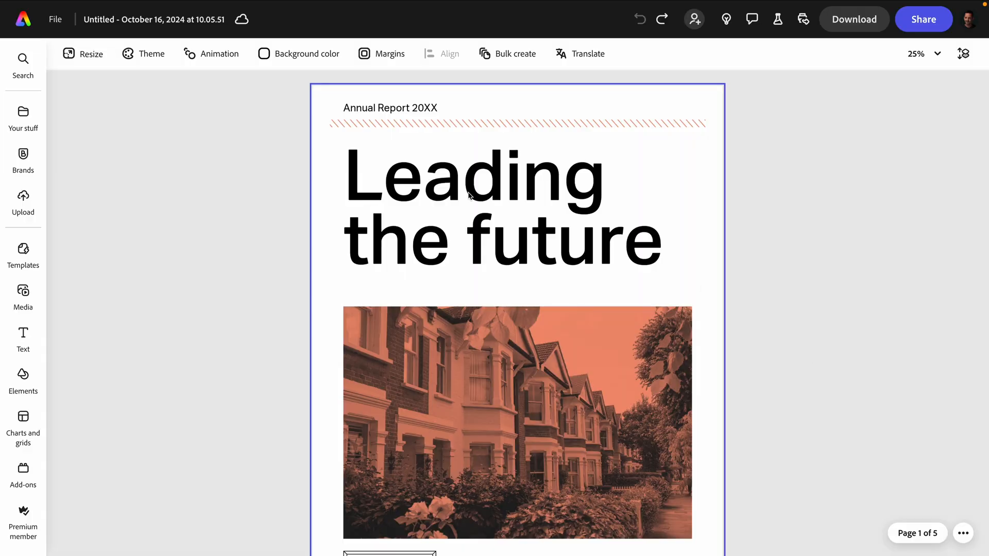
In the brand kit's apply settings, uncheck Recolor graphics while keeping colors and fonts applied
left_click(23, 160)
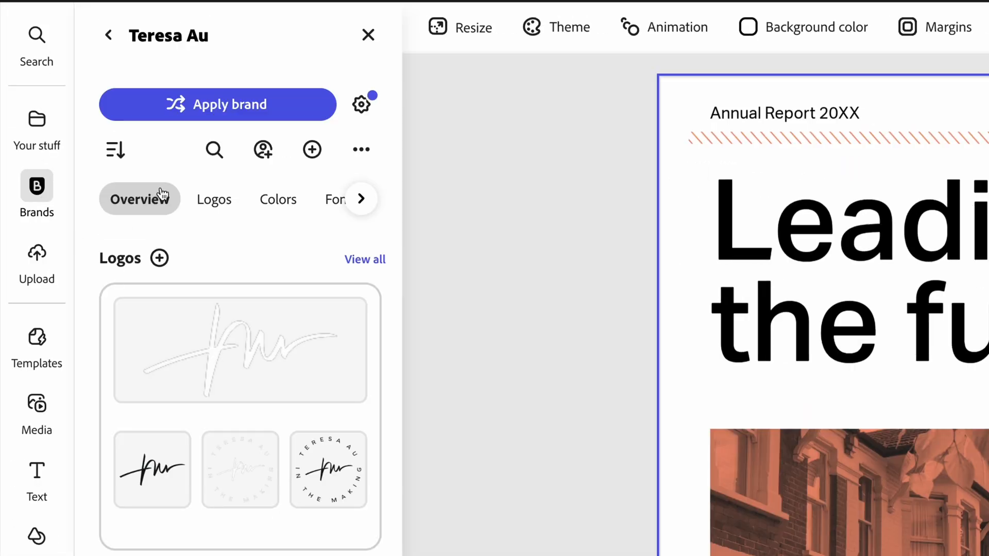
mouse_move(262, 225)
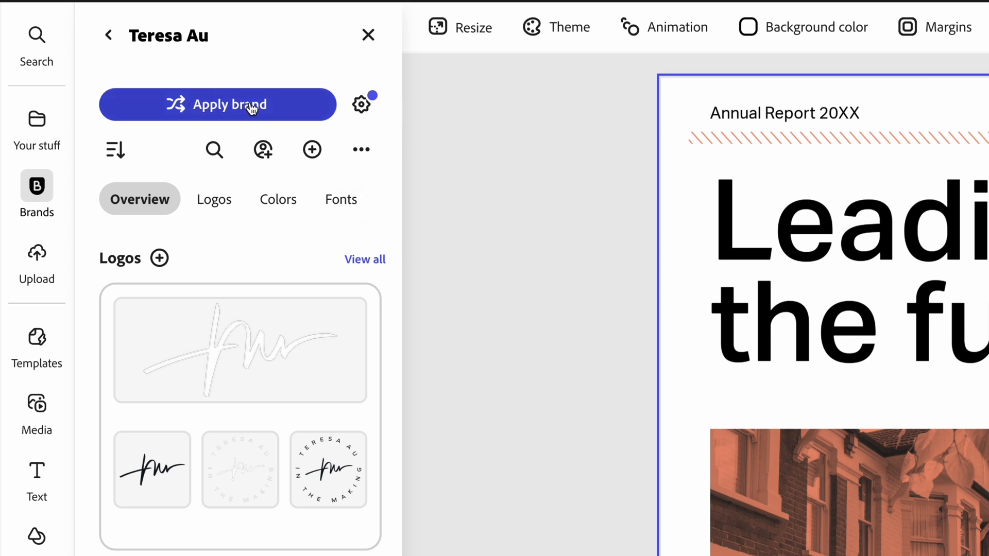
mouse_move(361, 104)
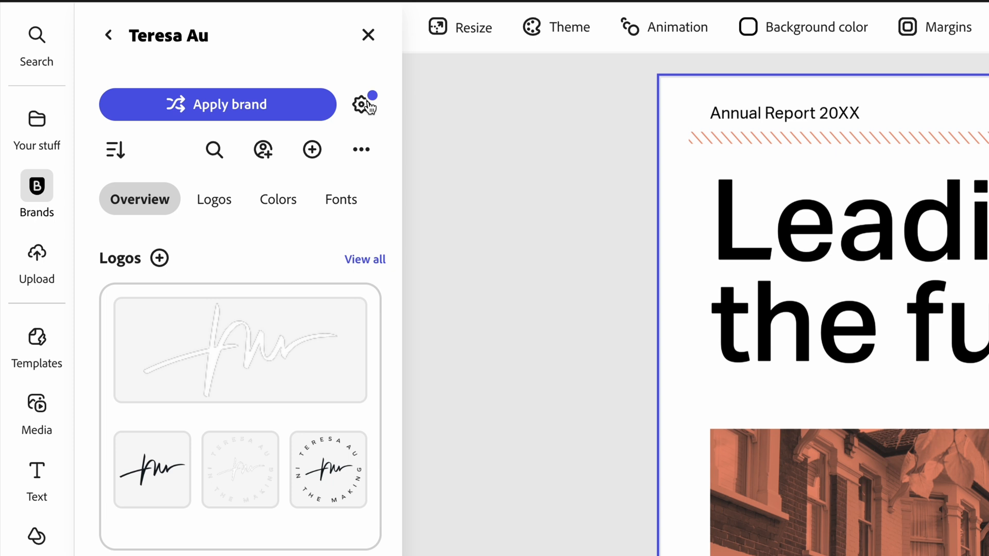
left_click(360, 105)
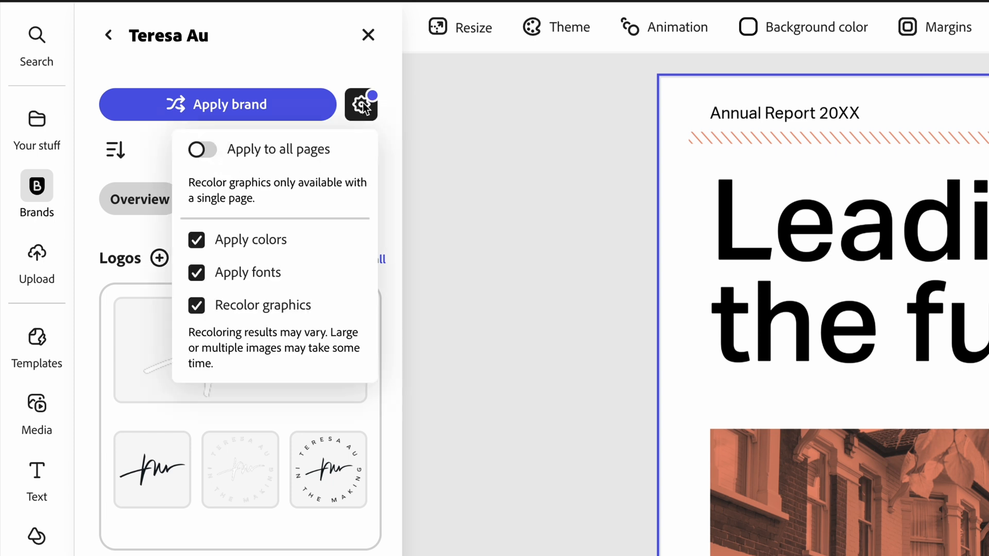
mouse_move(186, 315)
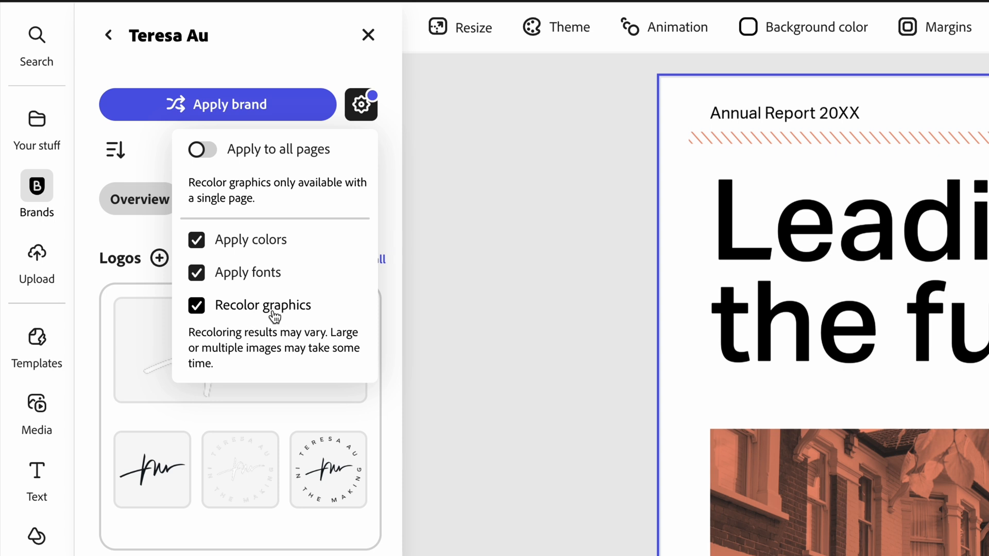
left_click(196, 305)
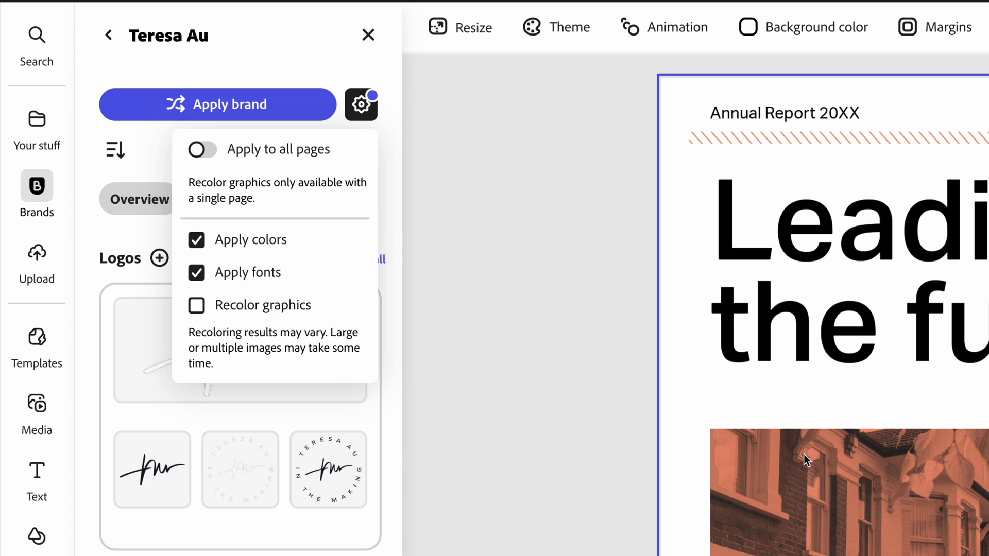
mouse_move(246, 318)
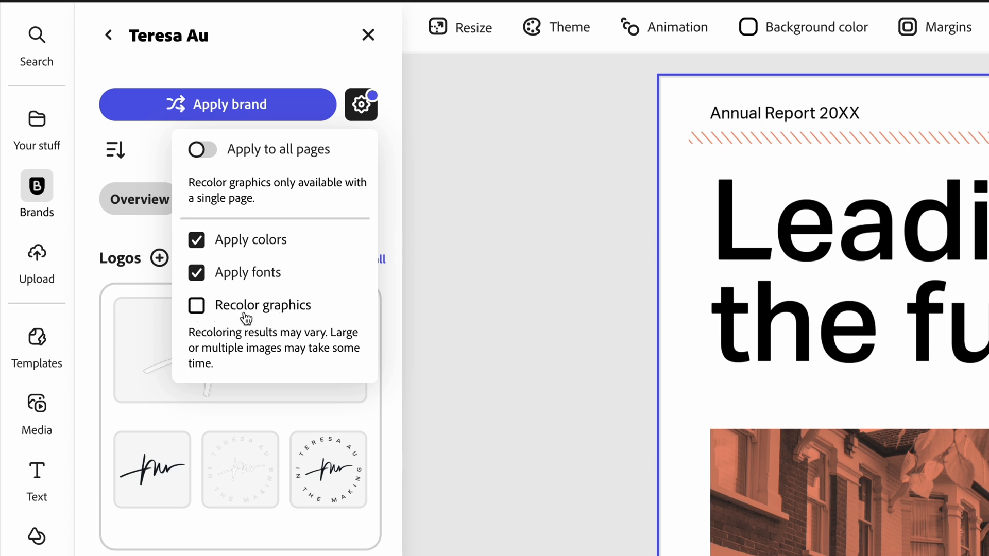
mouse_move(224, 318)
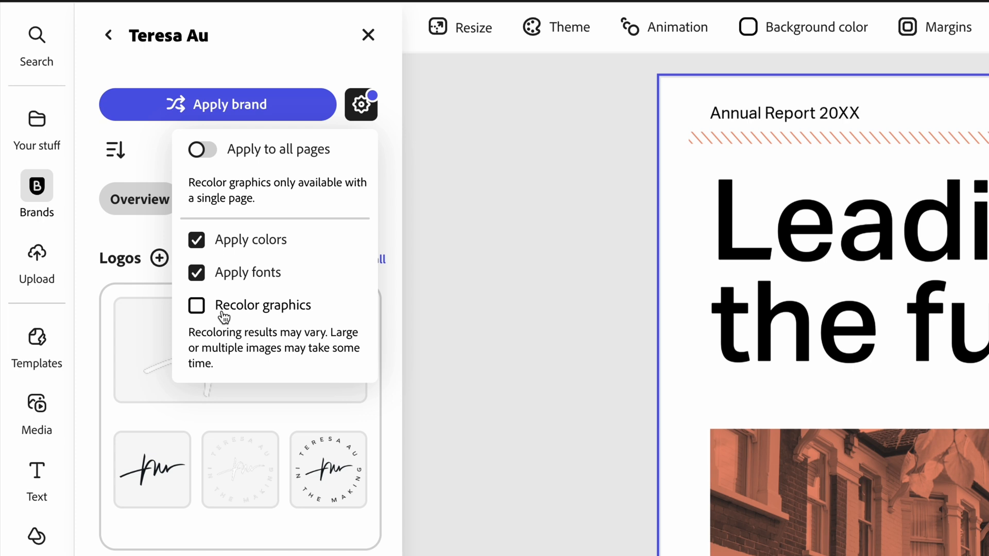
mouse_move(262, 302)
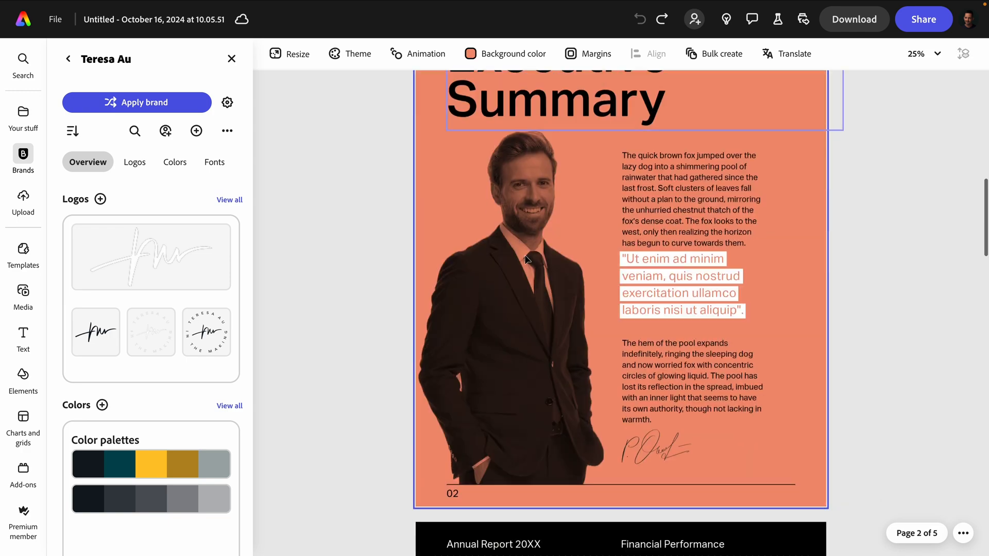
Apply the Teresa Au brand colors and fonts across all Annual Report pages
scroll("up", 3)
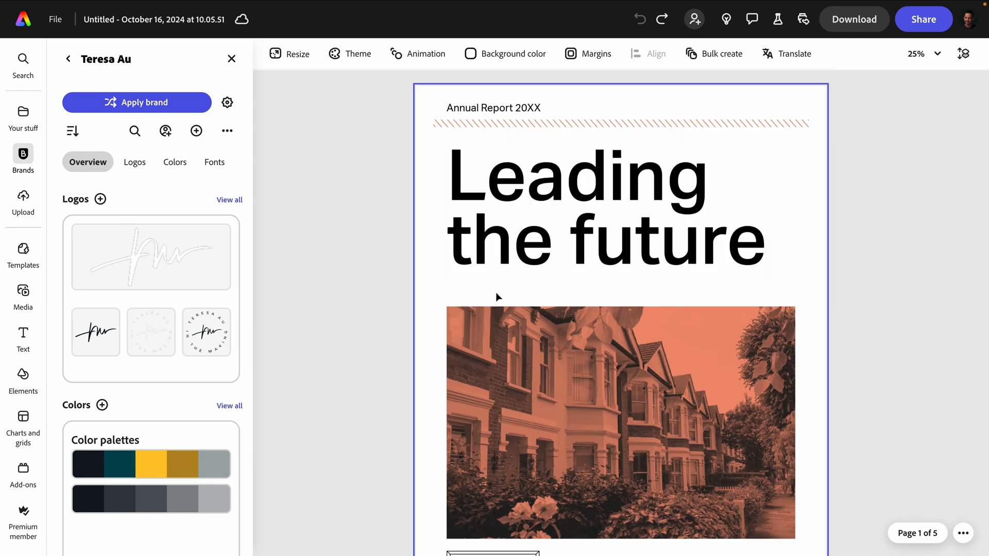
left_click(137, 102)
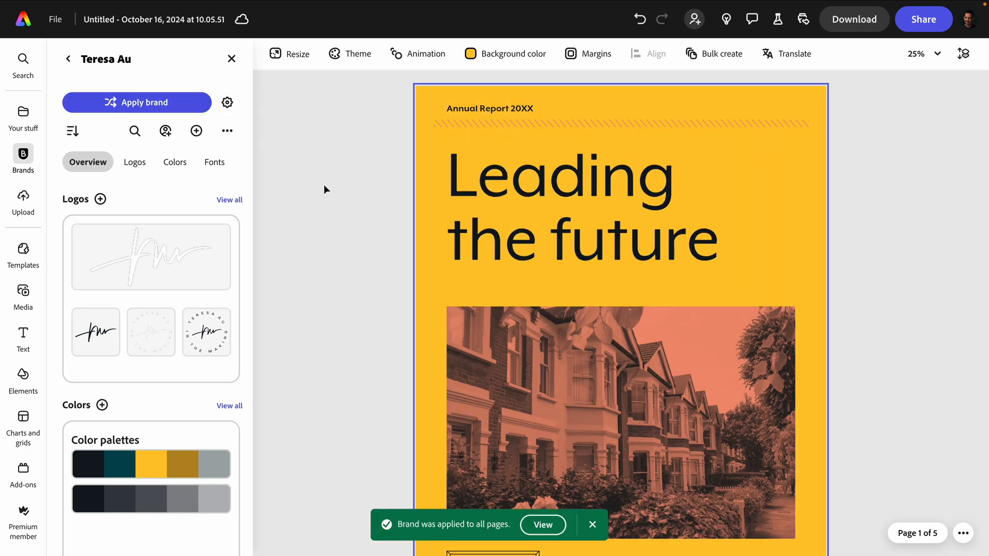
scroll("down", 3)
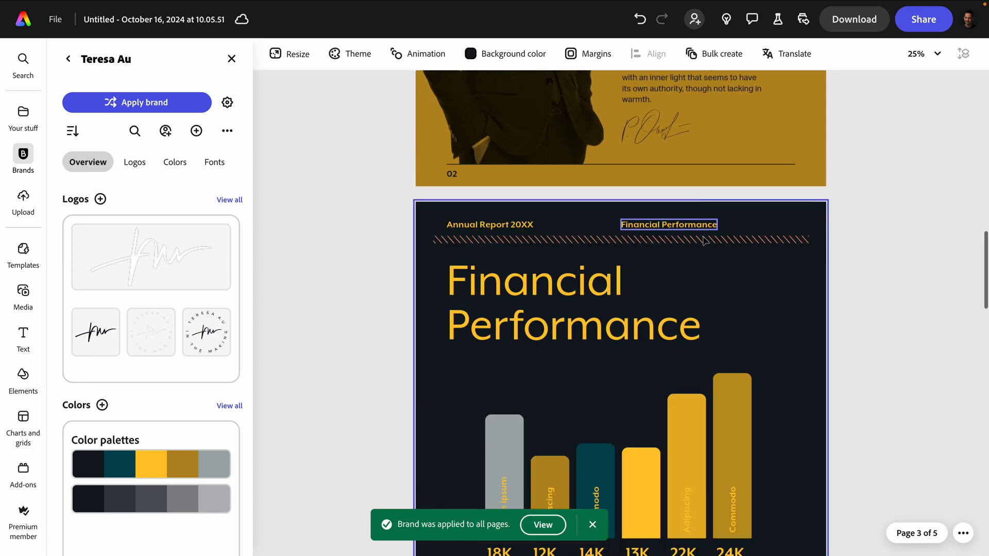
left_click(136, 102)
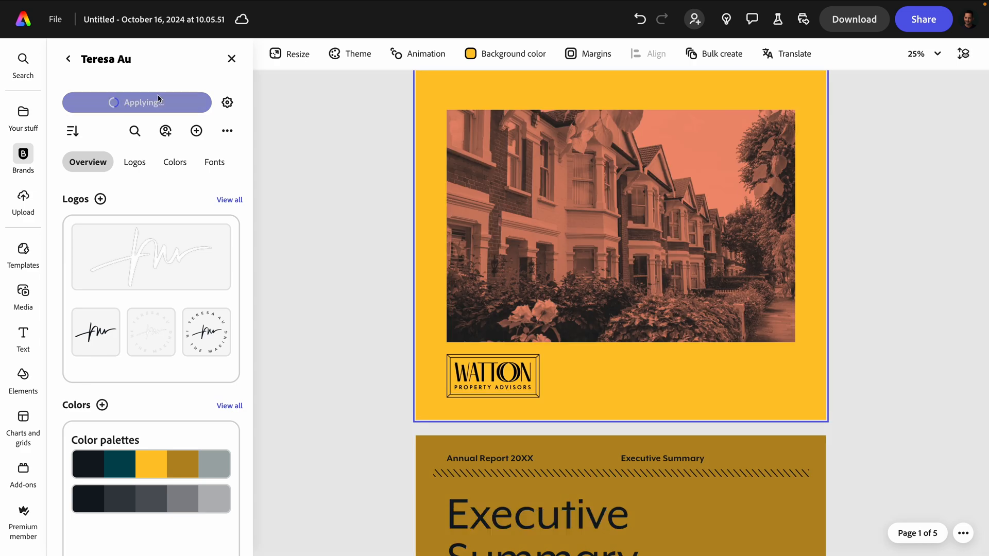
left_click(137, 102)
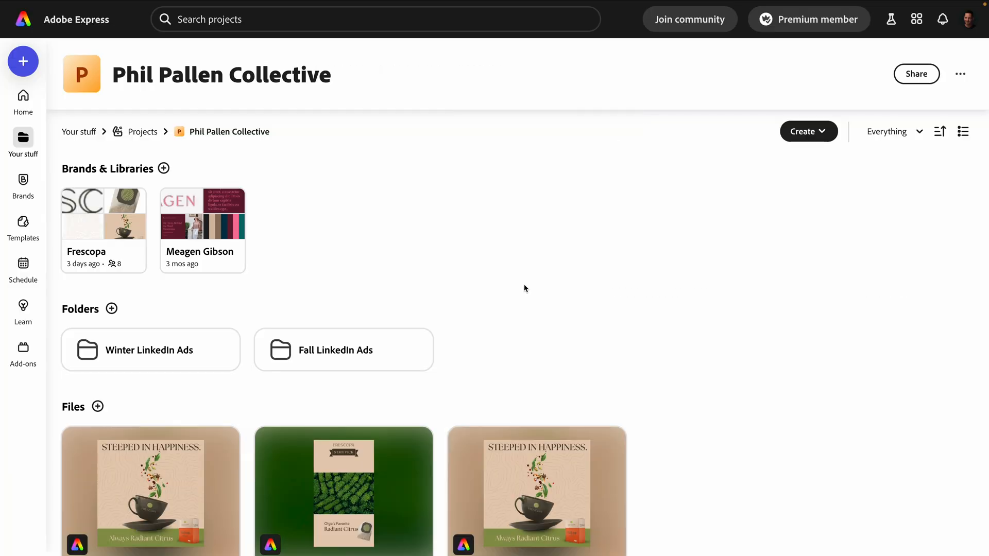
mouse_move(534, 283)
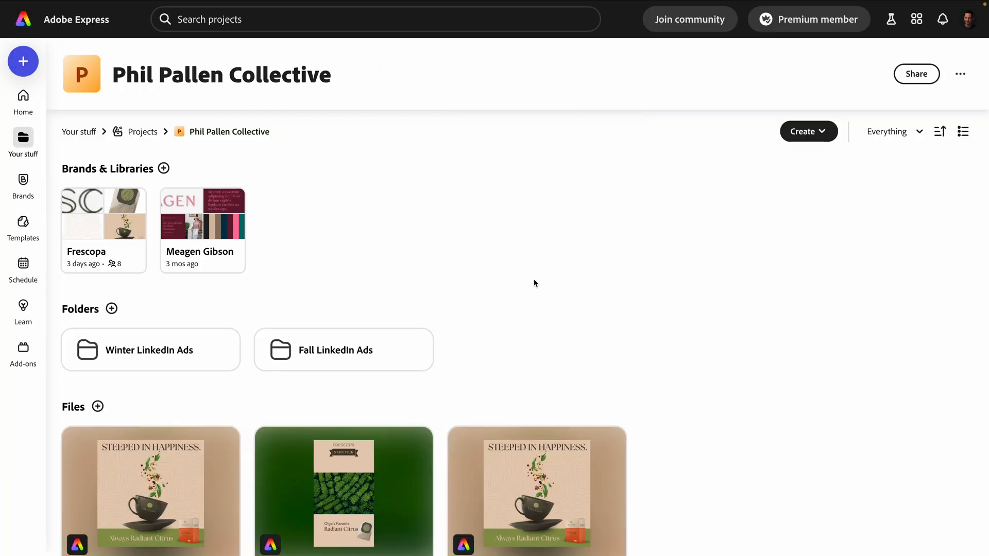
mouse_move(23, 138)
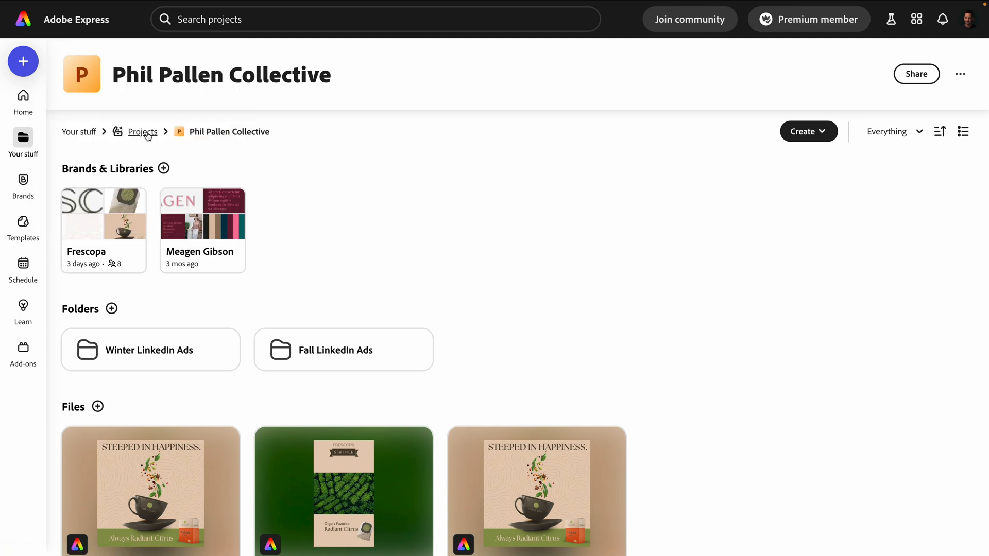
Scroll the Phil Pallen Collective project page to reveal its design file names
scroll("down", 3)
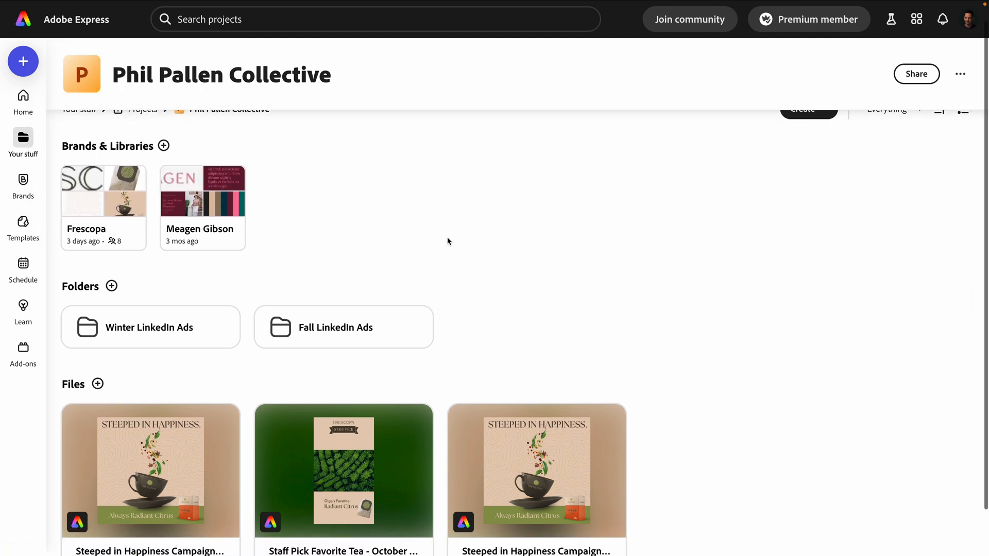
Create a content calendar for the project and view its October 2024 scheduled posts
left_click(809, 109)
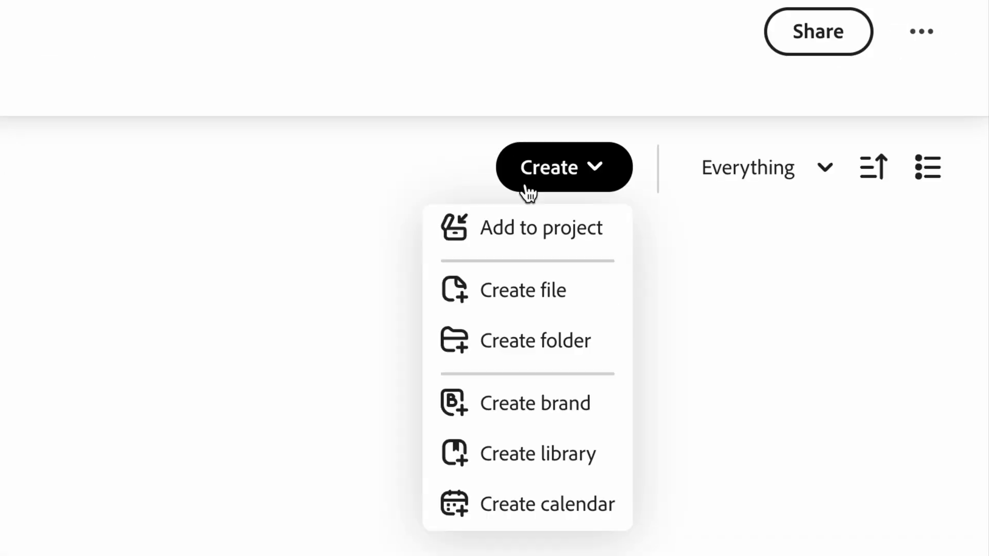
left_click(818, 32)
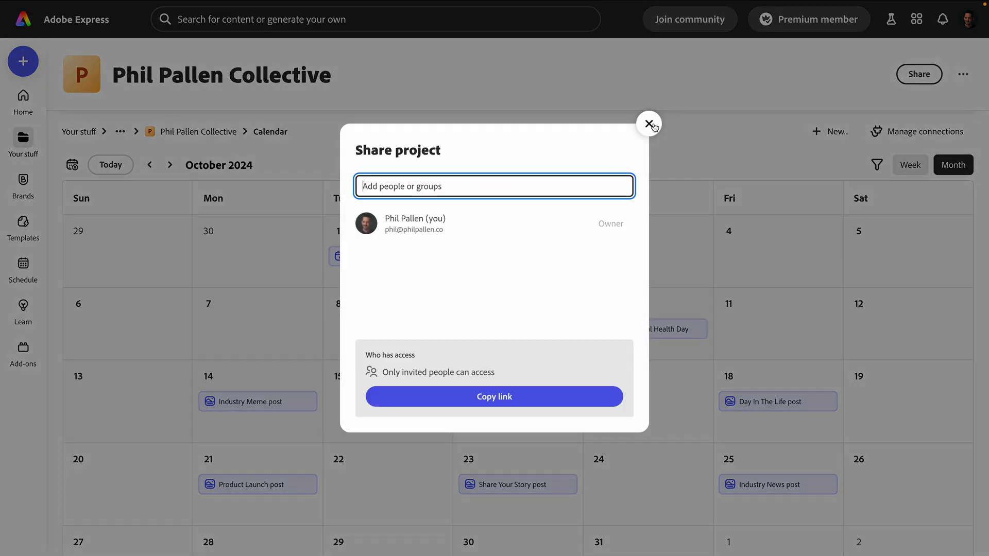
left_click(649, 123)
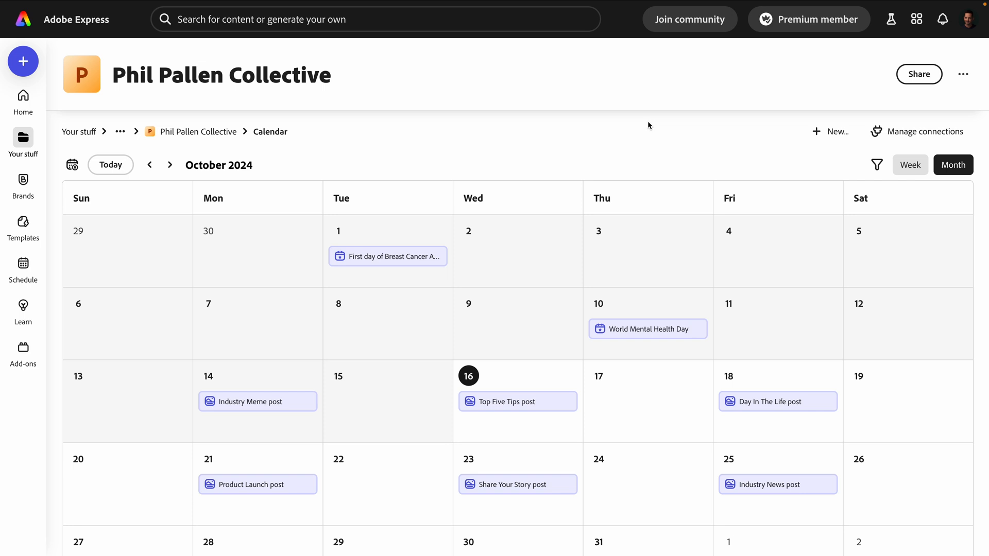
mouse_move(199, 127)
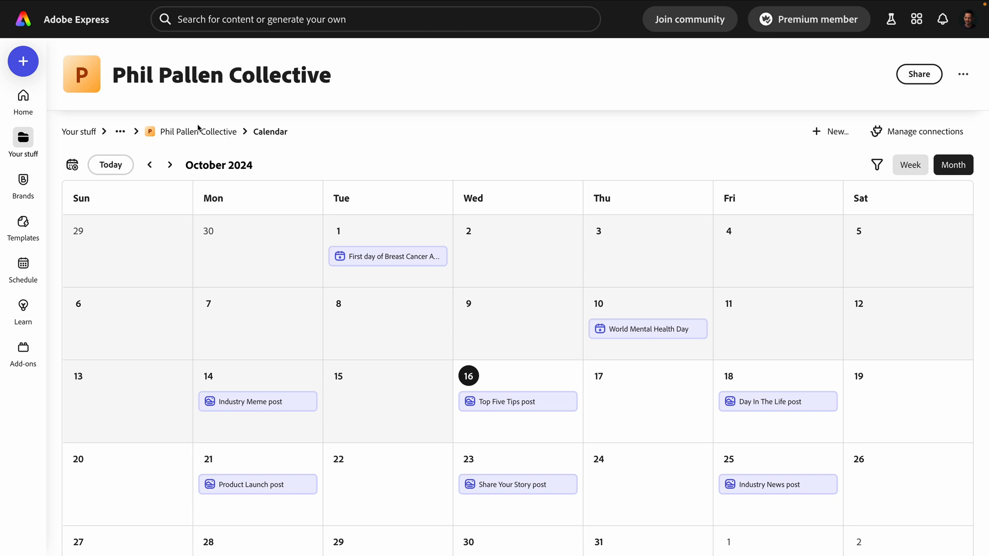
left_click(197, 131)
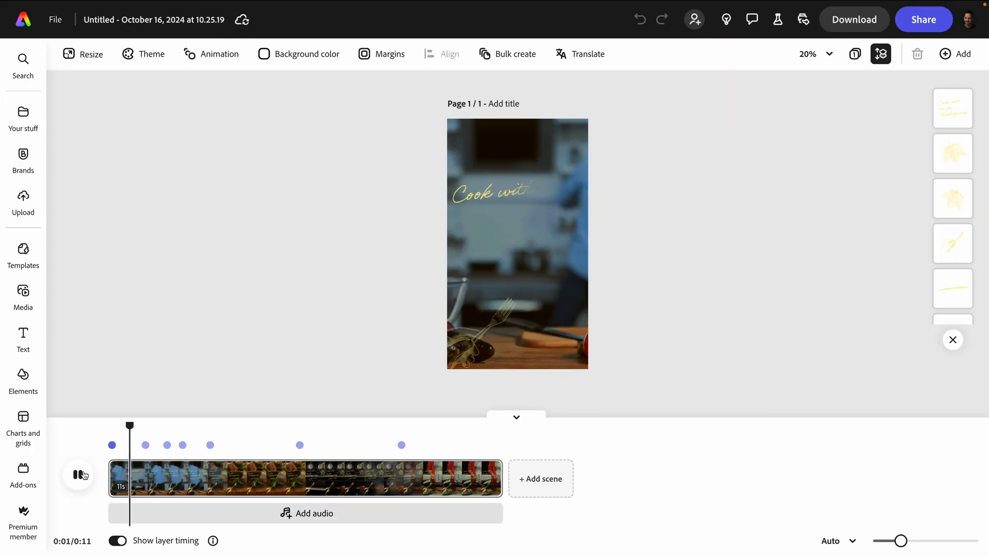
Pause the cooking video preview and browse the full Sound Effects list
left_click(78, 474)
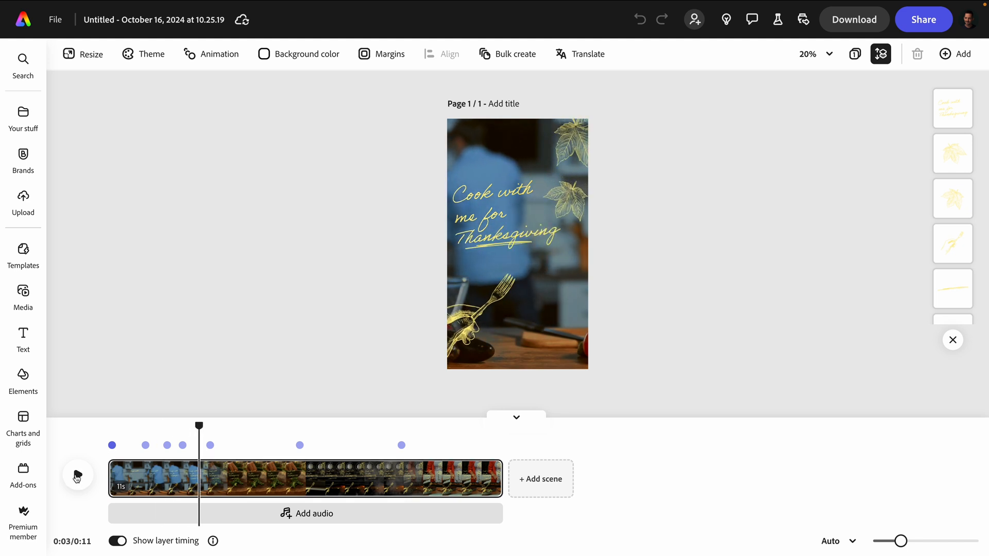
left_click(23, 297)
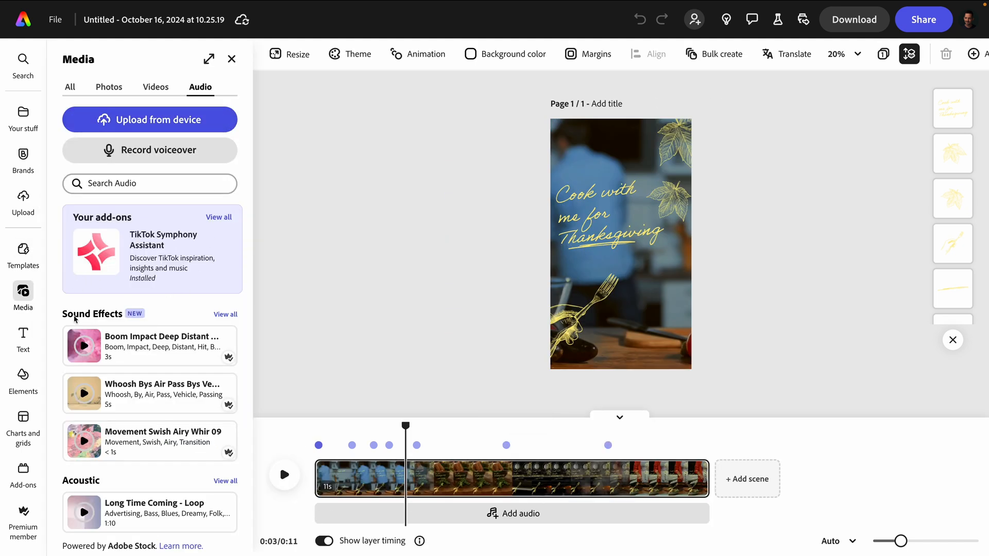
left_click(224, 315)
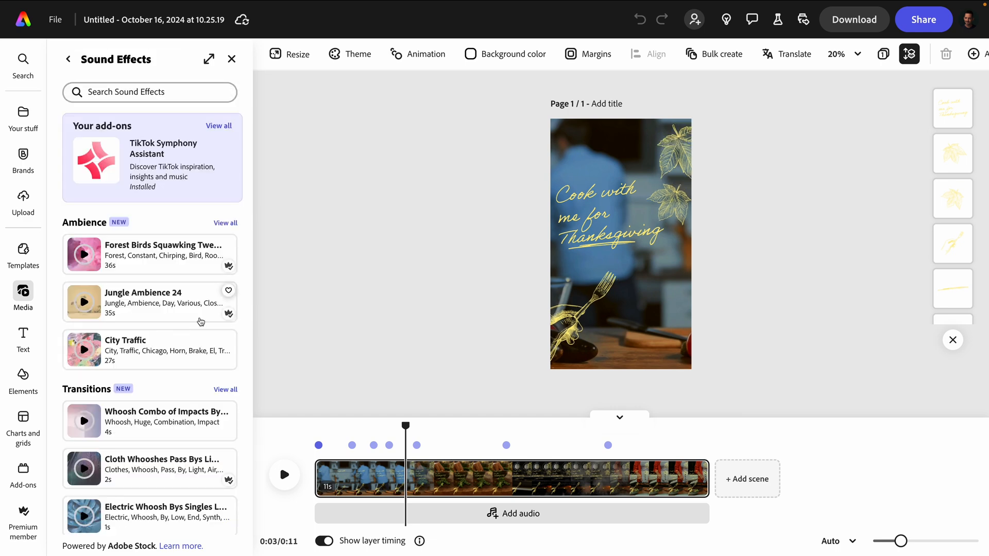
scroll("down", 3)
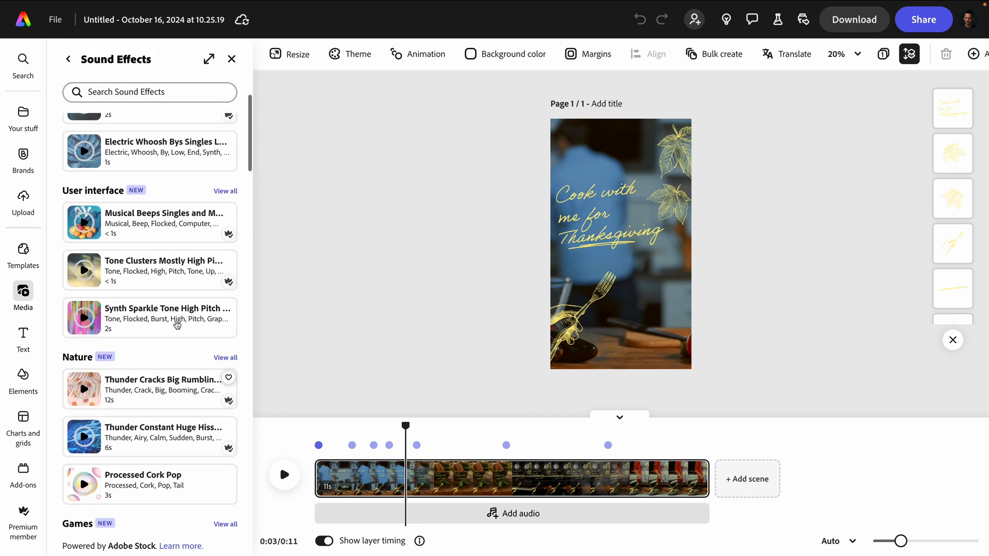
scroll("down", 3)
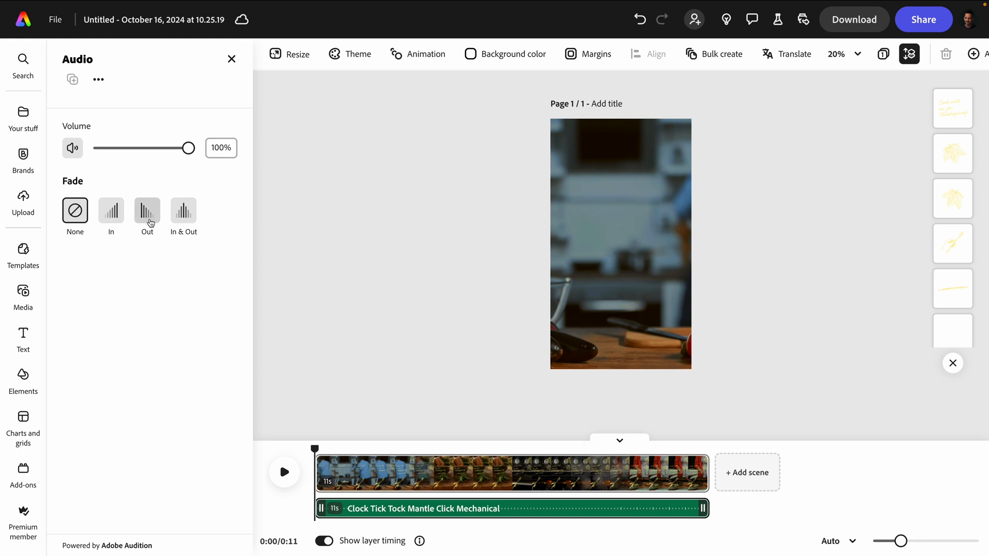
mouse_move(178, 219)
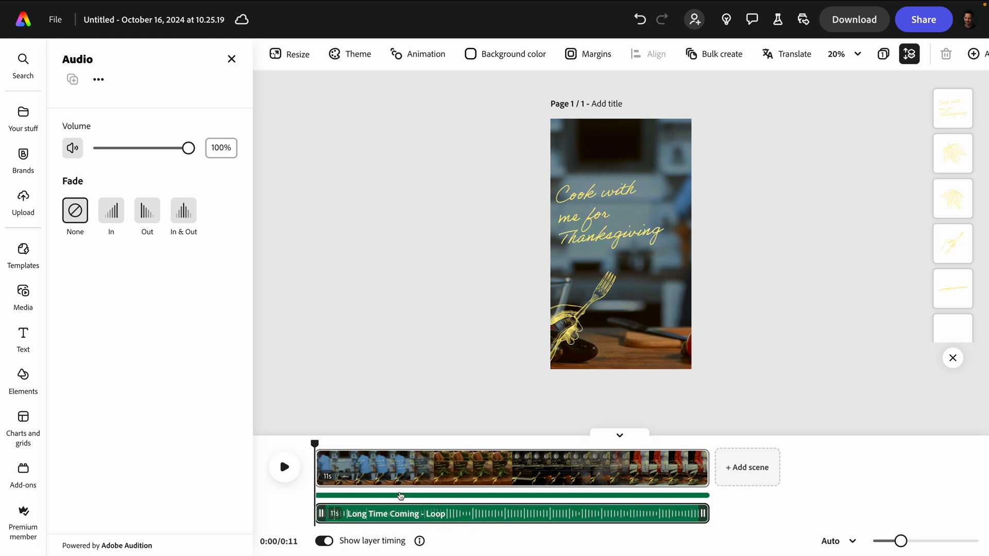
Add the Long Time Coming - Loop track to the cooking video's timeline
left_click(283, 467)
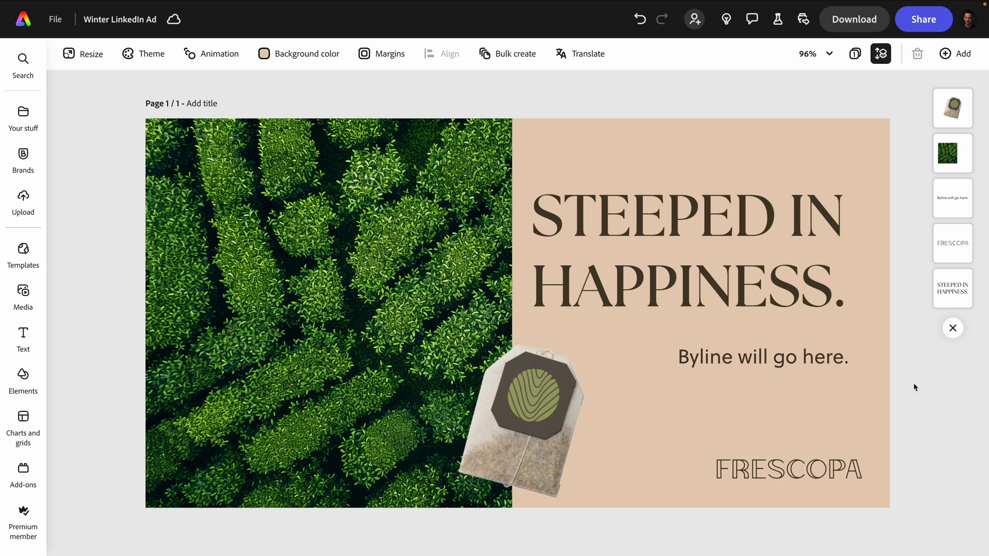
mouse_move(901, 388)
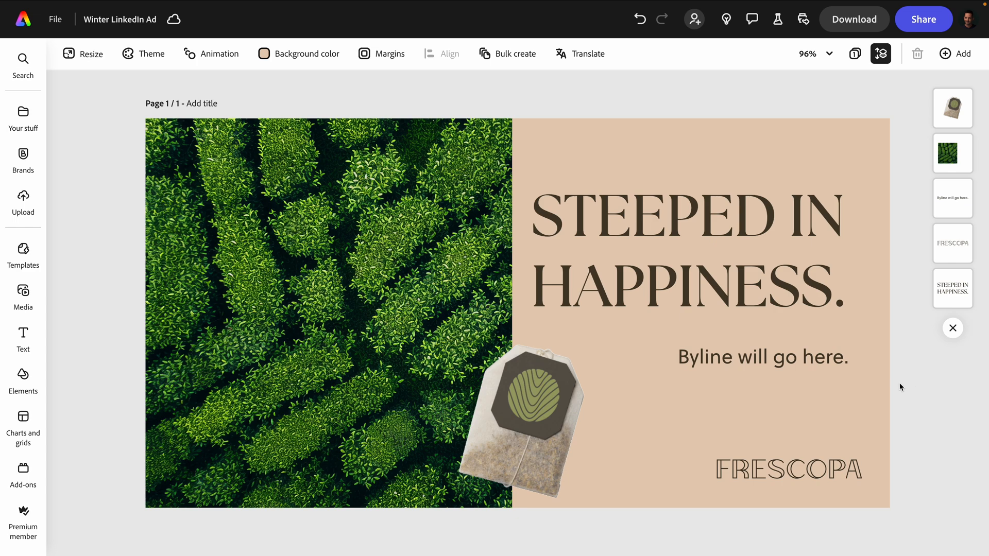
mouse_move(897, 387)
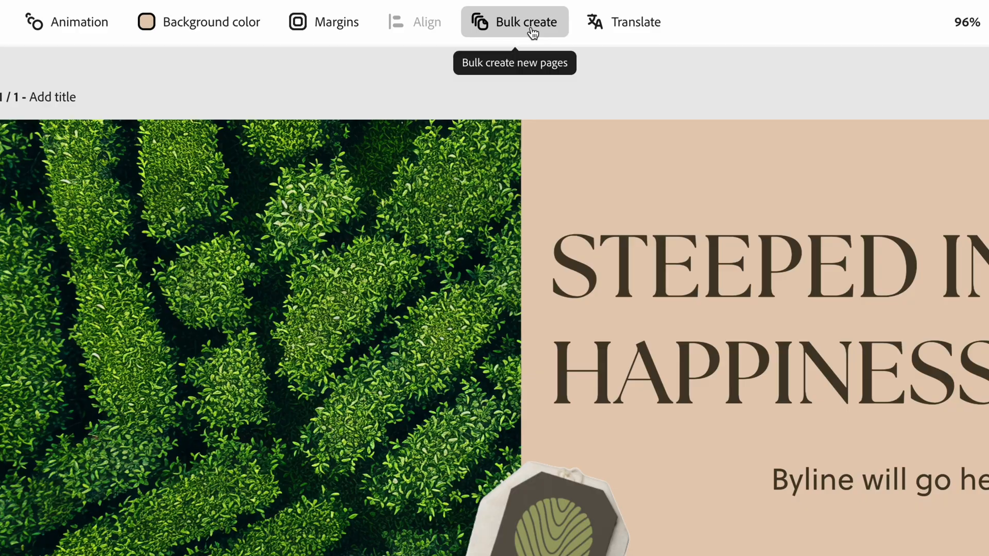
Import Tea_Ad_Headings_and_Bylines.csv from the Desktop as the bulk-create data source
left_click(514, 22)
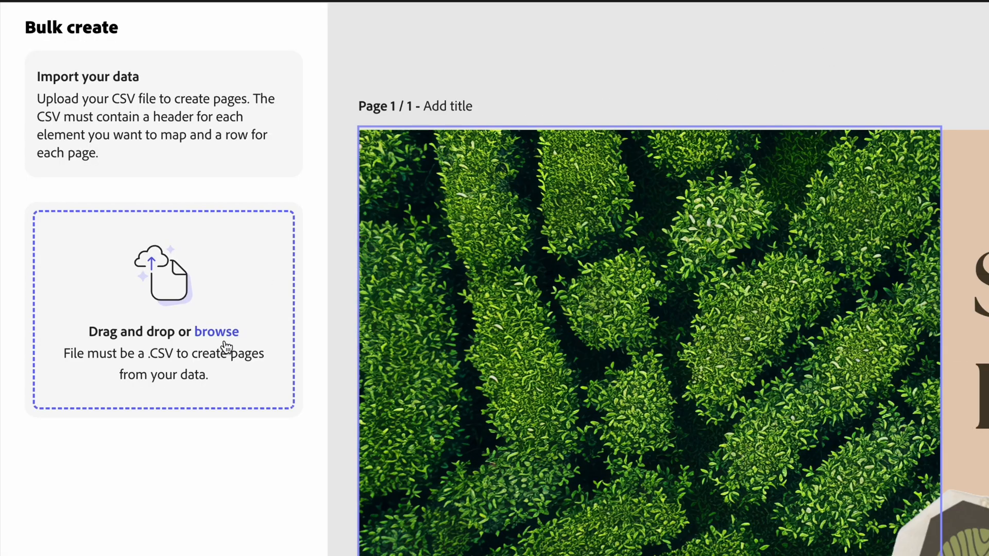
left_click(214, 332)
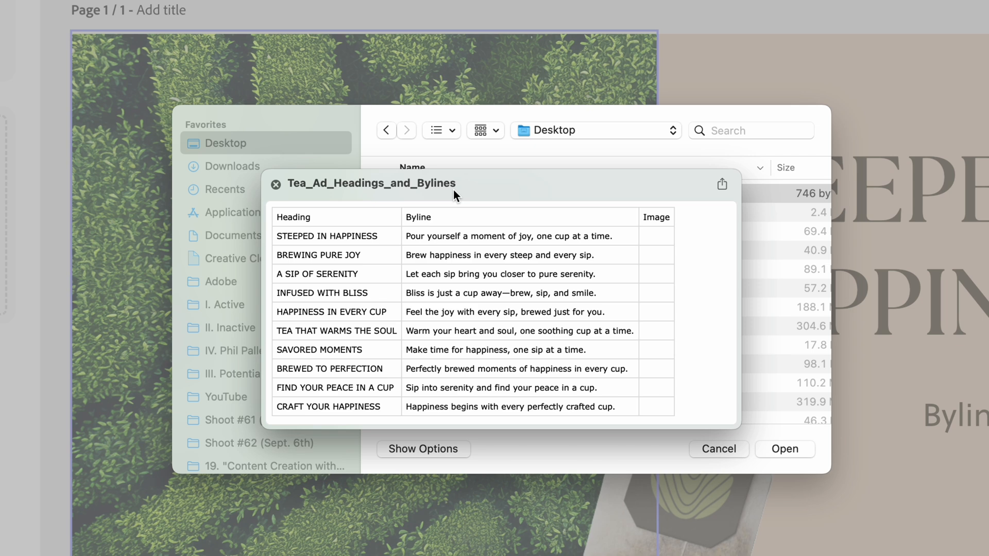
mouse_move(314, 364)
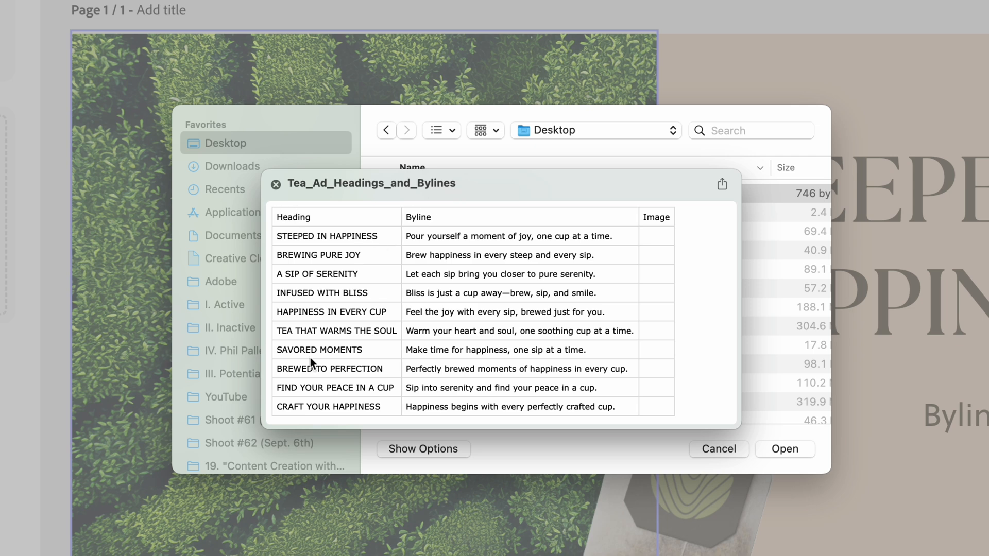
mouse_move(554, 253)
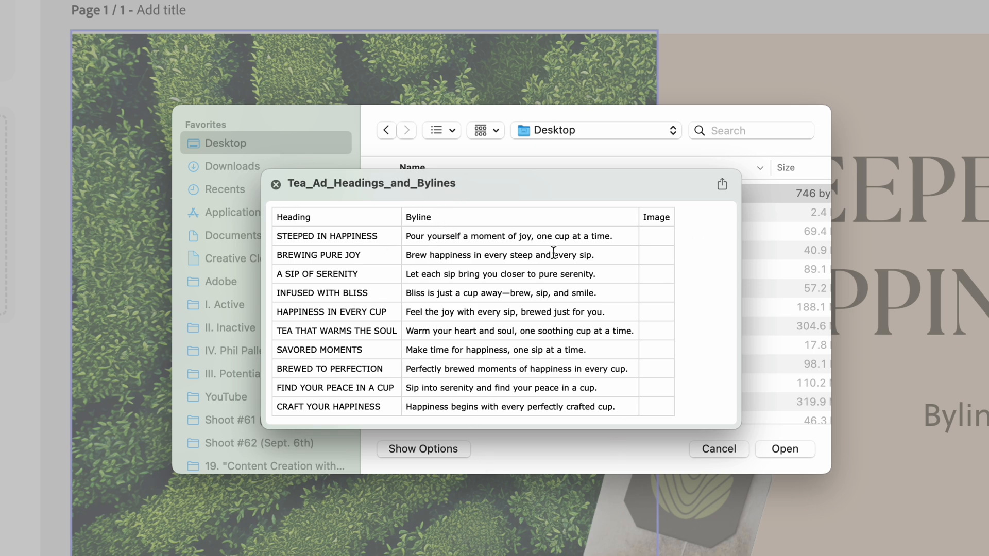
left_click(785, 449)
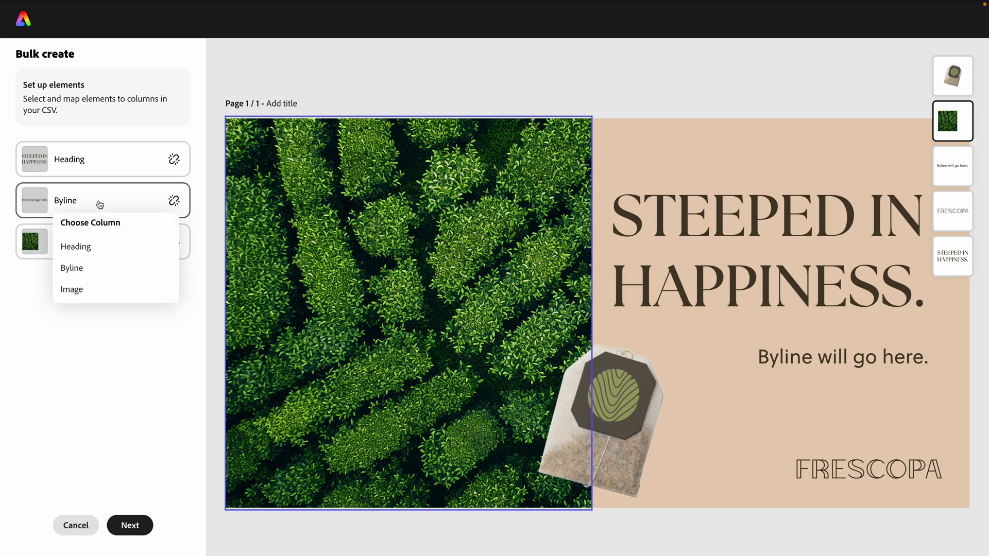
mouse_move(75, 247)
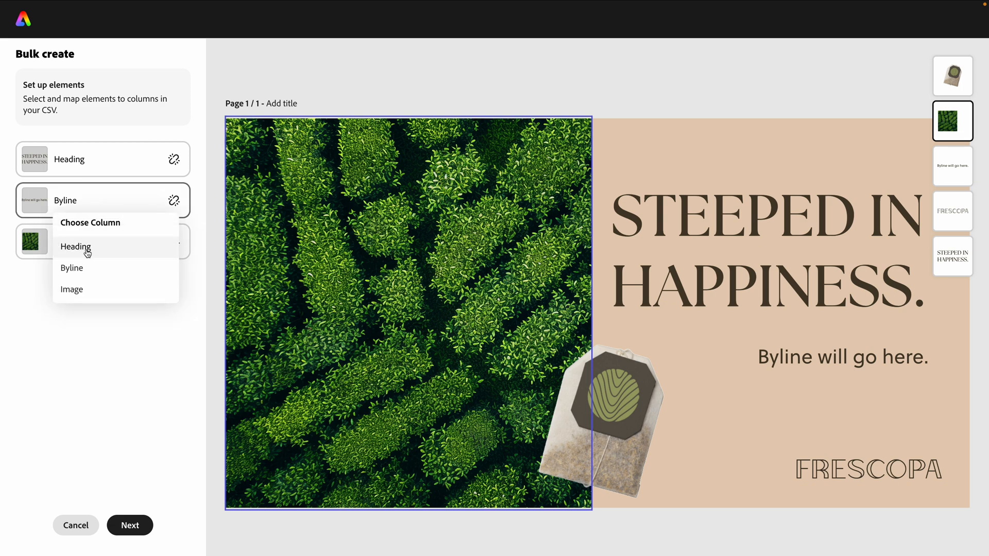
Map the Heading and Byline elements to their CSV columns and preview the ten variations
left_click(75, 247)
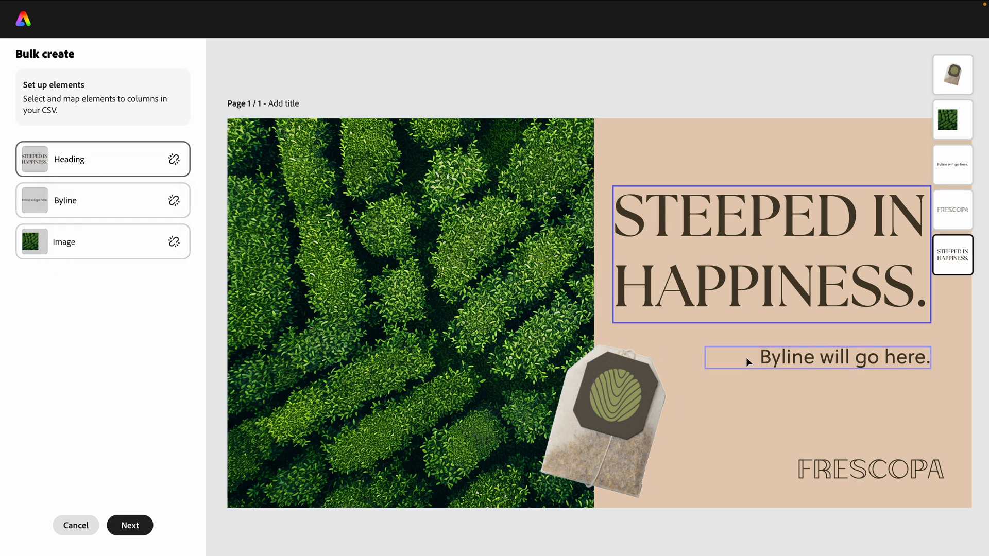
left_click(174, 200)
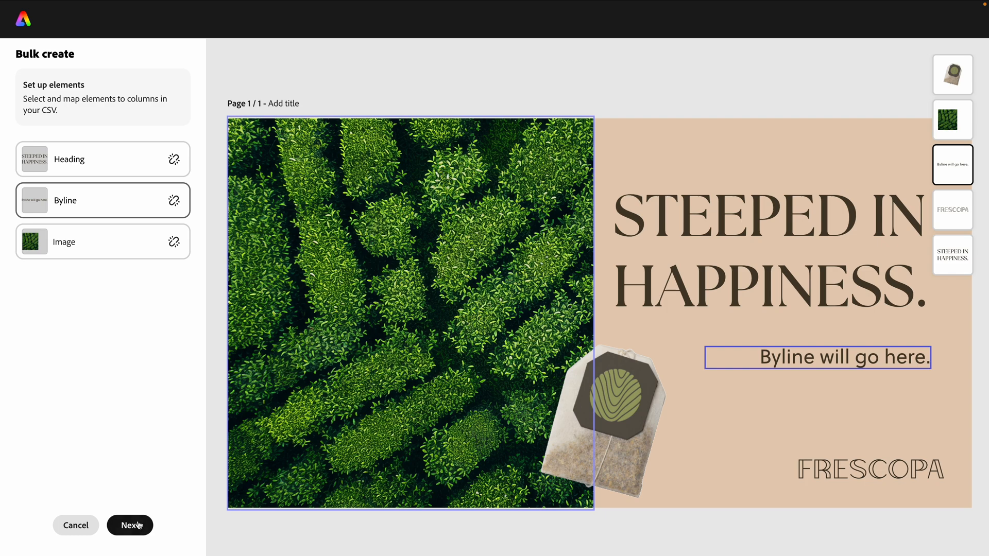
left_click(129, 525)
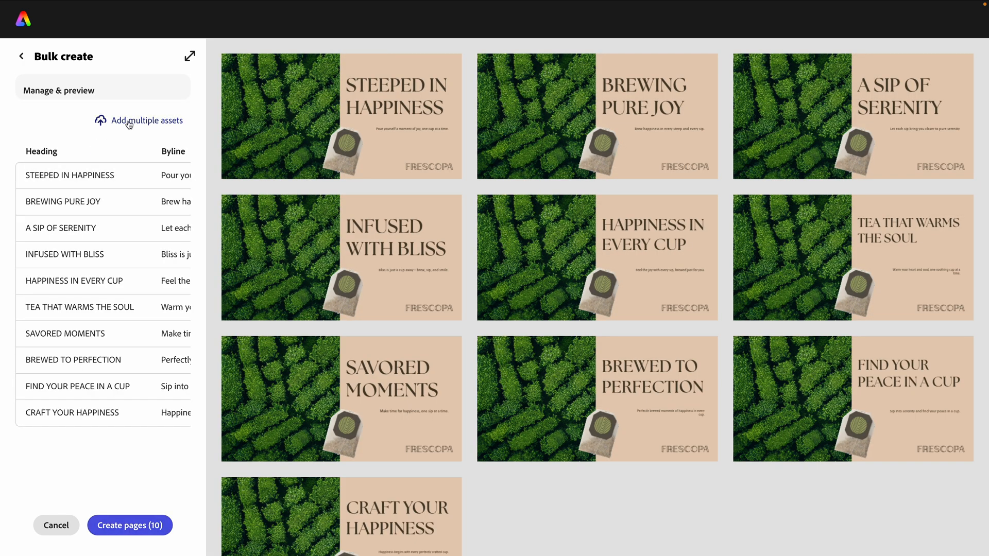
Upload the tea photos from Downloads and browse the Frescopa brand kit's images
left_click(146, 120)
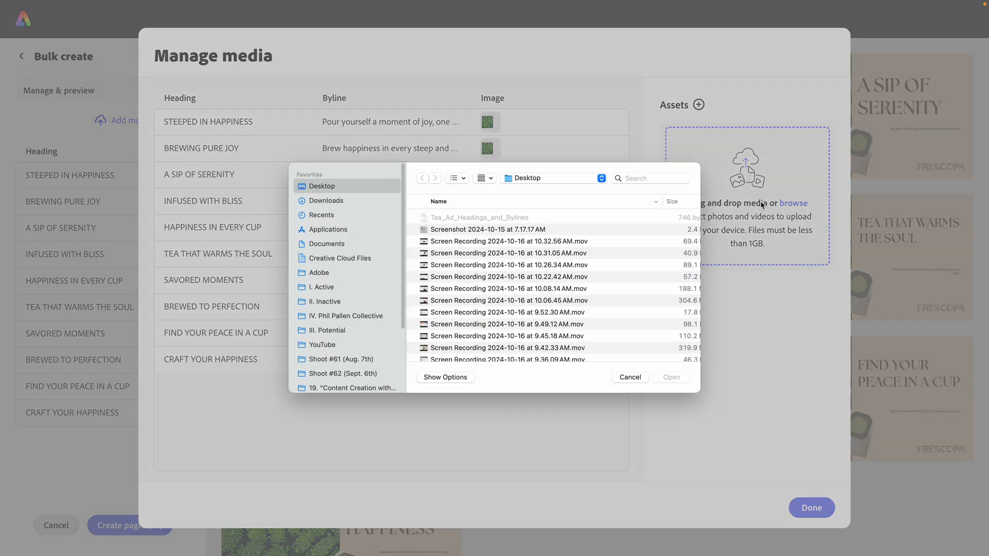
left_click(328, 200)
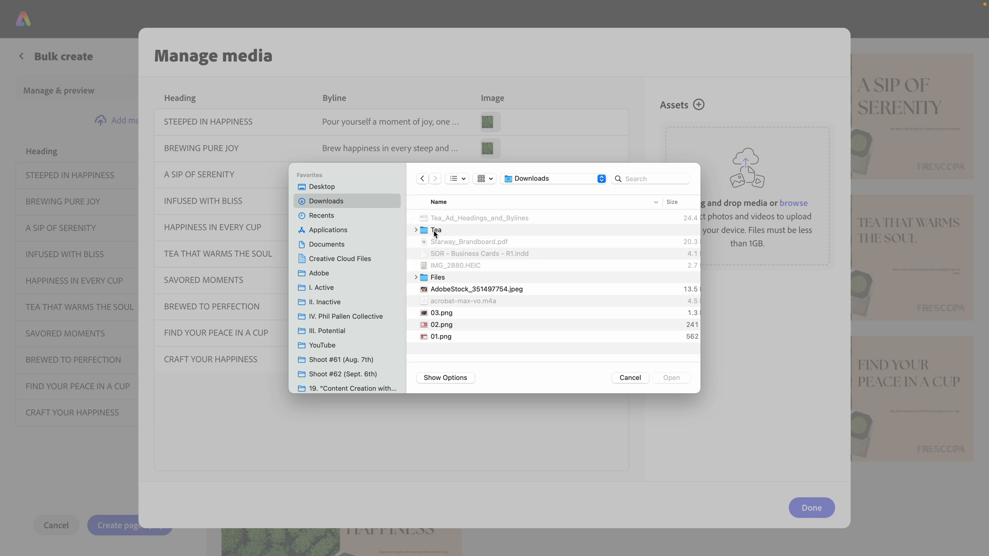
left_click(629, 377)
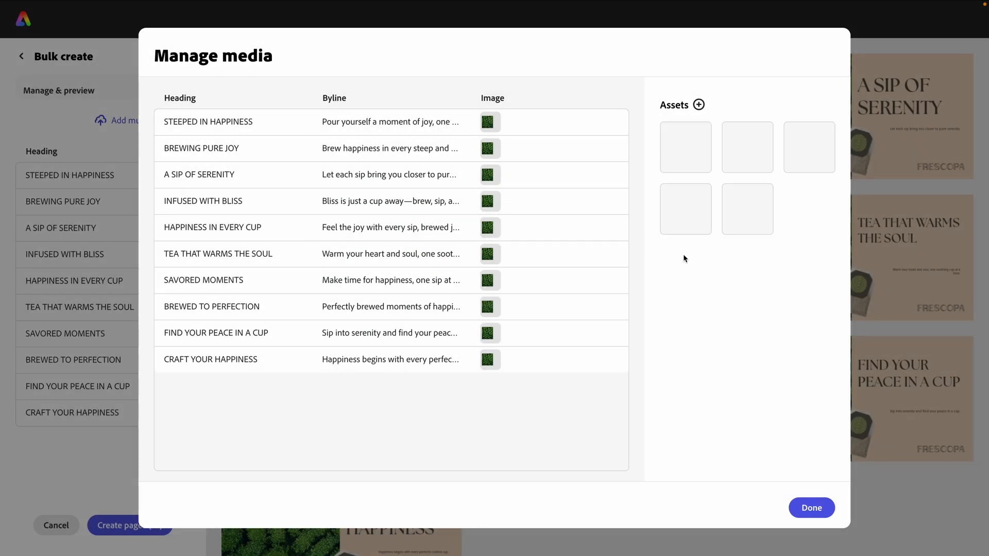
left_click(699, 105)
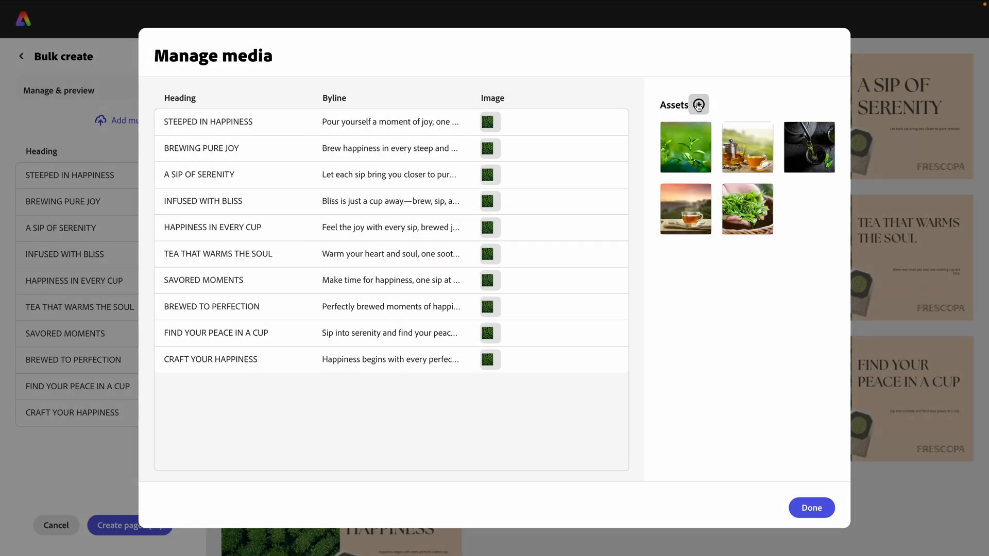
left_click(698, 104)
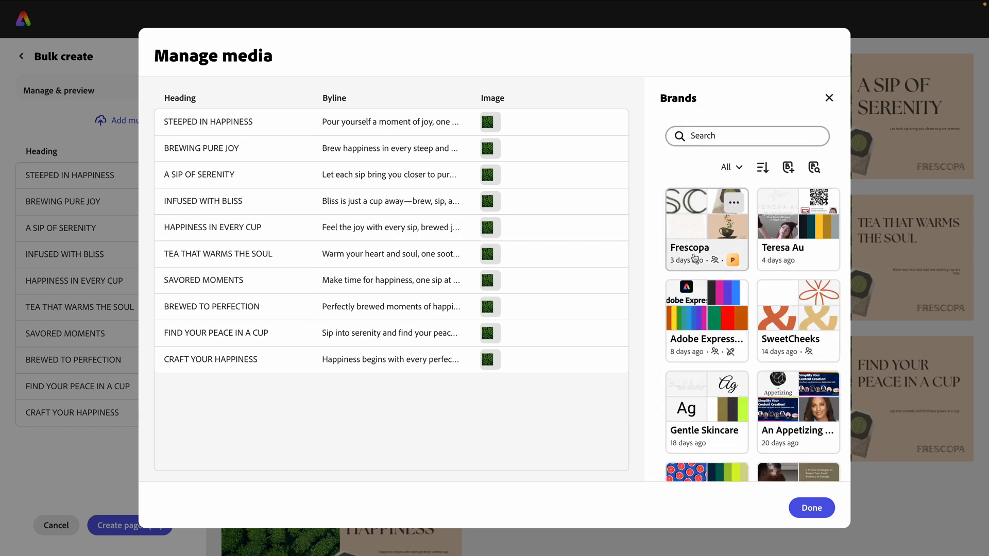
left_click(705, 229)
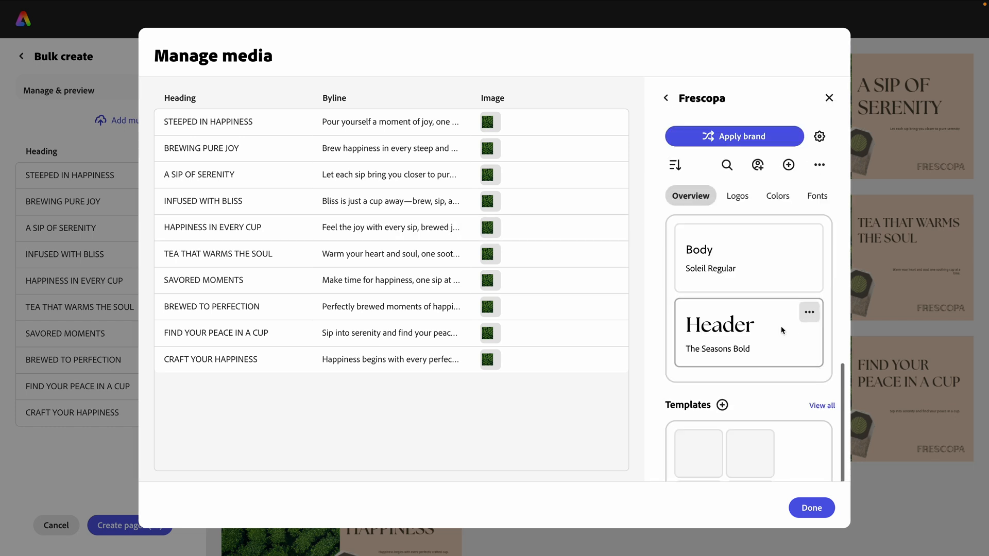
scroll("down", 3)
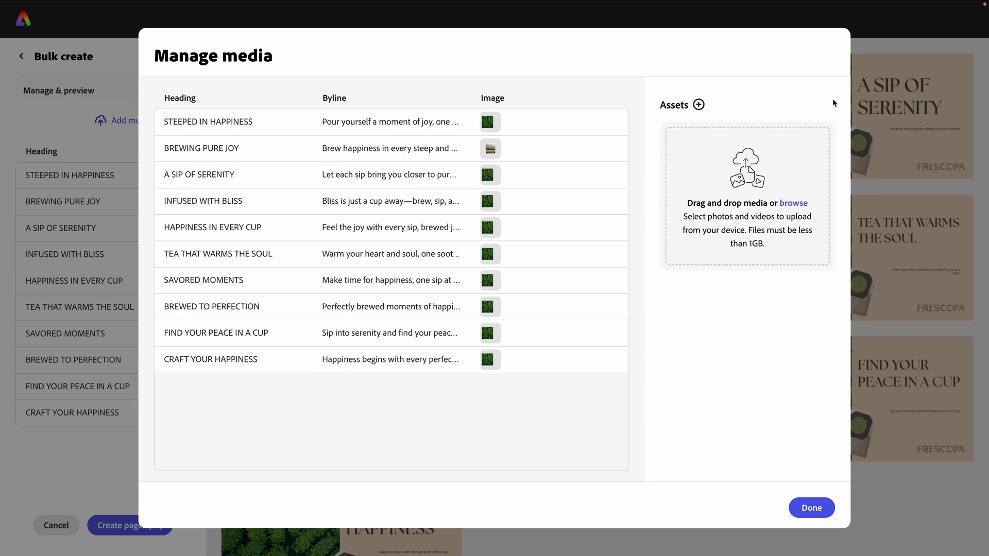
Upload one more tea photo from the computer and finish assigning images to ad rows
left_click(794, 203)
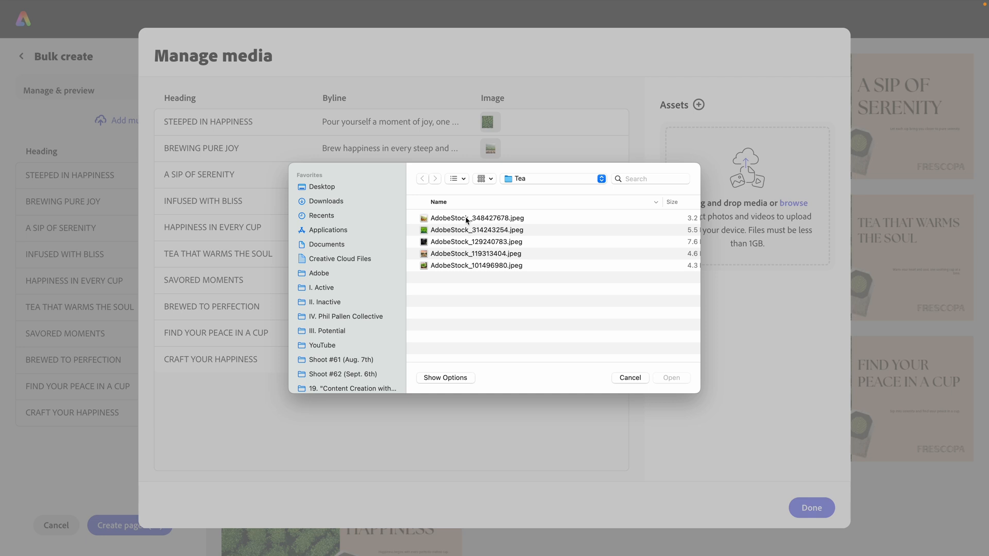
left_click(476, 242)
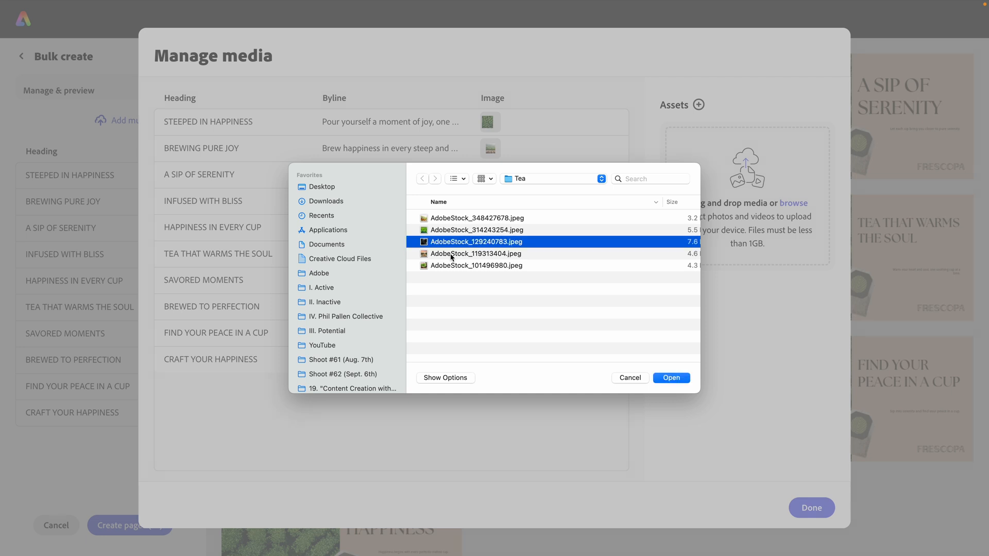
left_click(671, 378)
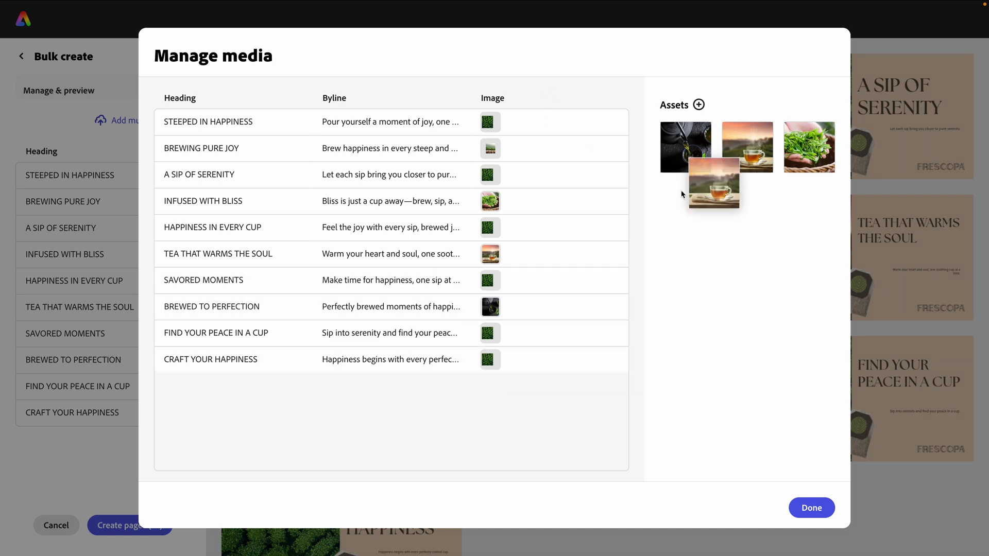
left_click(811, 508)
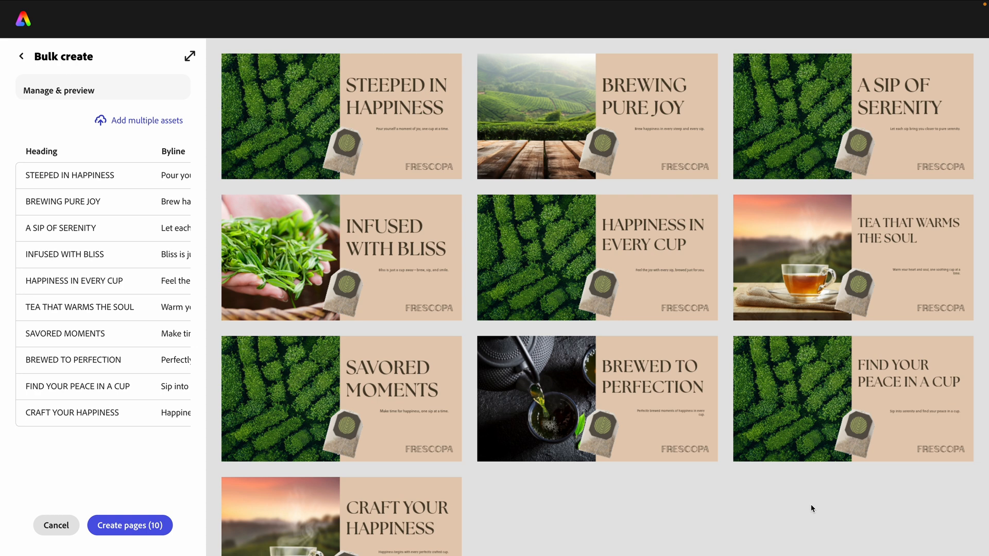
mouse_move(805, 500)
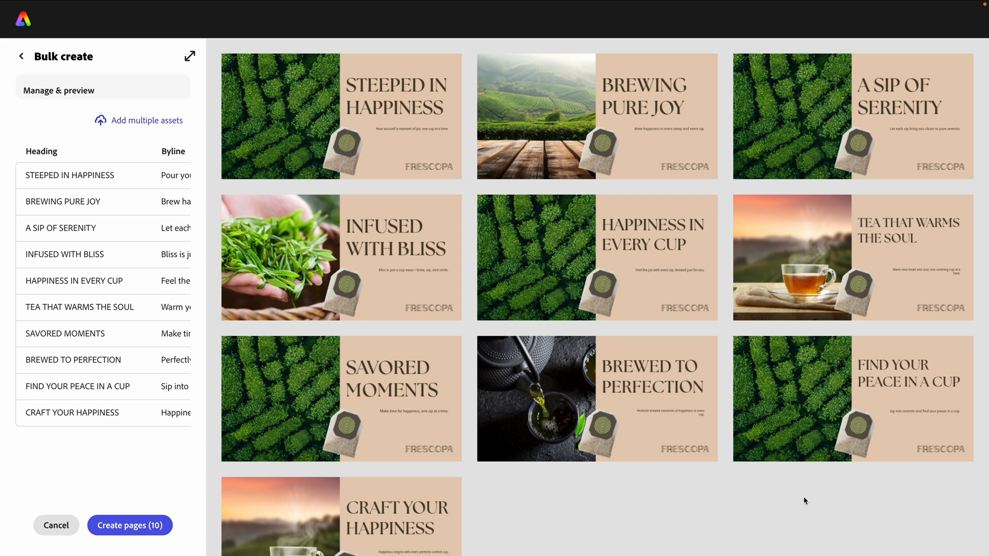
mouse_move(309, 398)
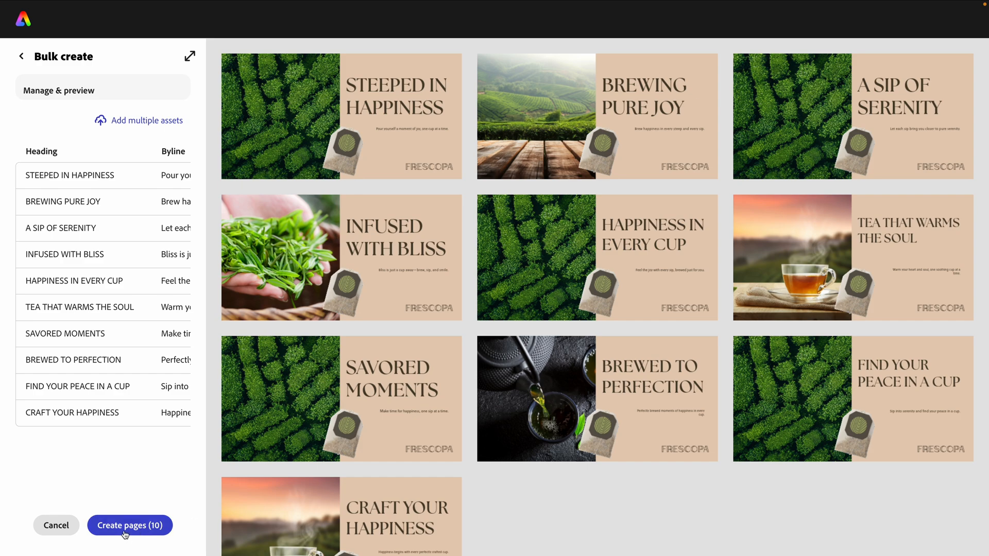
Create the ten tea ad pages and scroll through the generated results
left_click(130, 525)
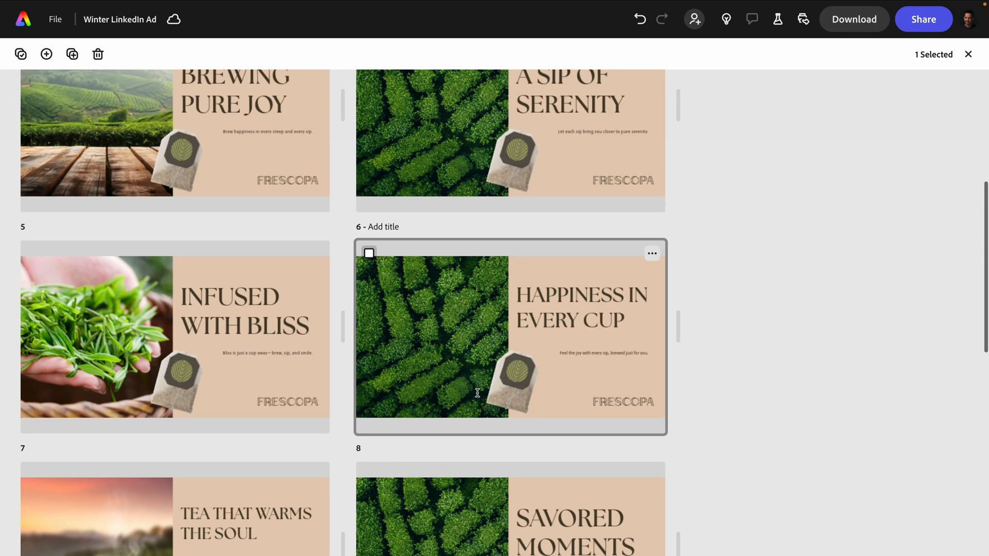
scroll("down", 3)
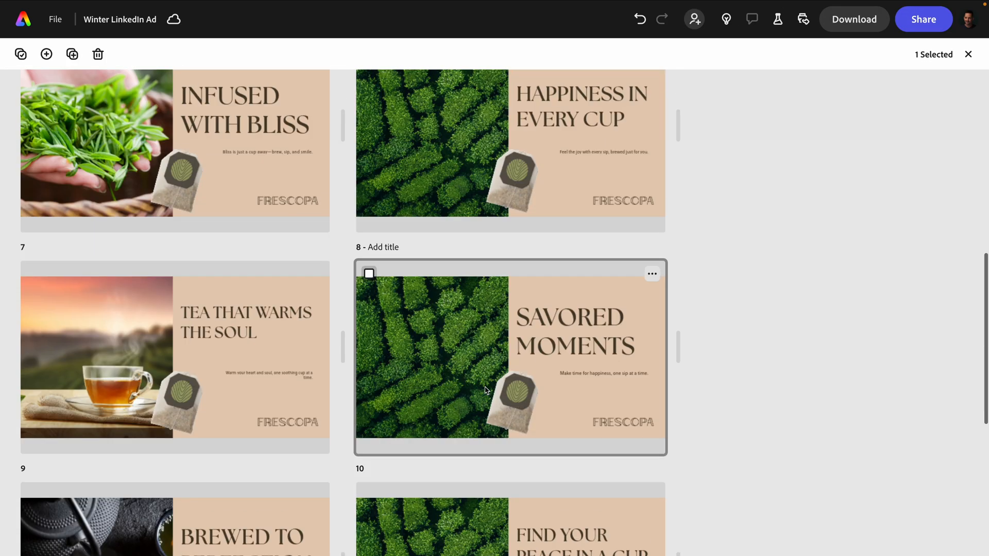
scroll("up", 3)
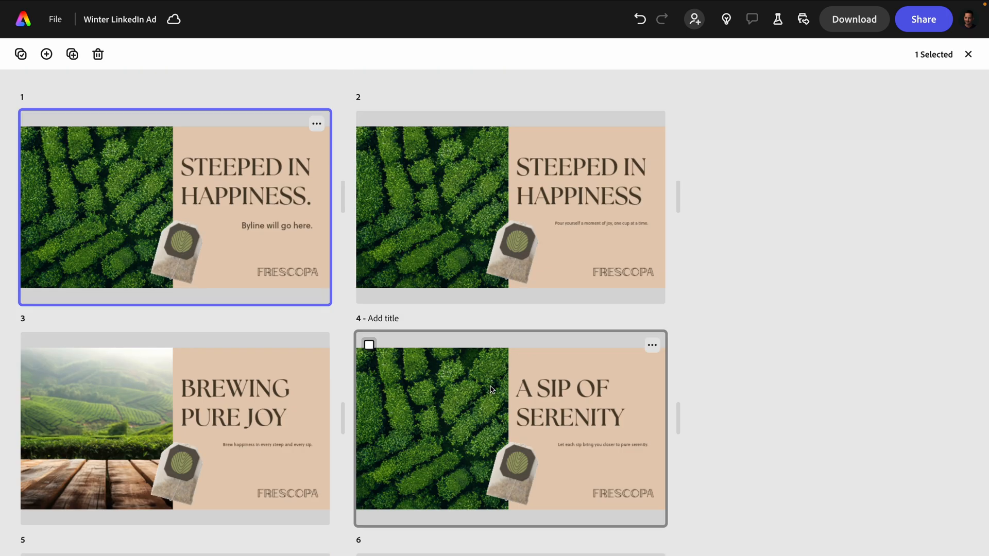